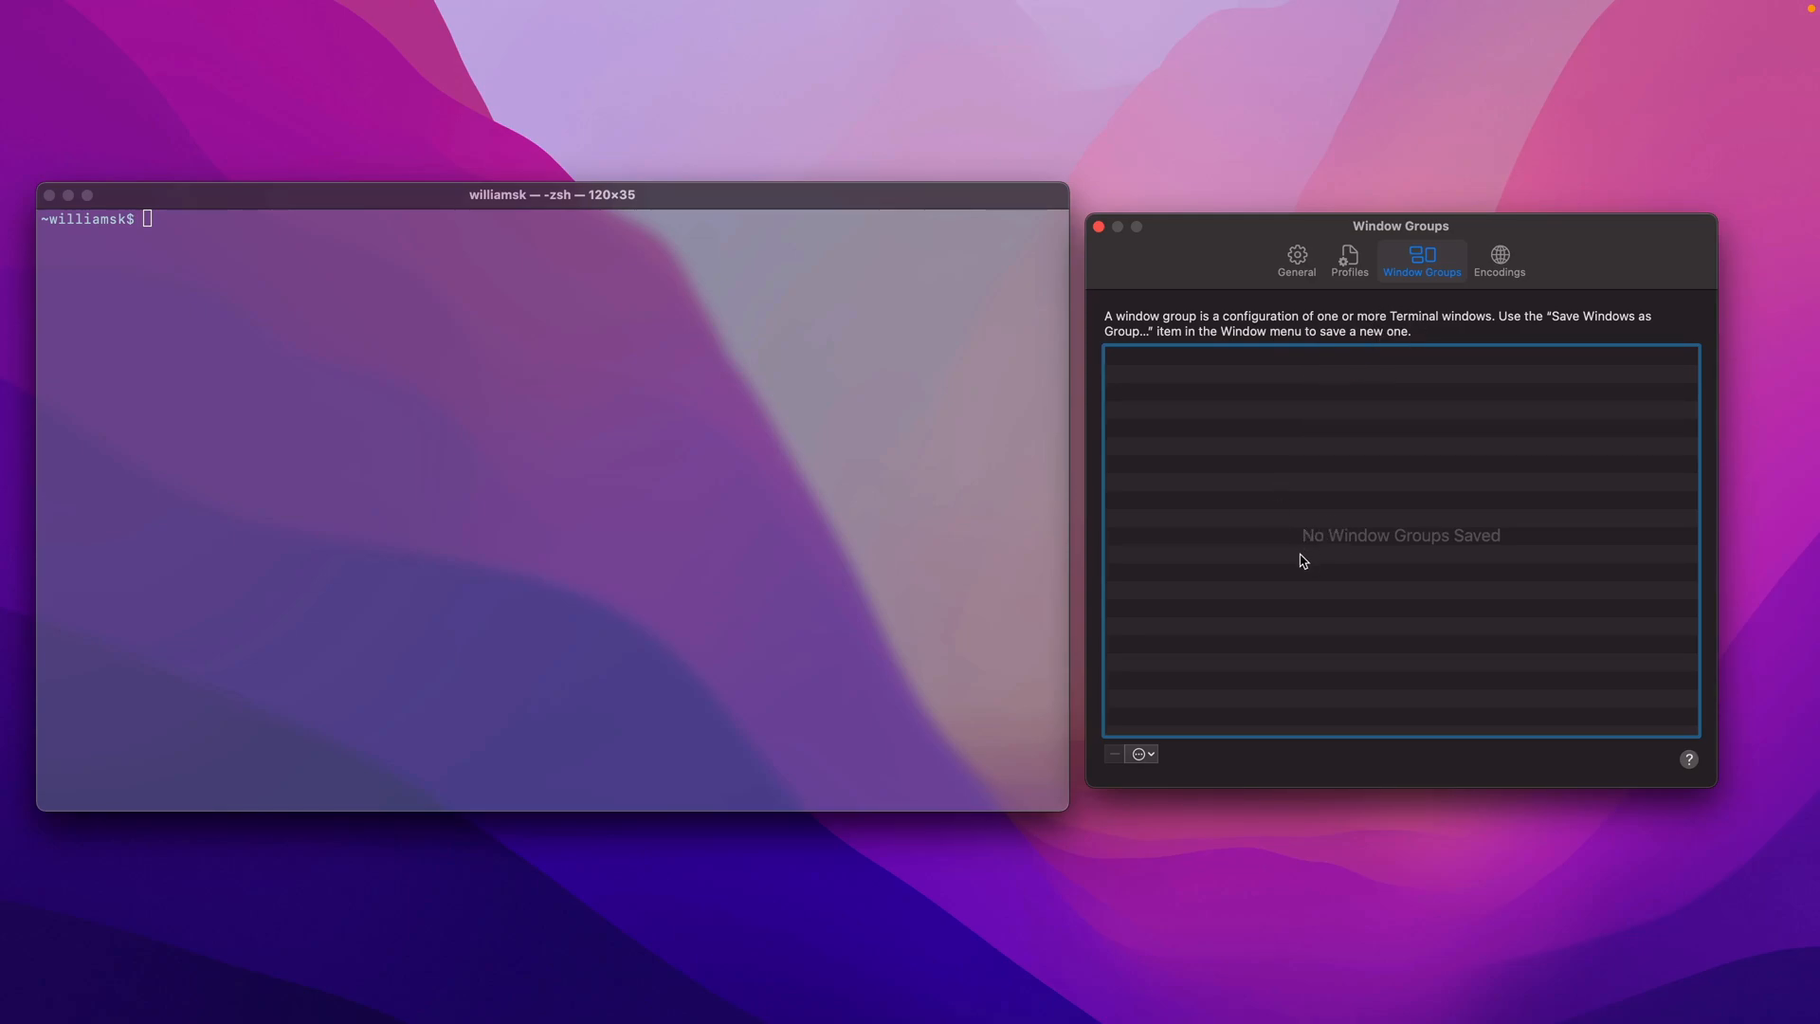
{"action": "mouse_move", "coordinate": [1266, 588]}
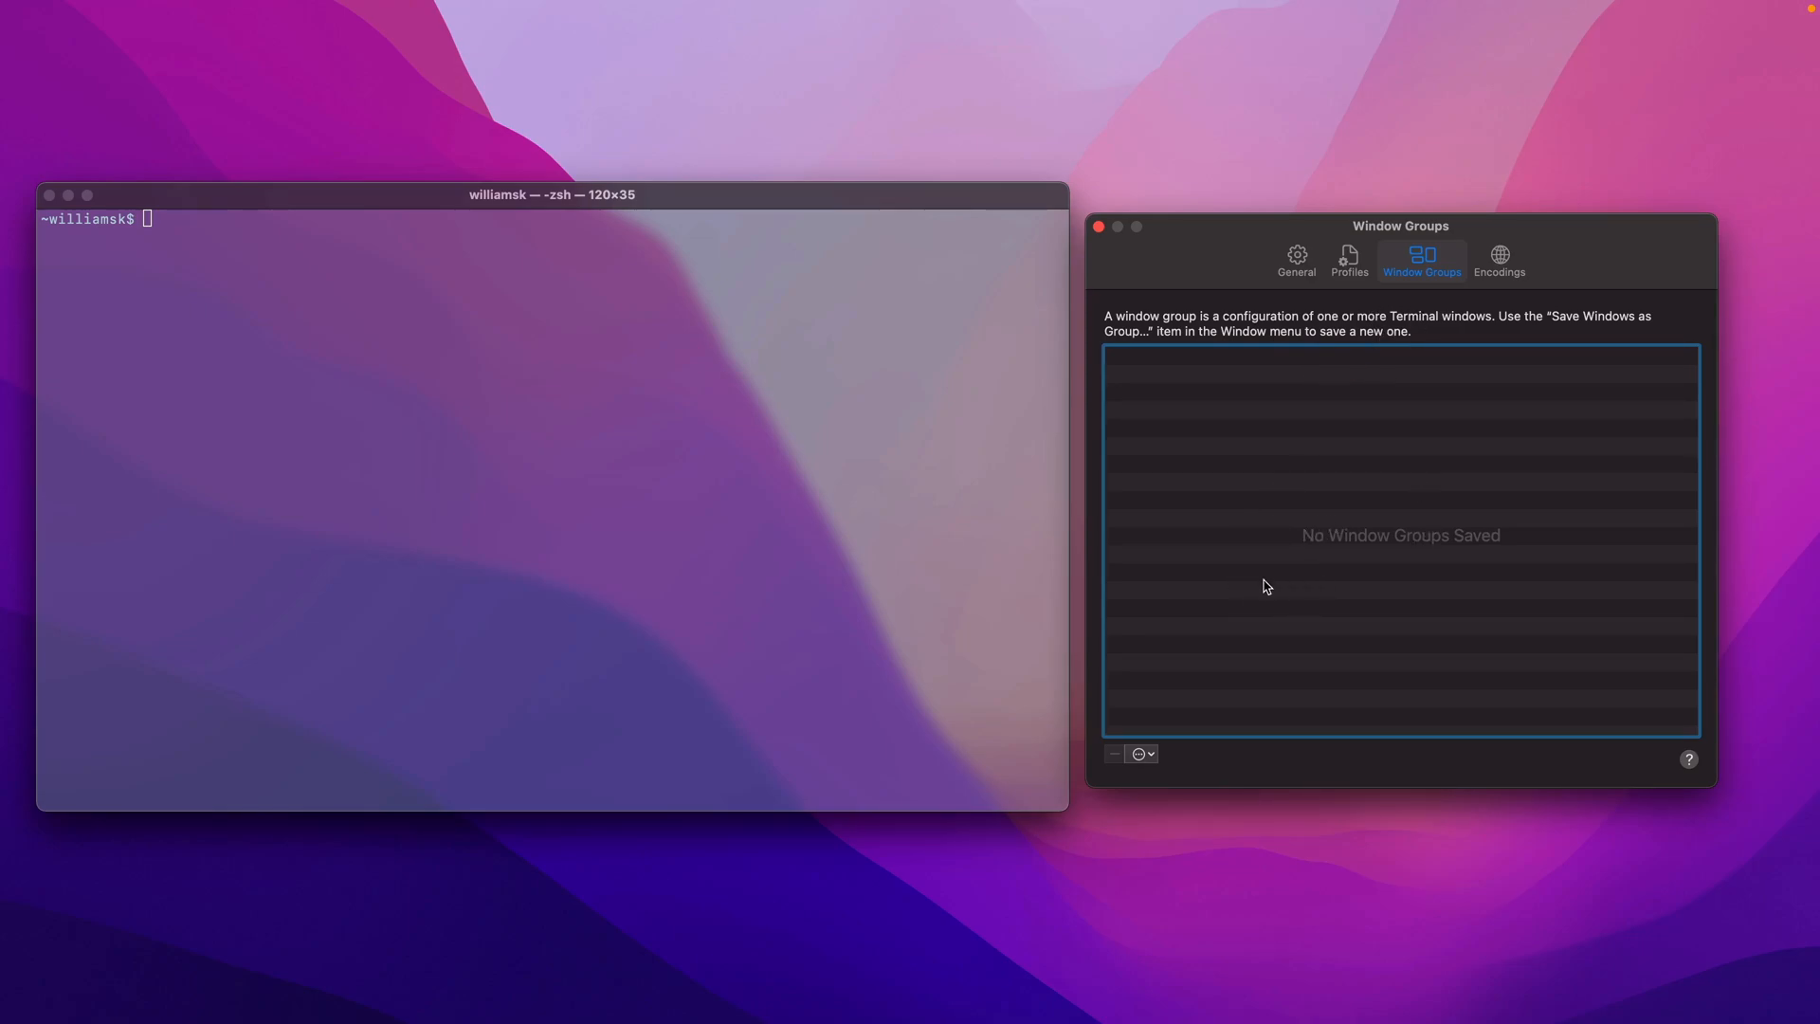
{"action": "mouse_move", "coordinate": [1329, 515]}
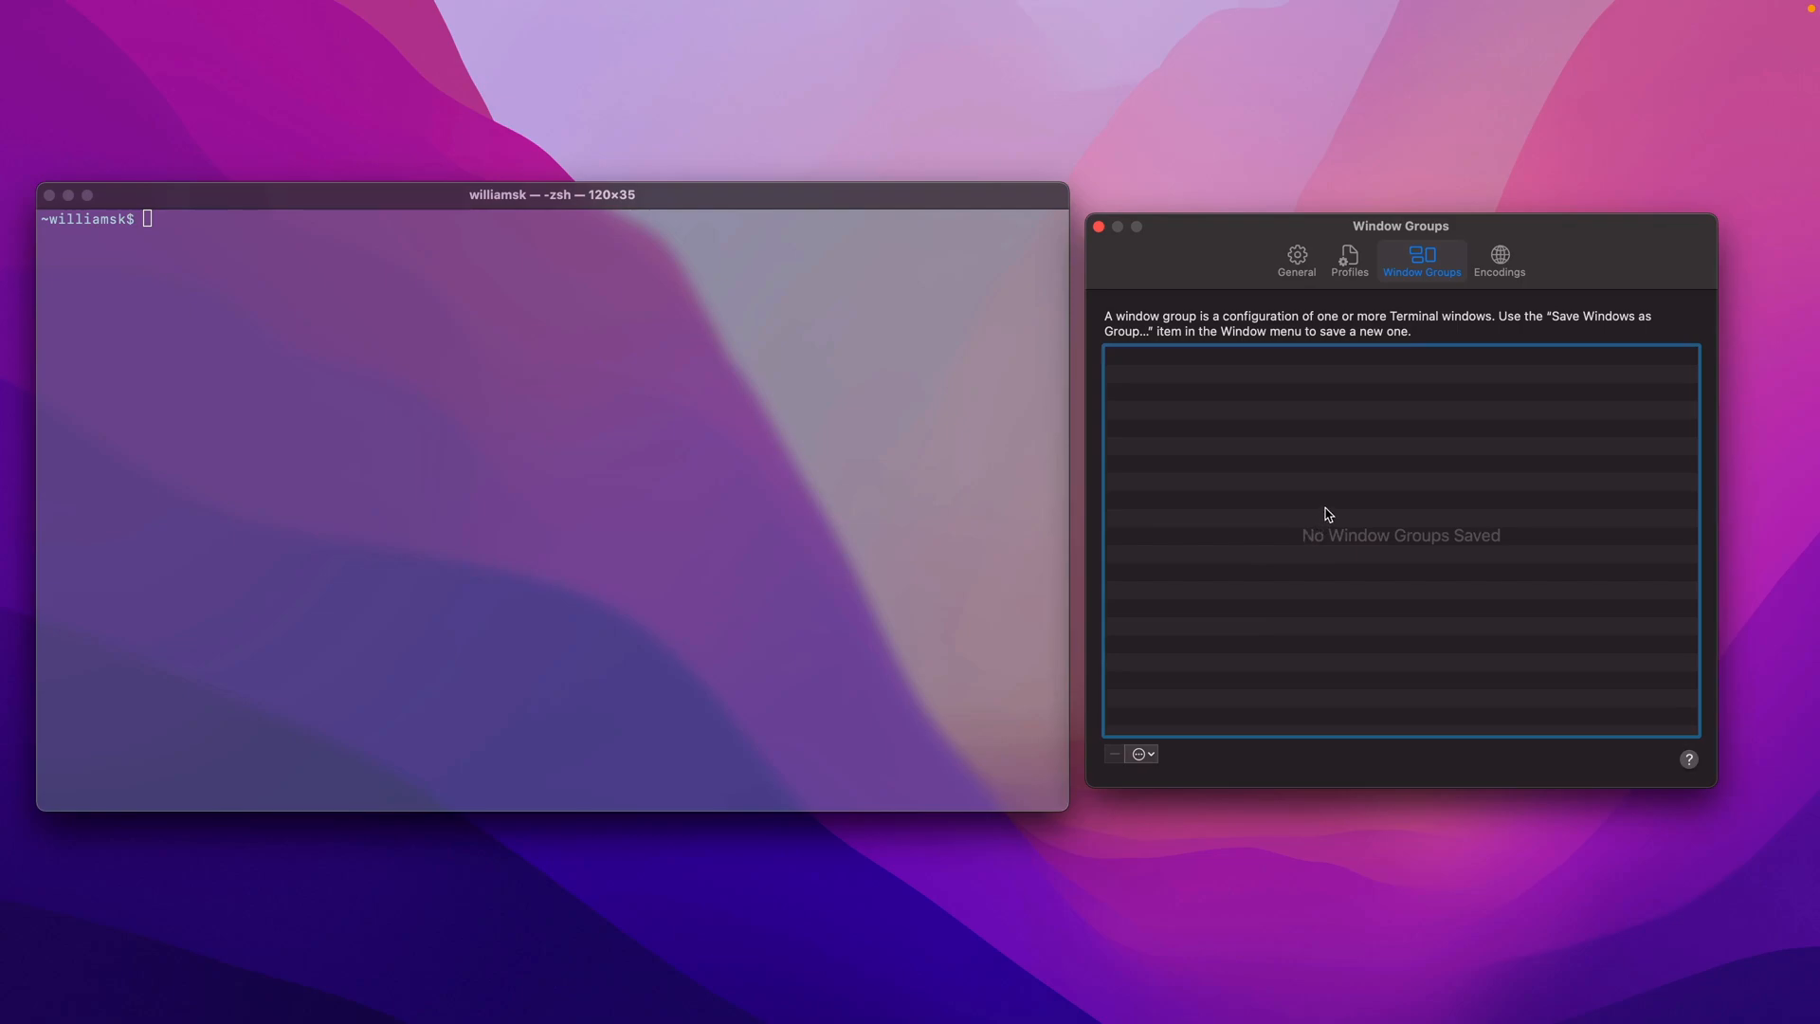
{"action": "mouse_move", "coordinate": [1177, 741]}
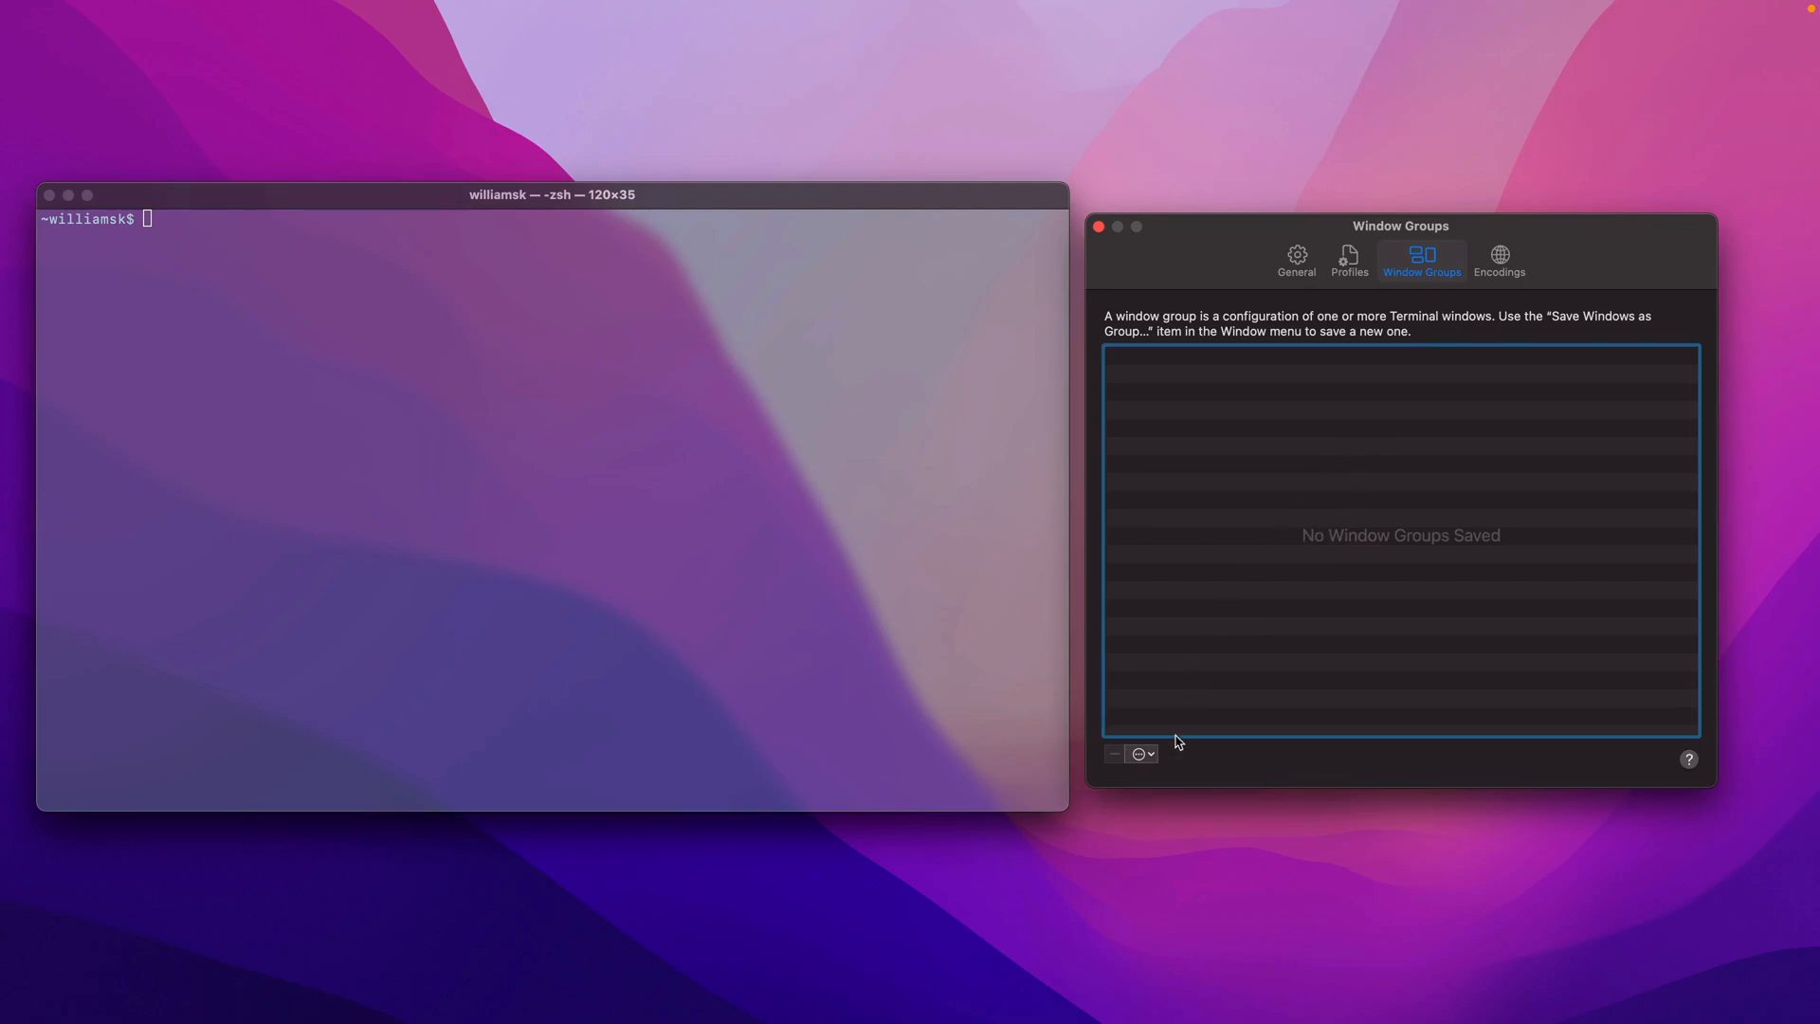
Step: Peek at the Window Groups gear menu's import/export options and dismiss it
{"action": "left_click", "coordinate": [1141, 754]}
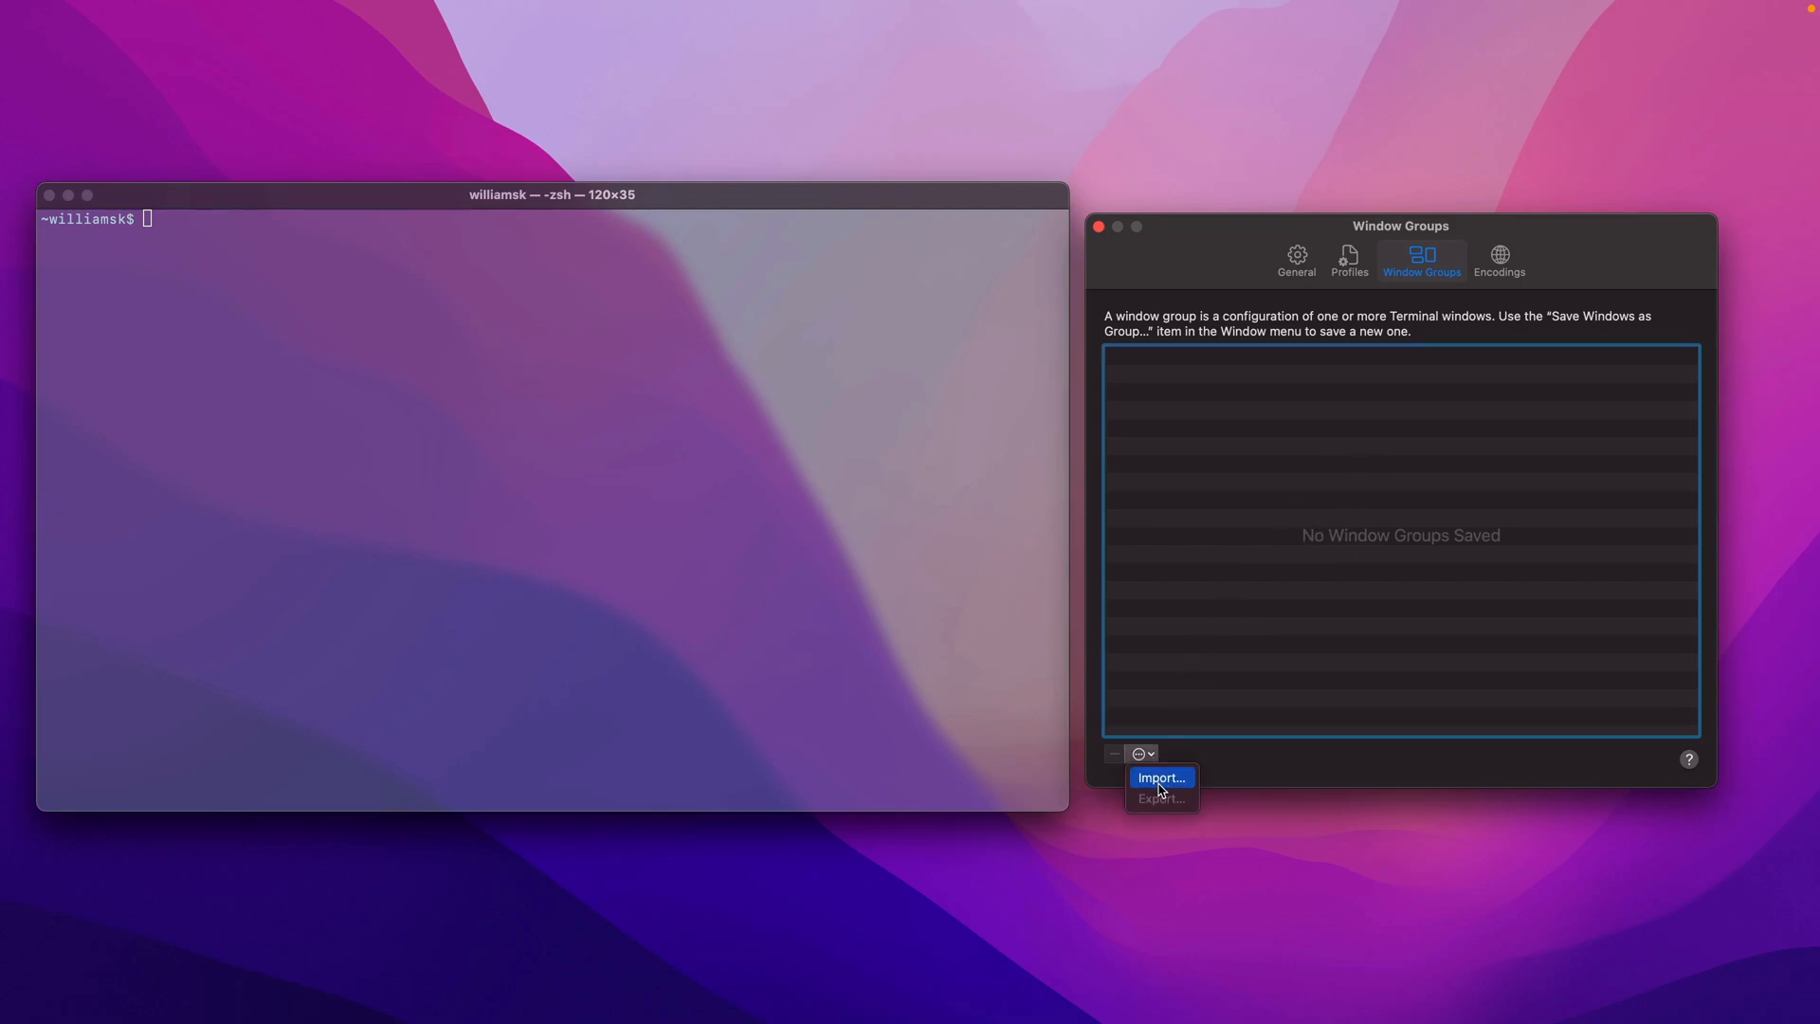
{"action": "mouse_move", "coordinate": [1158, 807]}
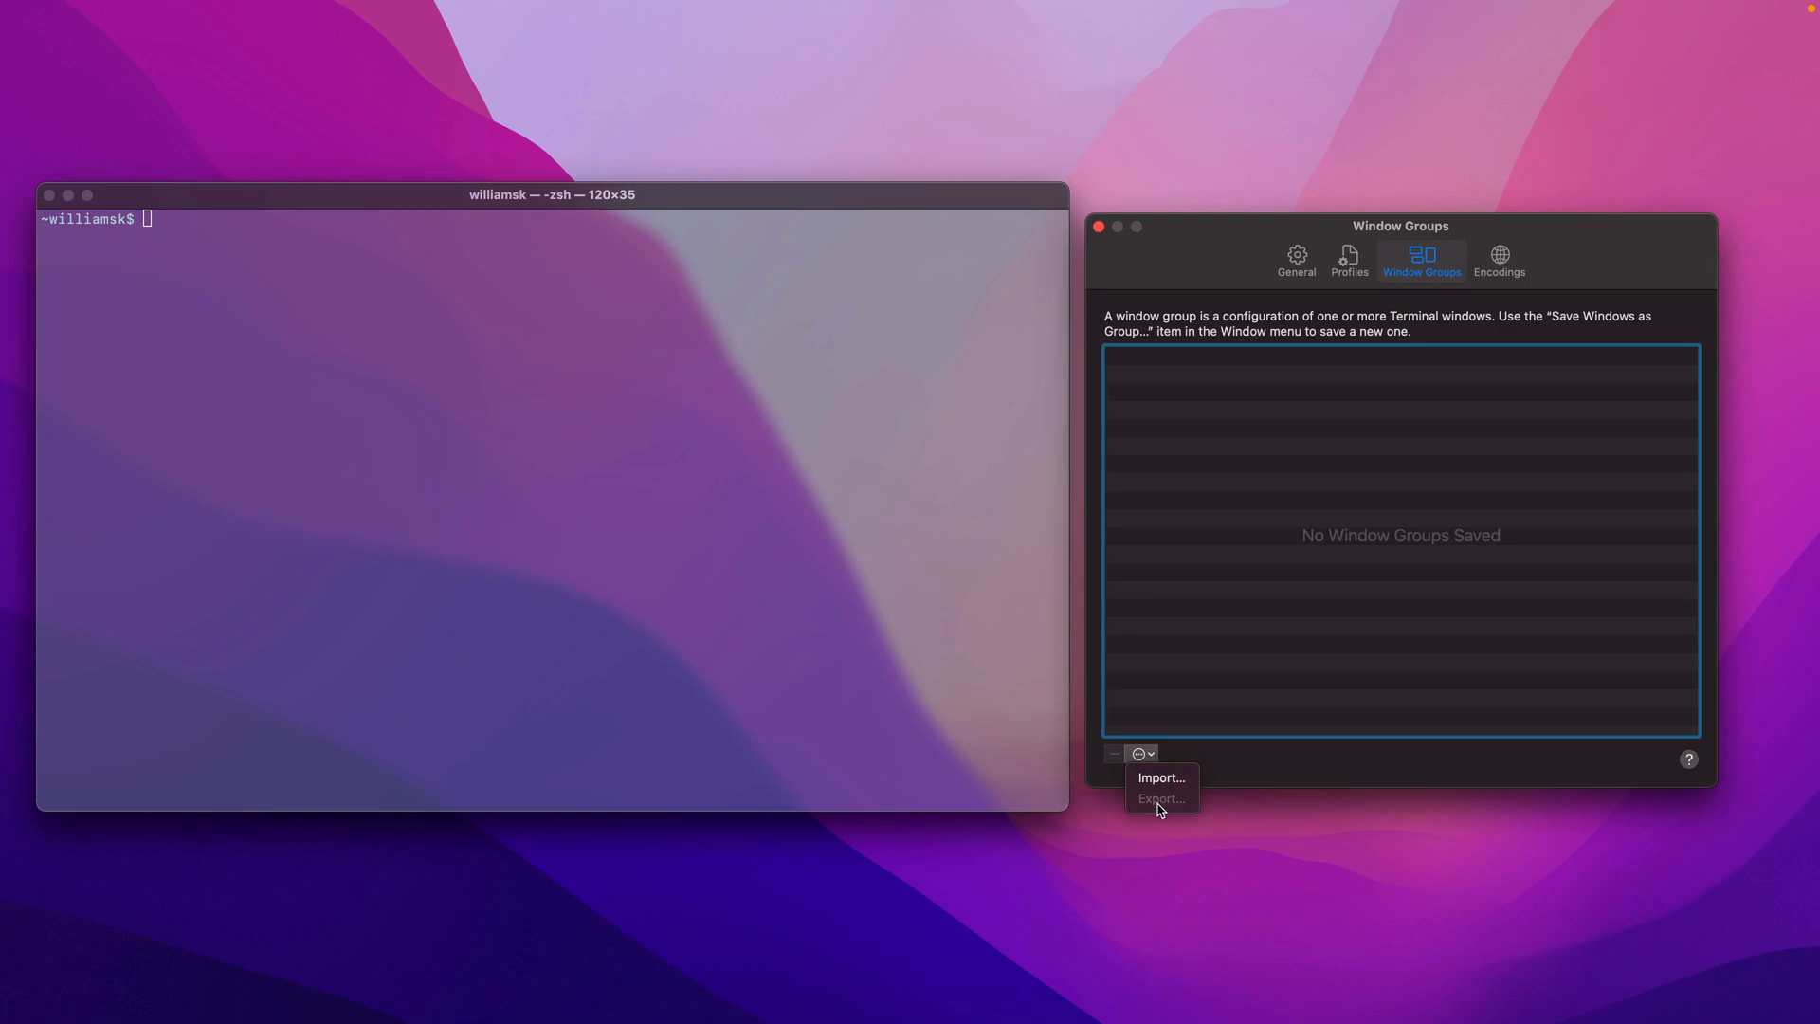
{"action": "mouse_move", "coordinate": [1259, 675]}
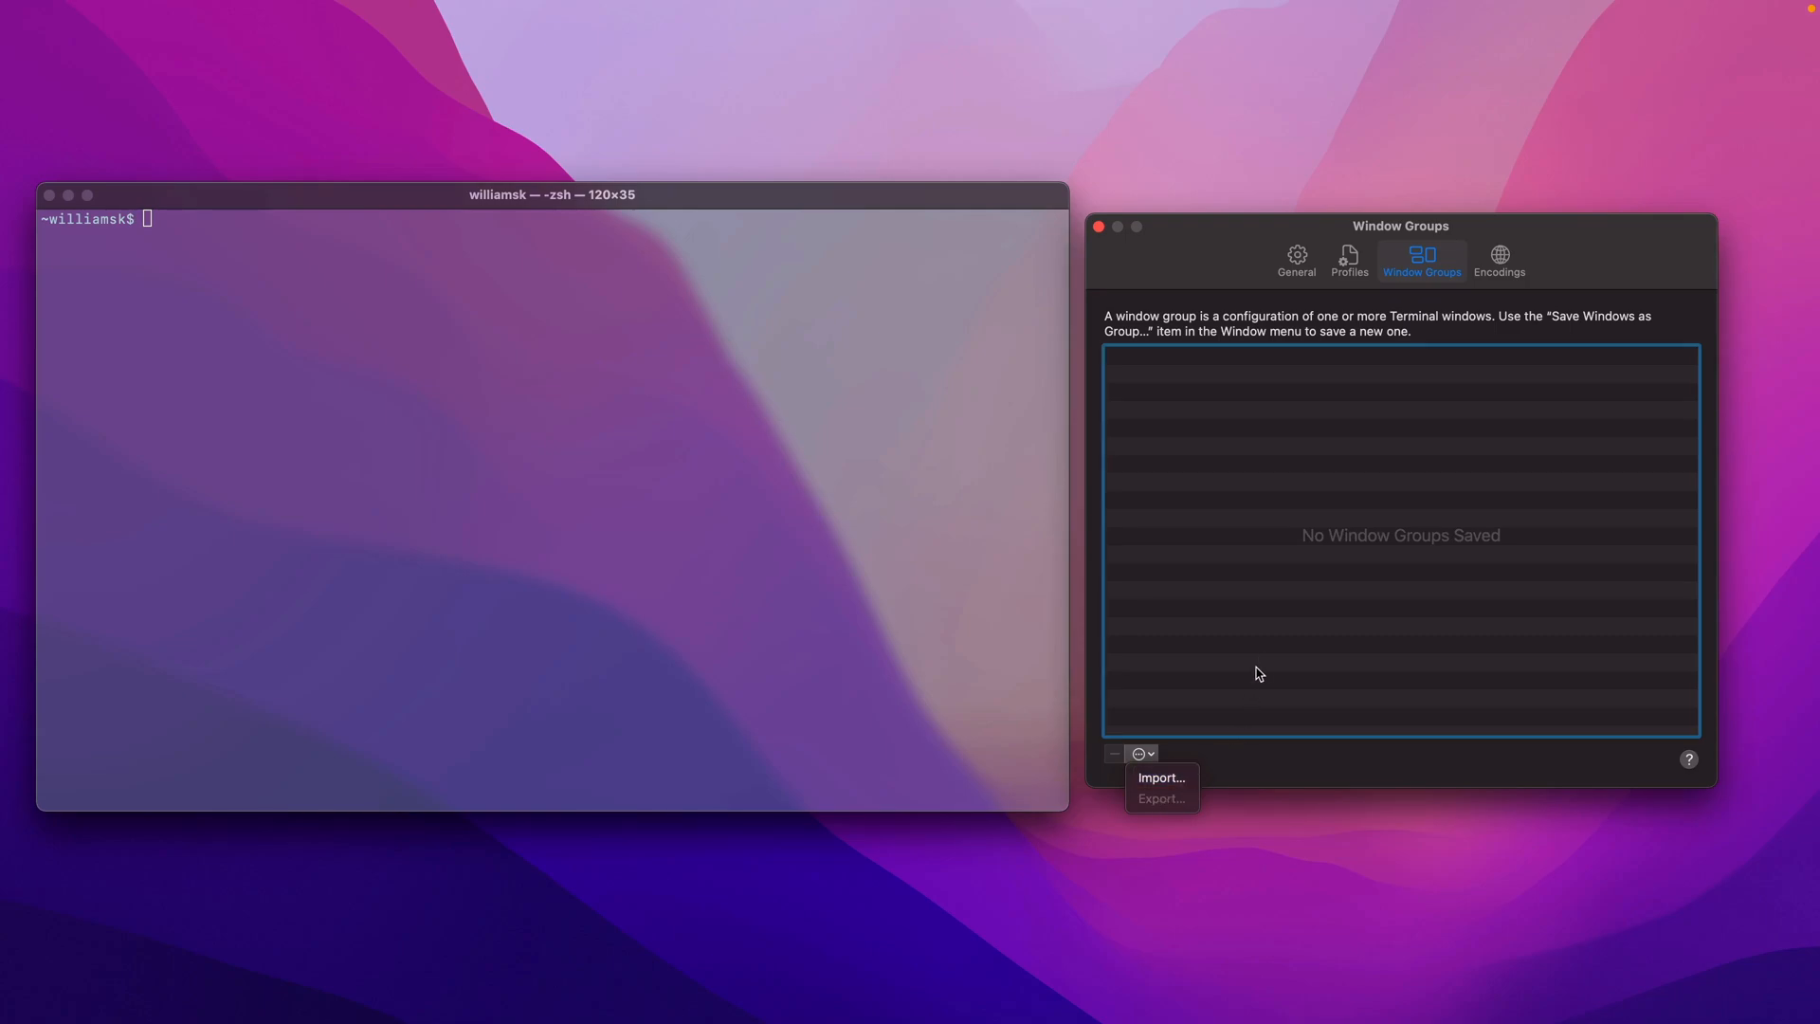
{"action": "left_click", "coordinate": [1140, 754]}
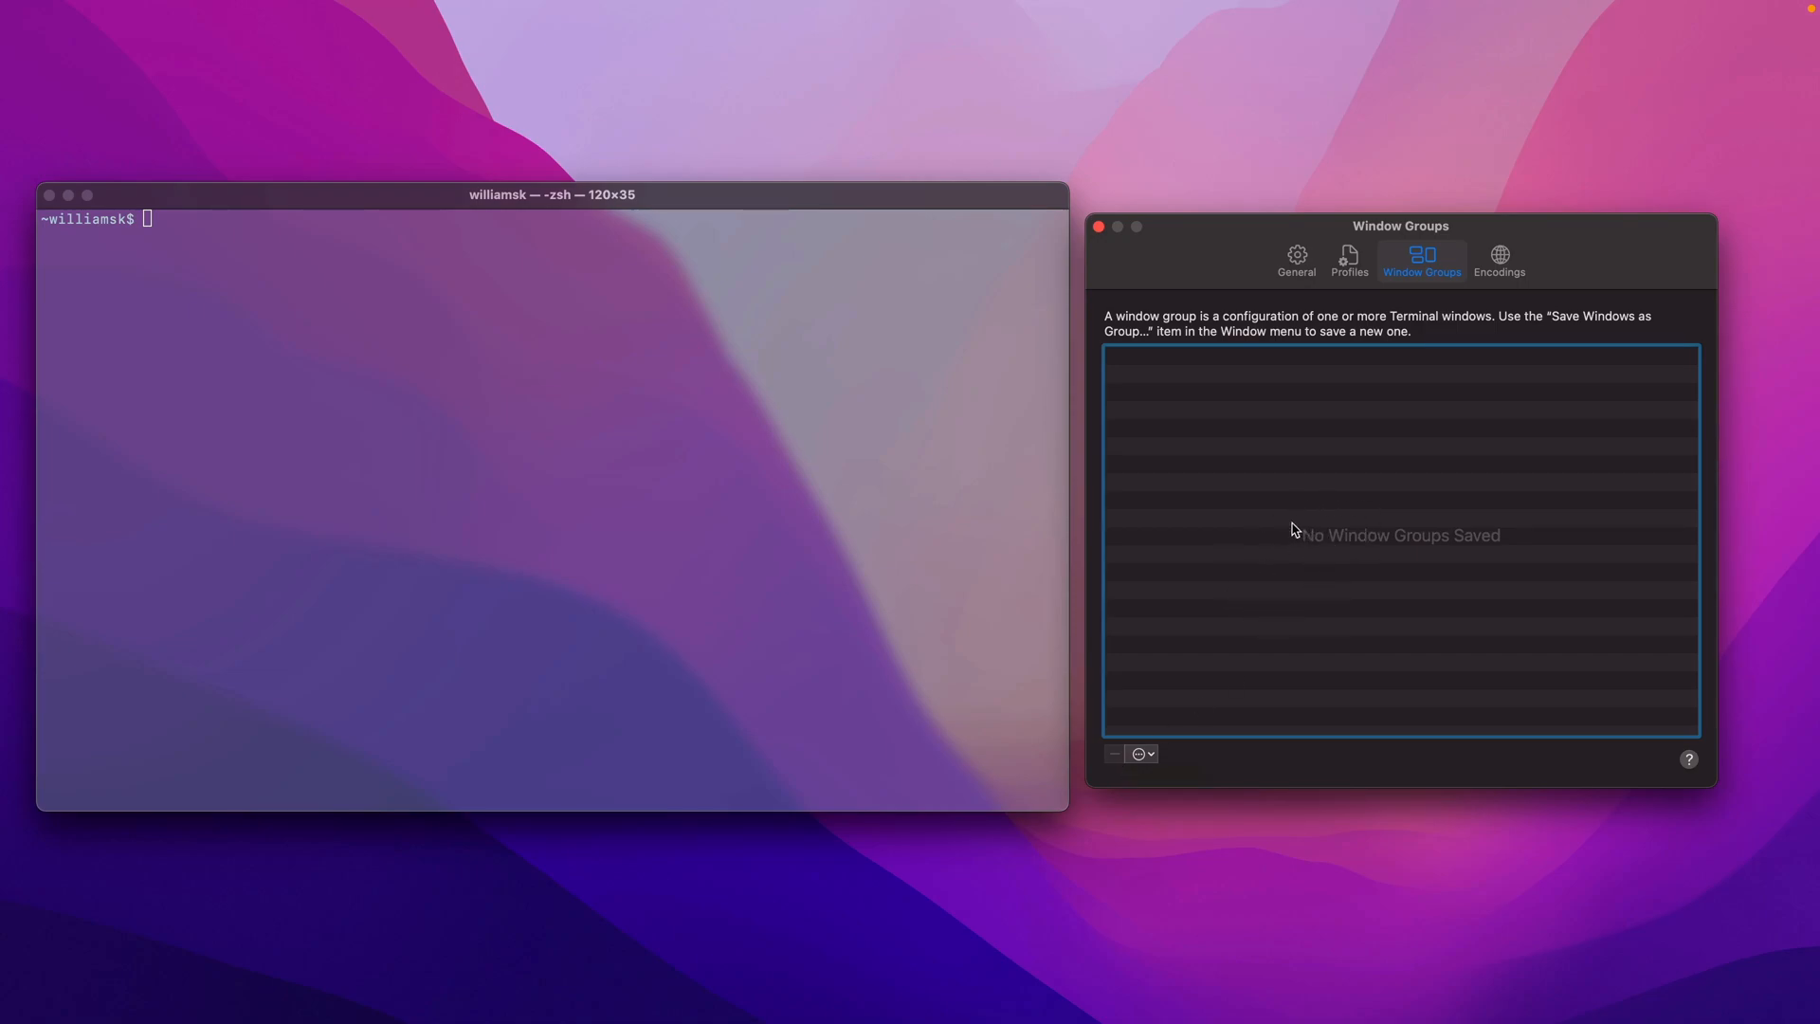
{"action": "mouse_move", "coordinate": [1323, 500]}
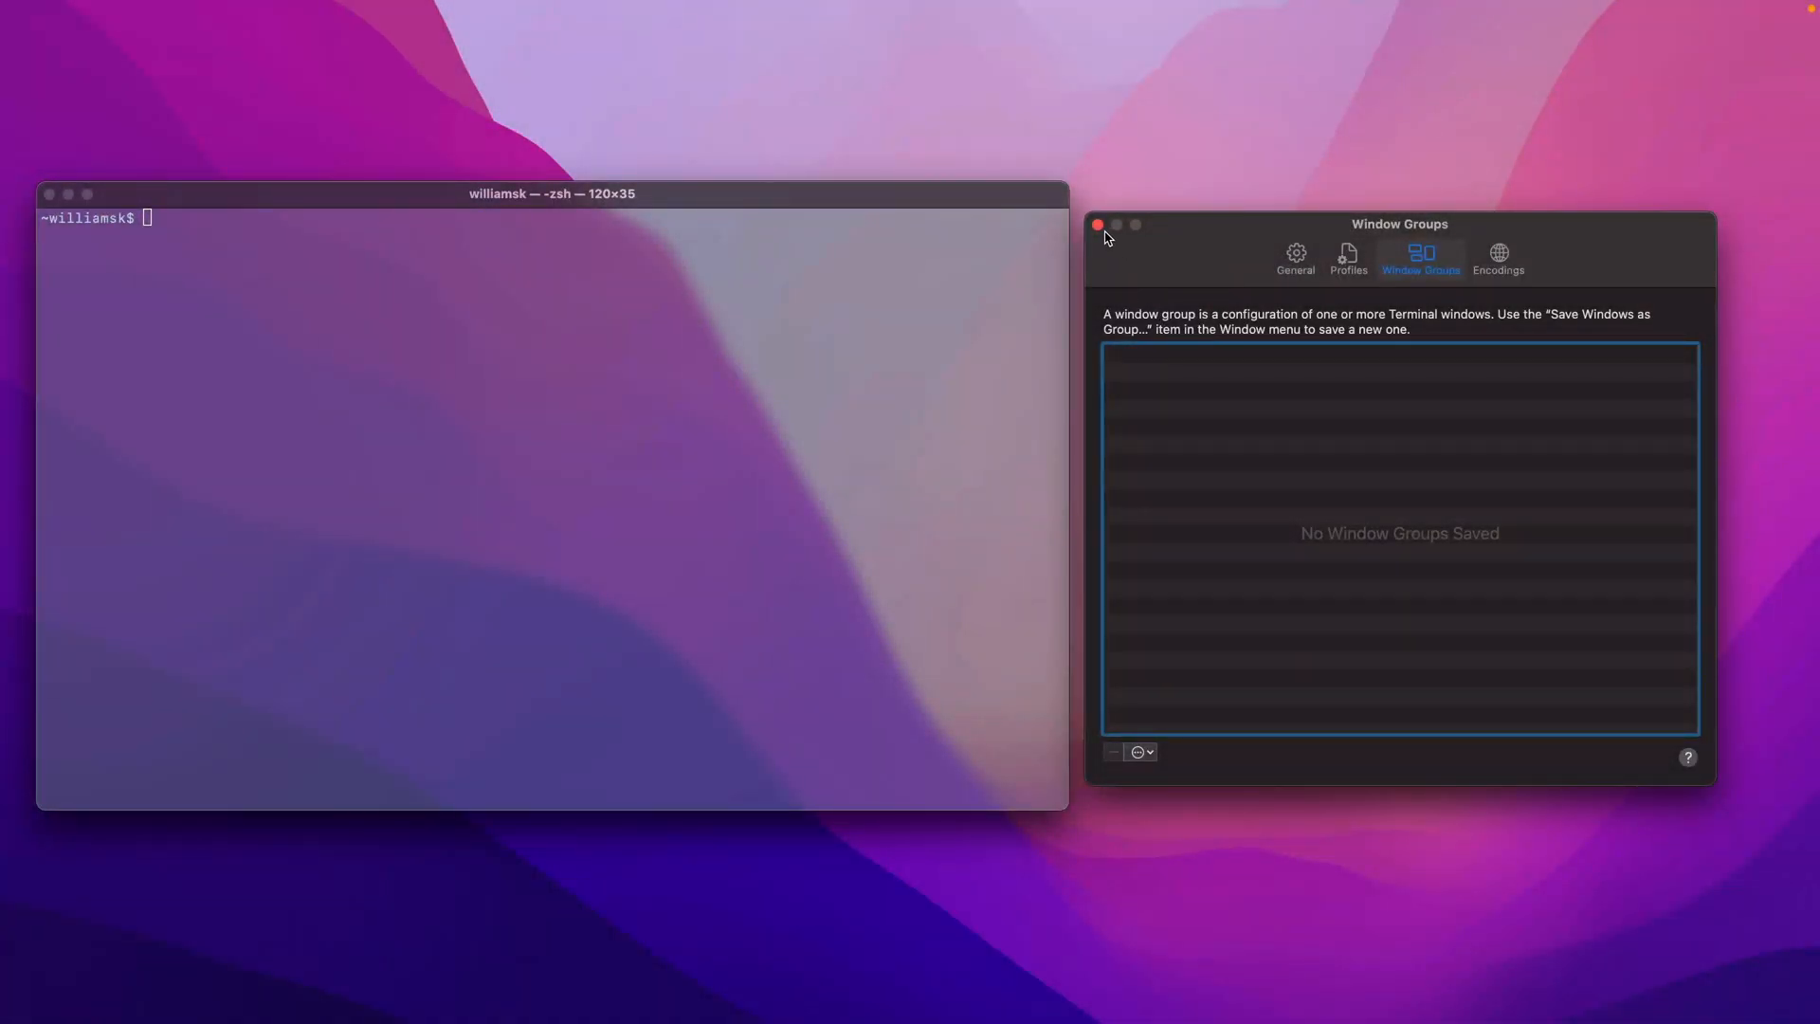
Step: Close Settings and open a second, dark-profile terminal window beside the translucent one
{"action": "left_click", "coordinate": [1098, 223]}
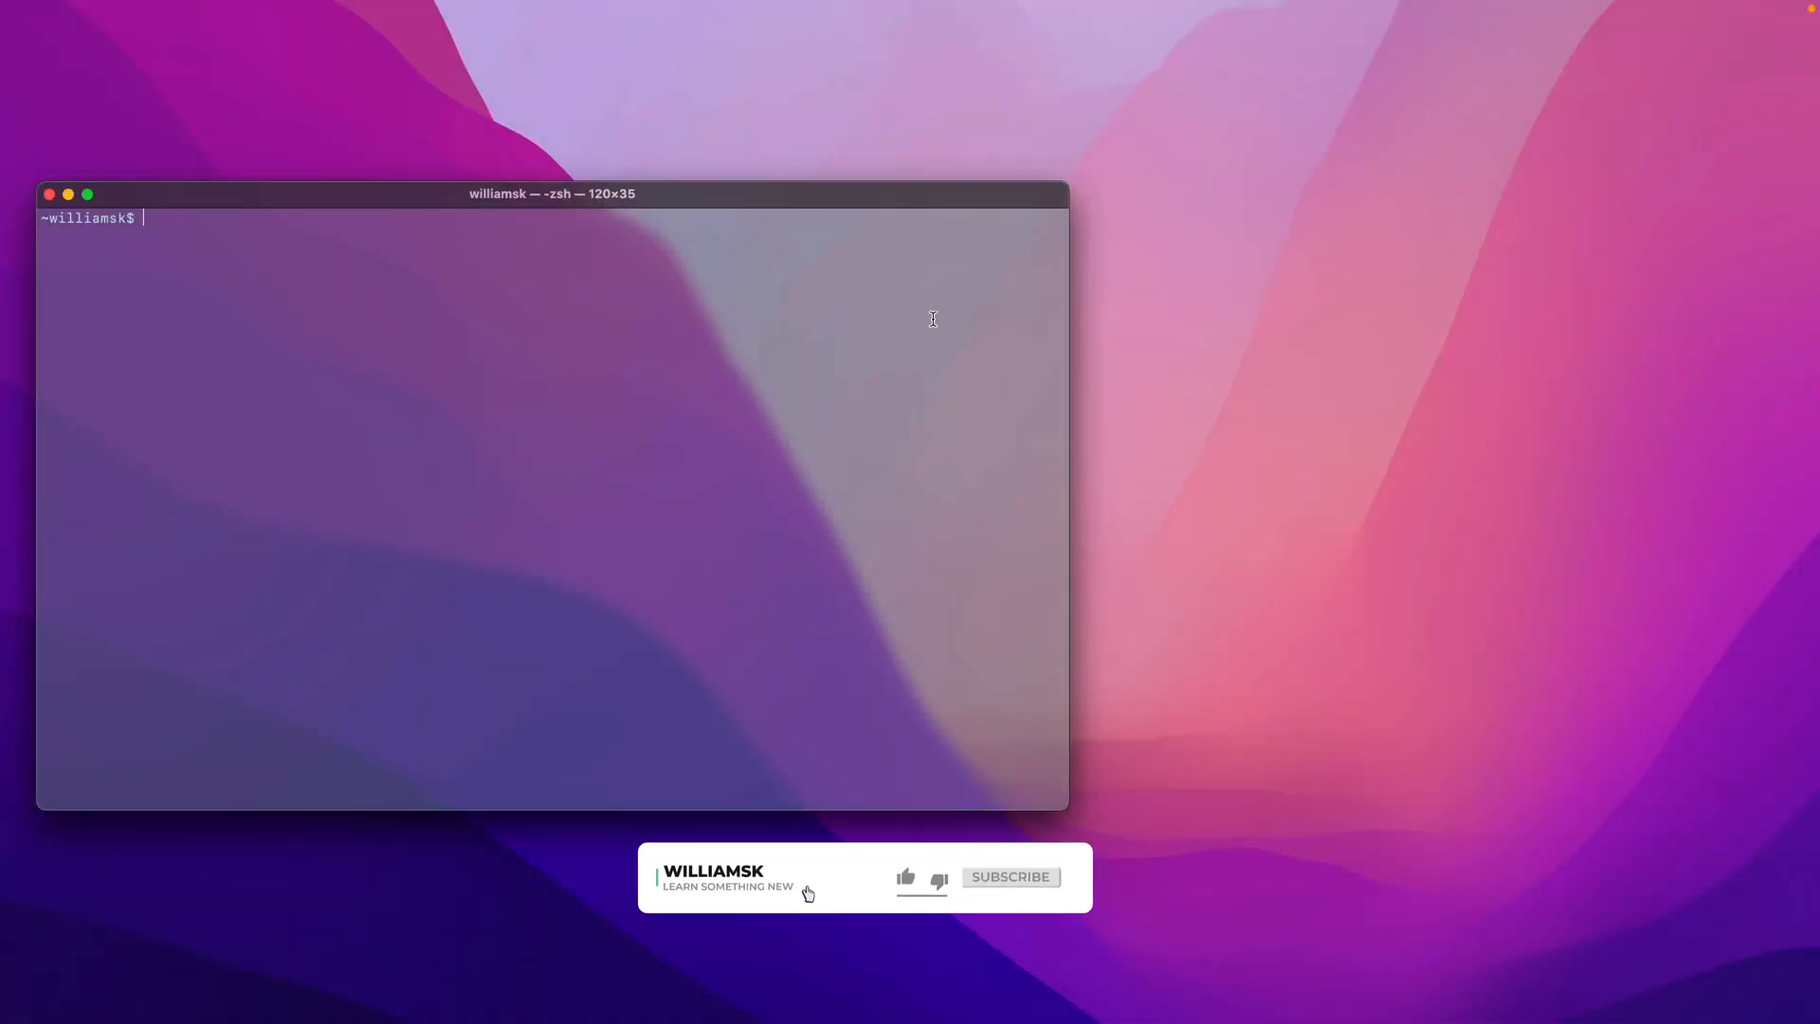
{"action": "left_click", "coordinate": [906, 876]}
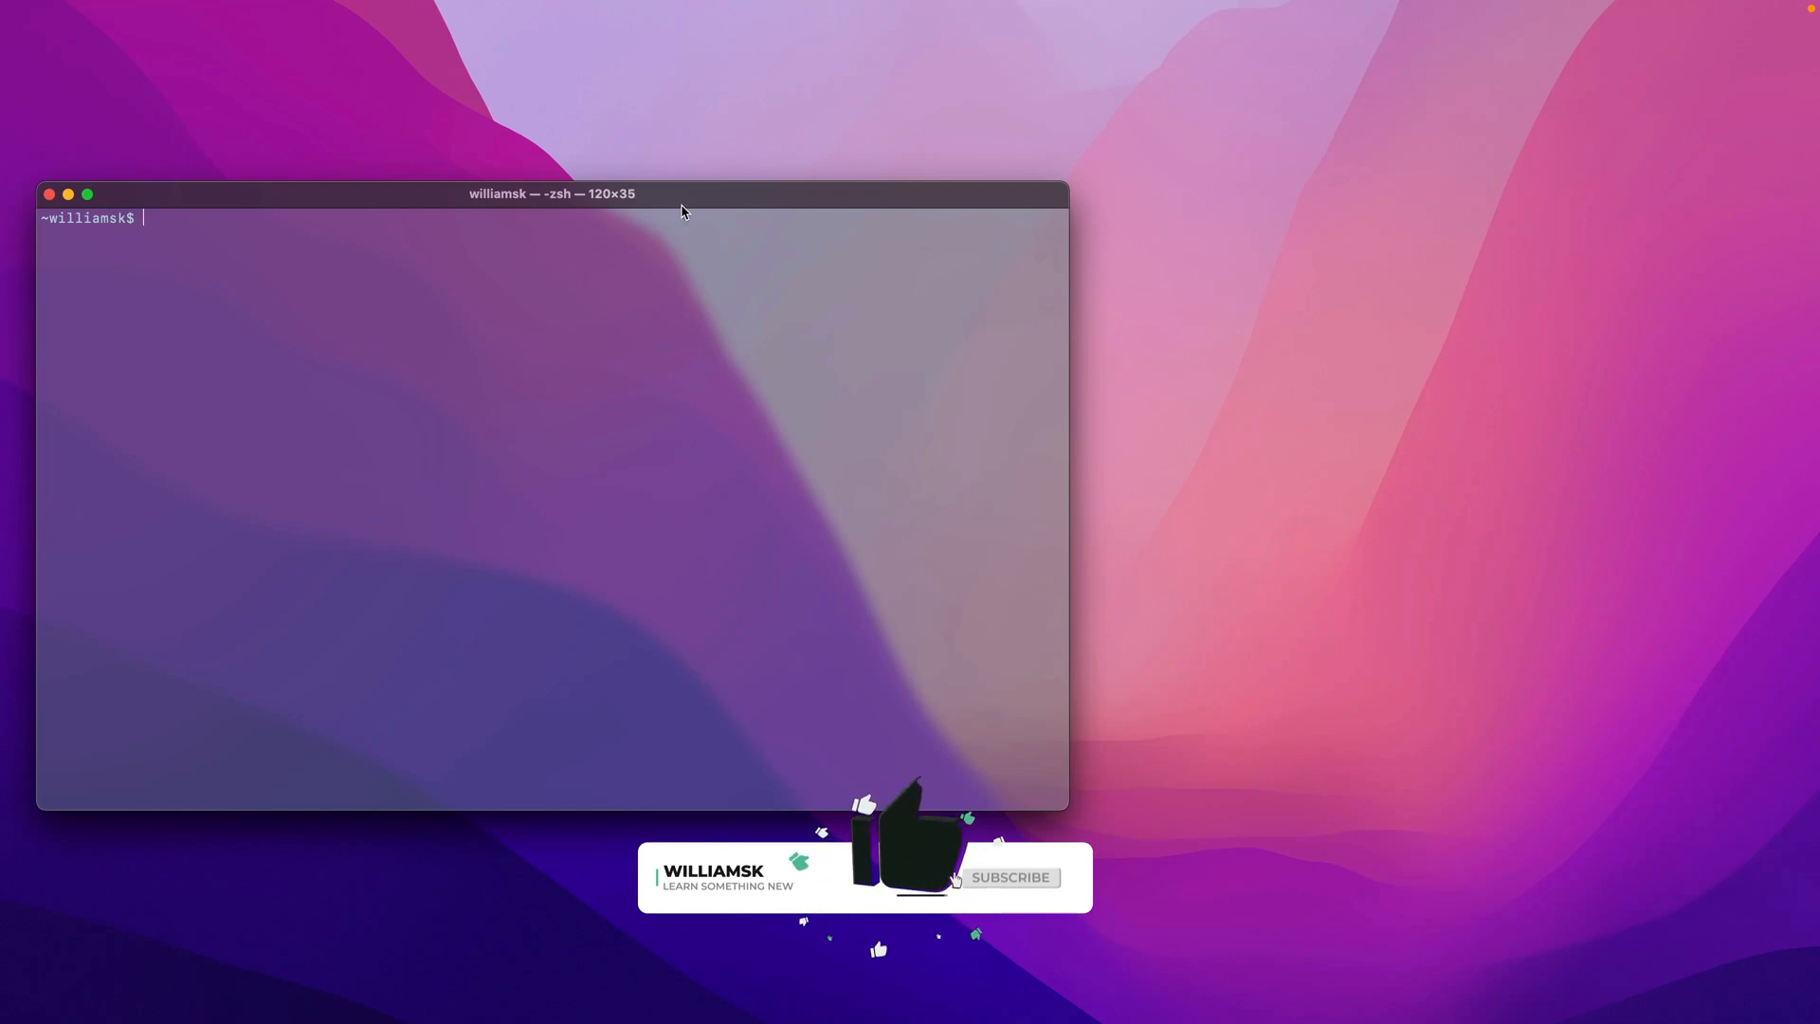
{"action": "left_click", "coordinate": [1010, 875]}
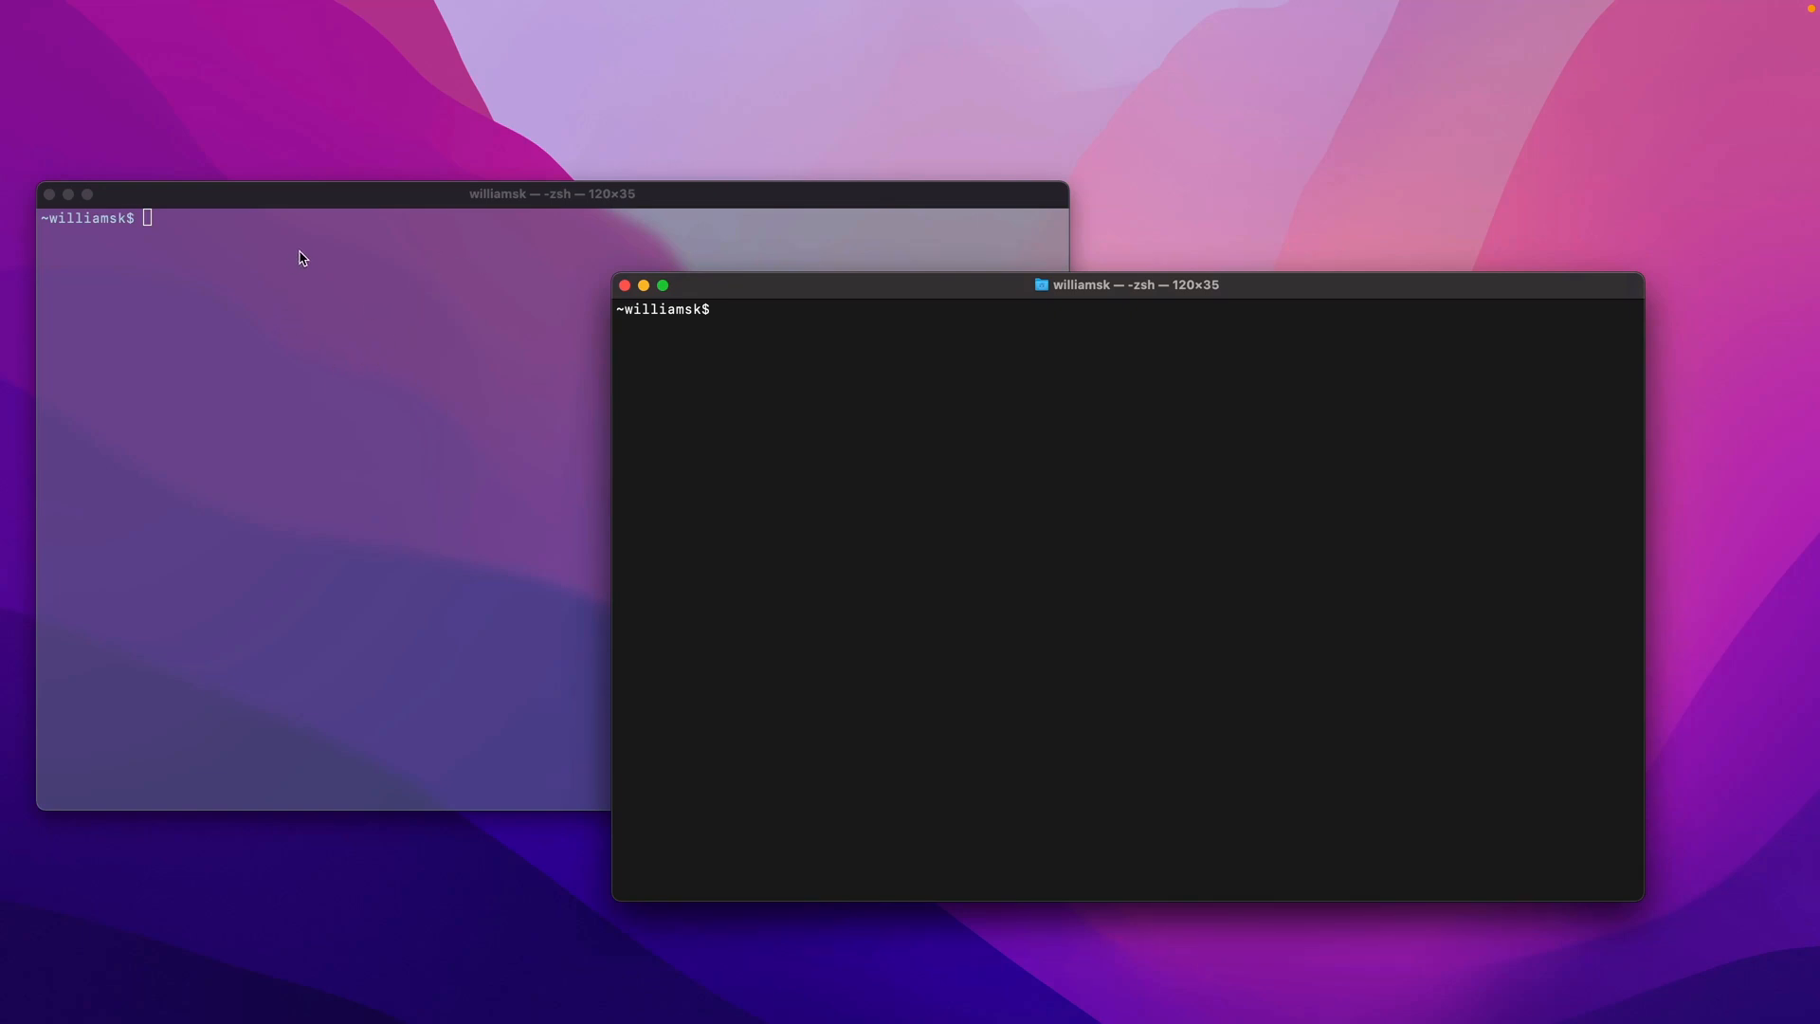
{"action": "mouse_move", "coordinate": [218, 259]}
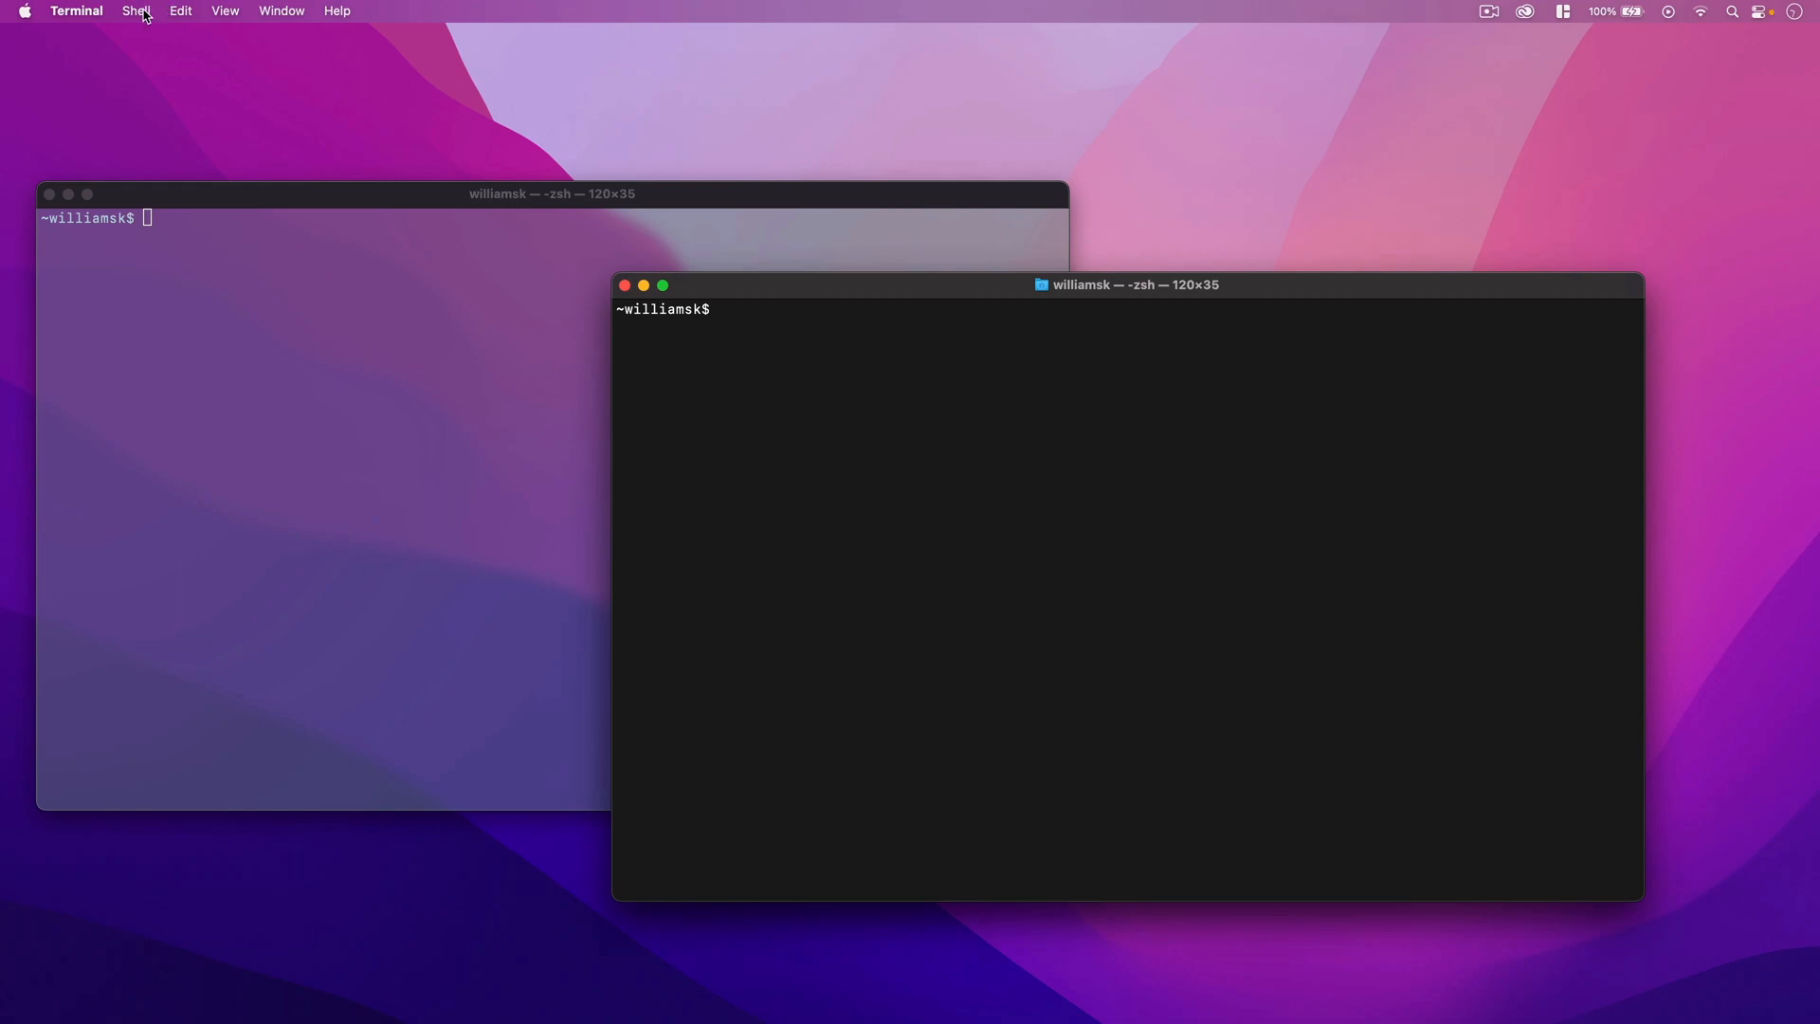
Step: Open new windows with the williams, blue and Homebrew profiles via Shell > New Window
{"action": "left_click", "coordinate": [144, 9]}
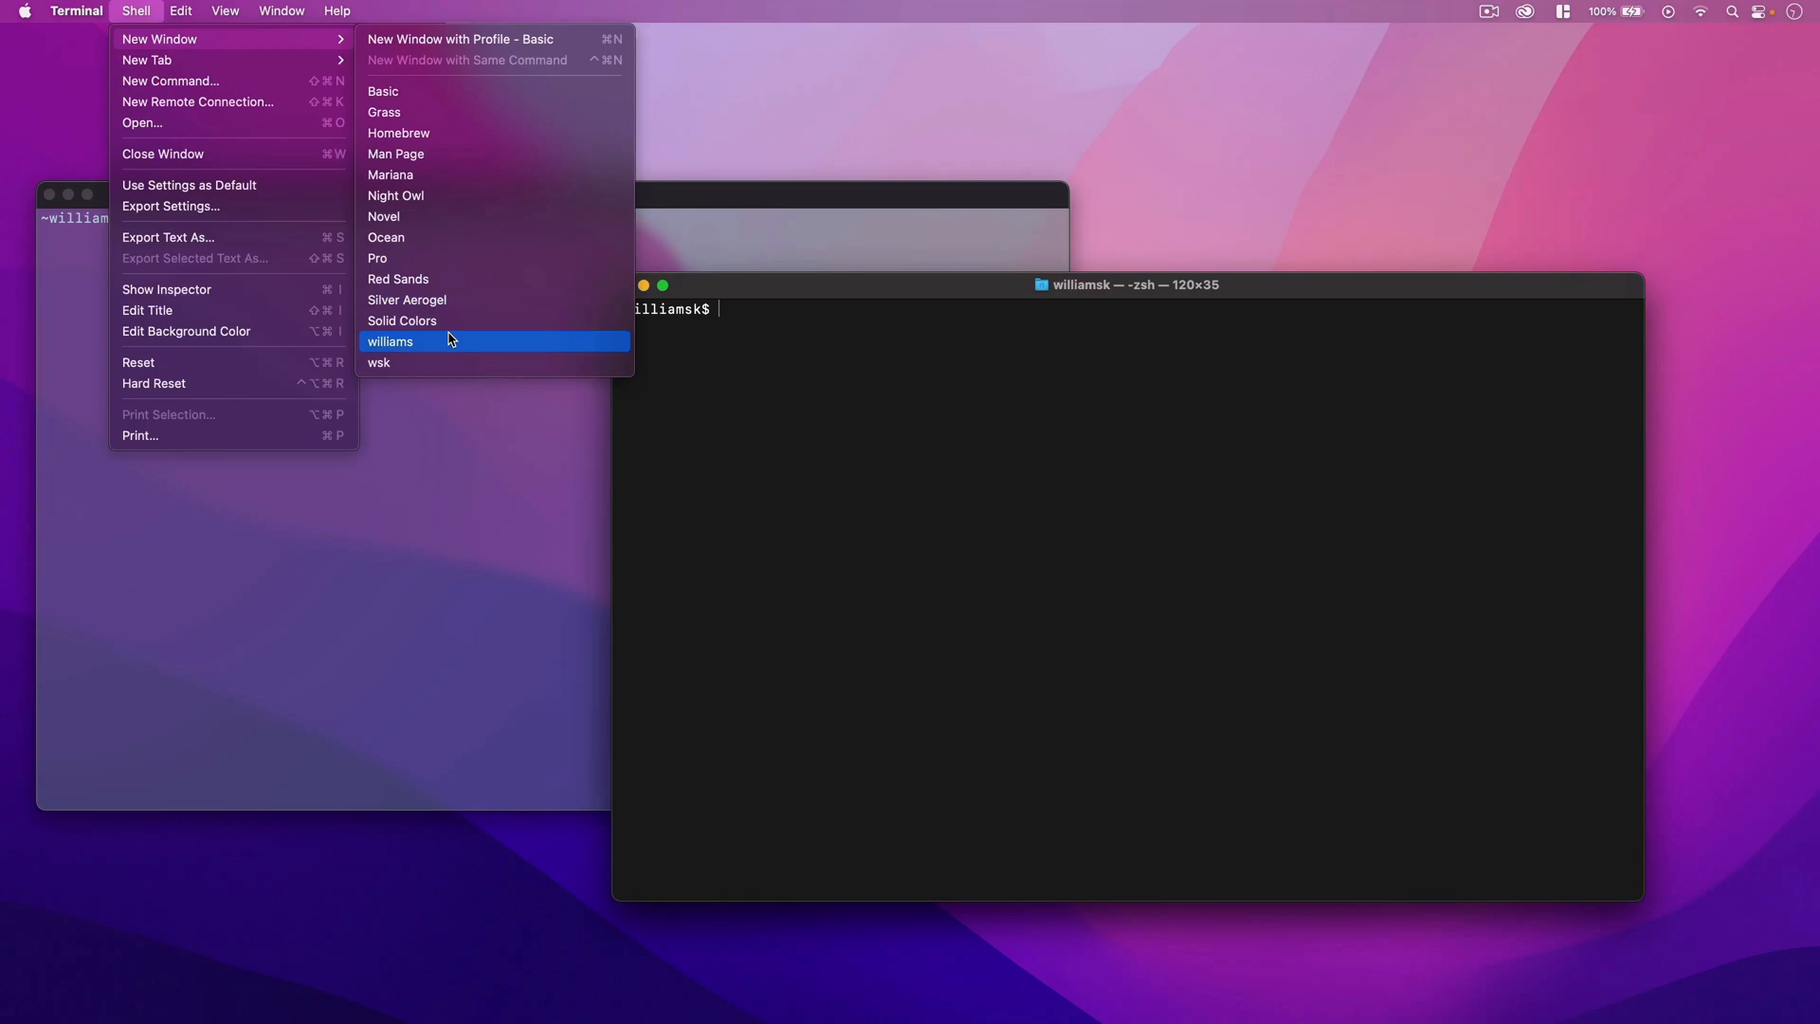
{"action": "left_click", "coordinate": [391, 341]}
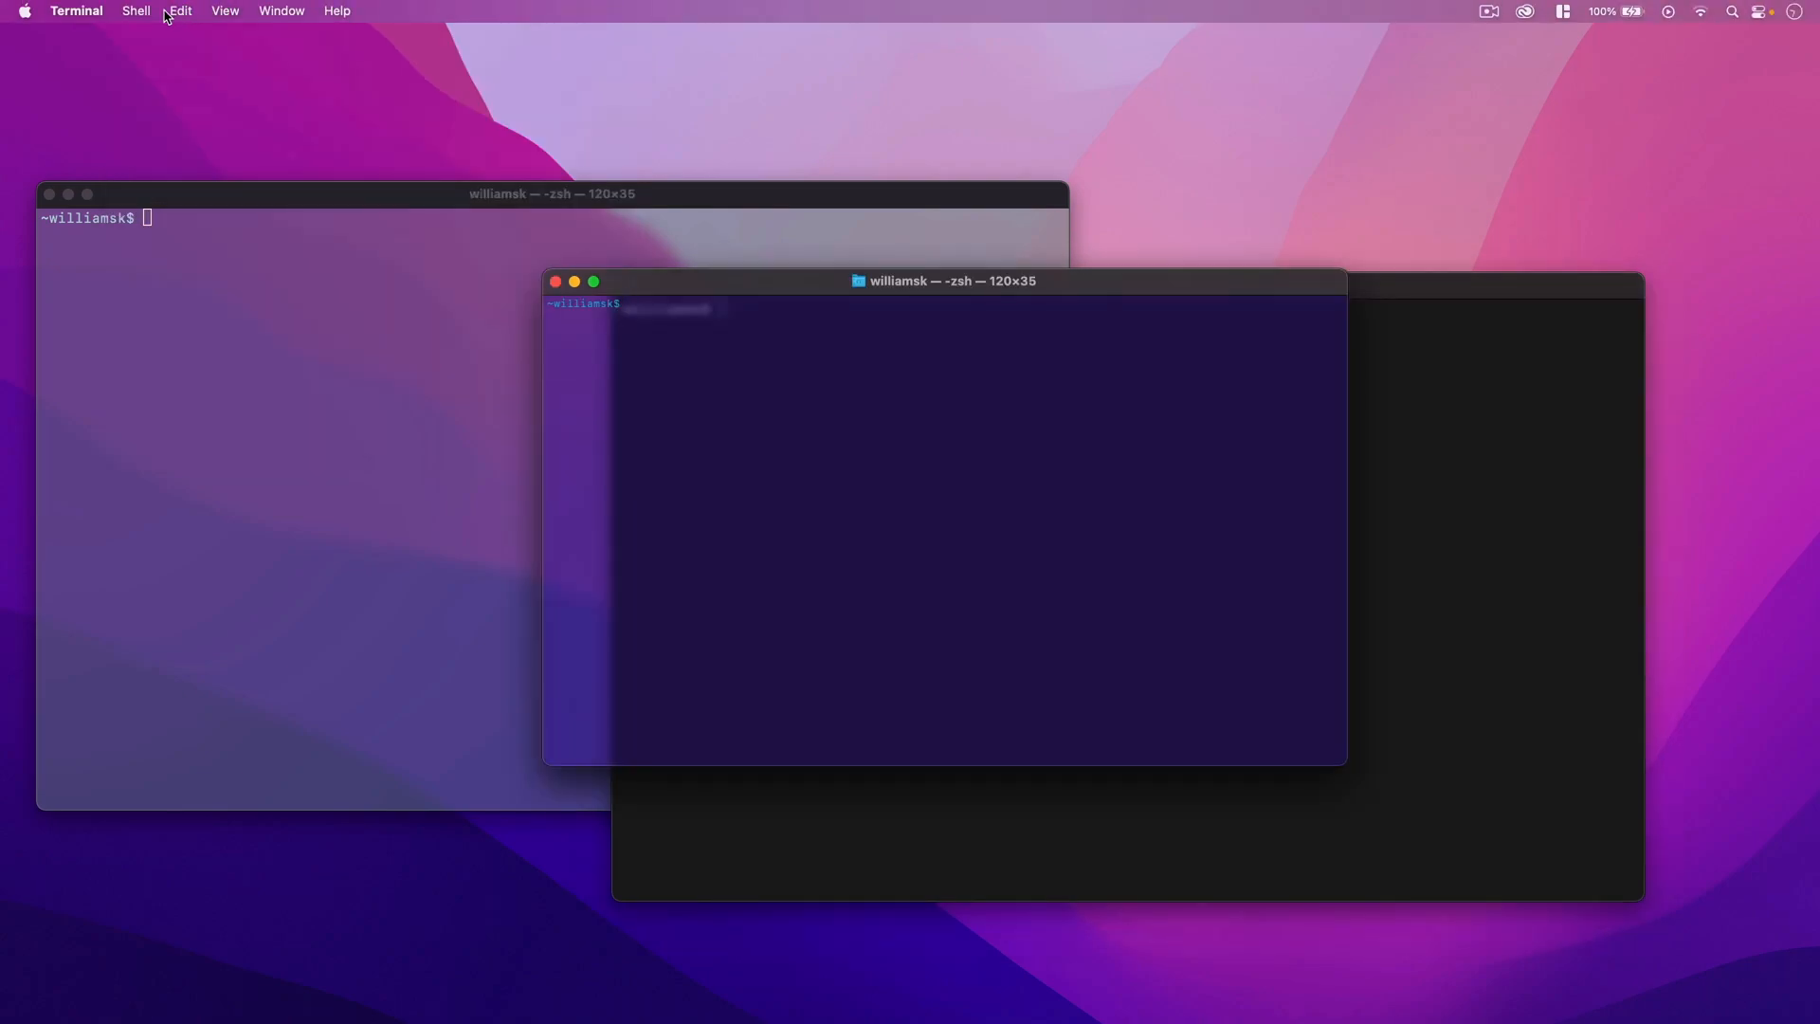
{"action": "left_click", "coordinate": [140, 9]}
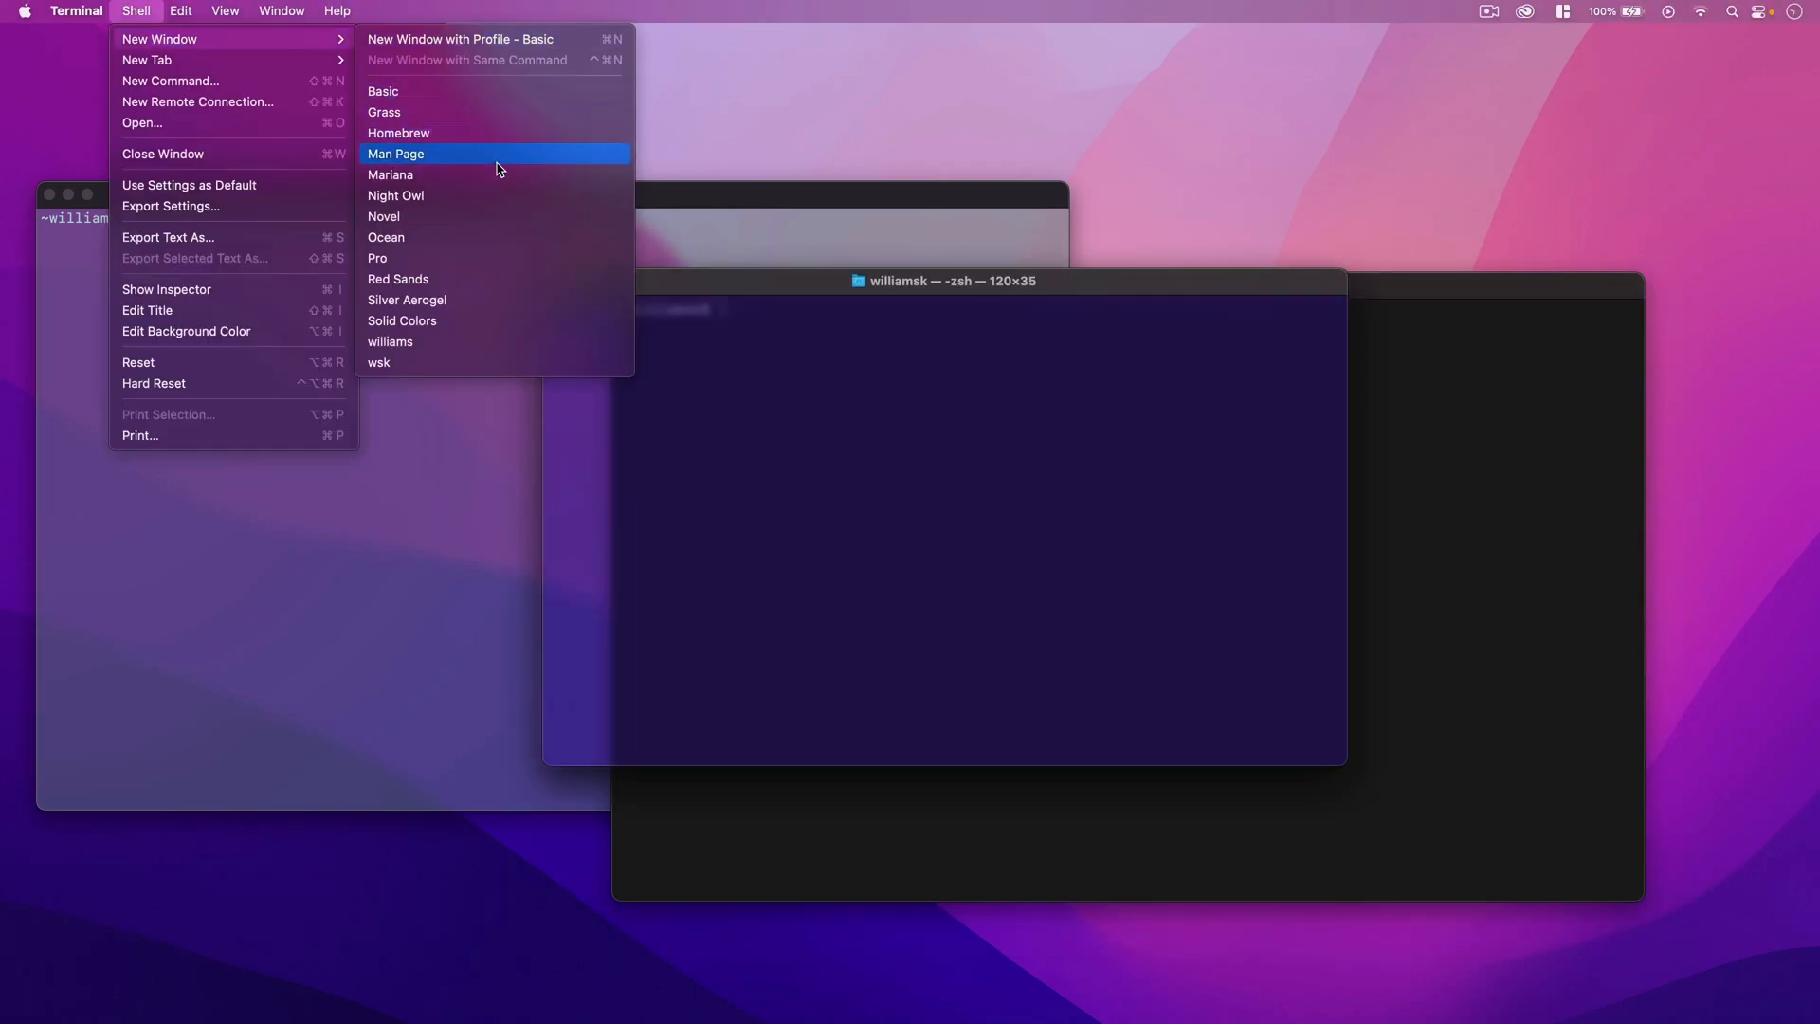
{"action": "left_click", "coordinate": [395, 153]}
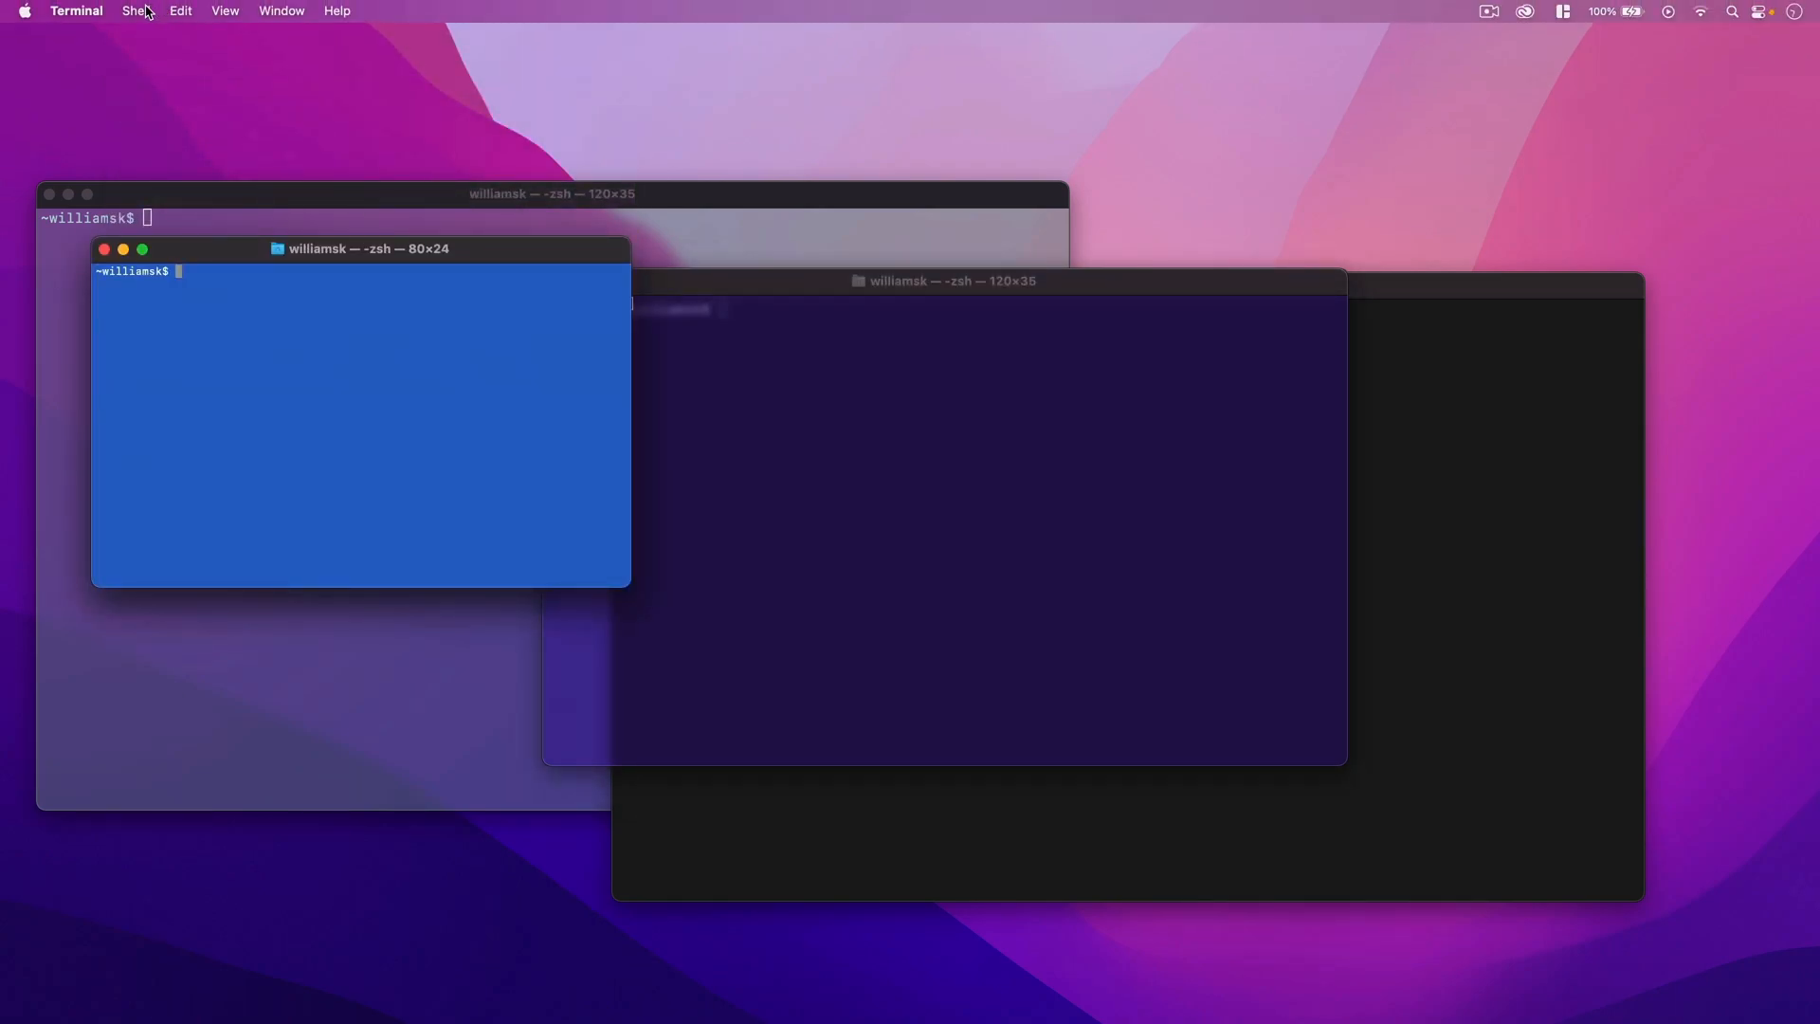
{"action": "left_click", "coordinate": [136, 11]}
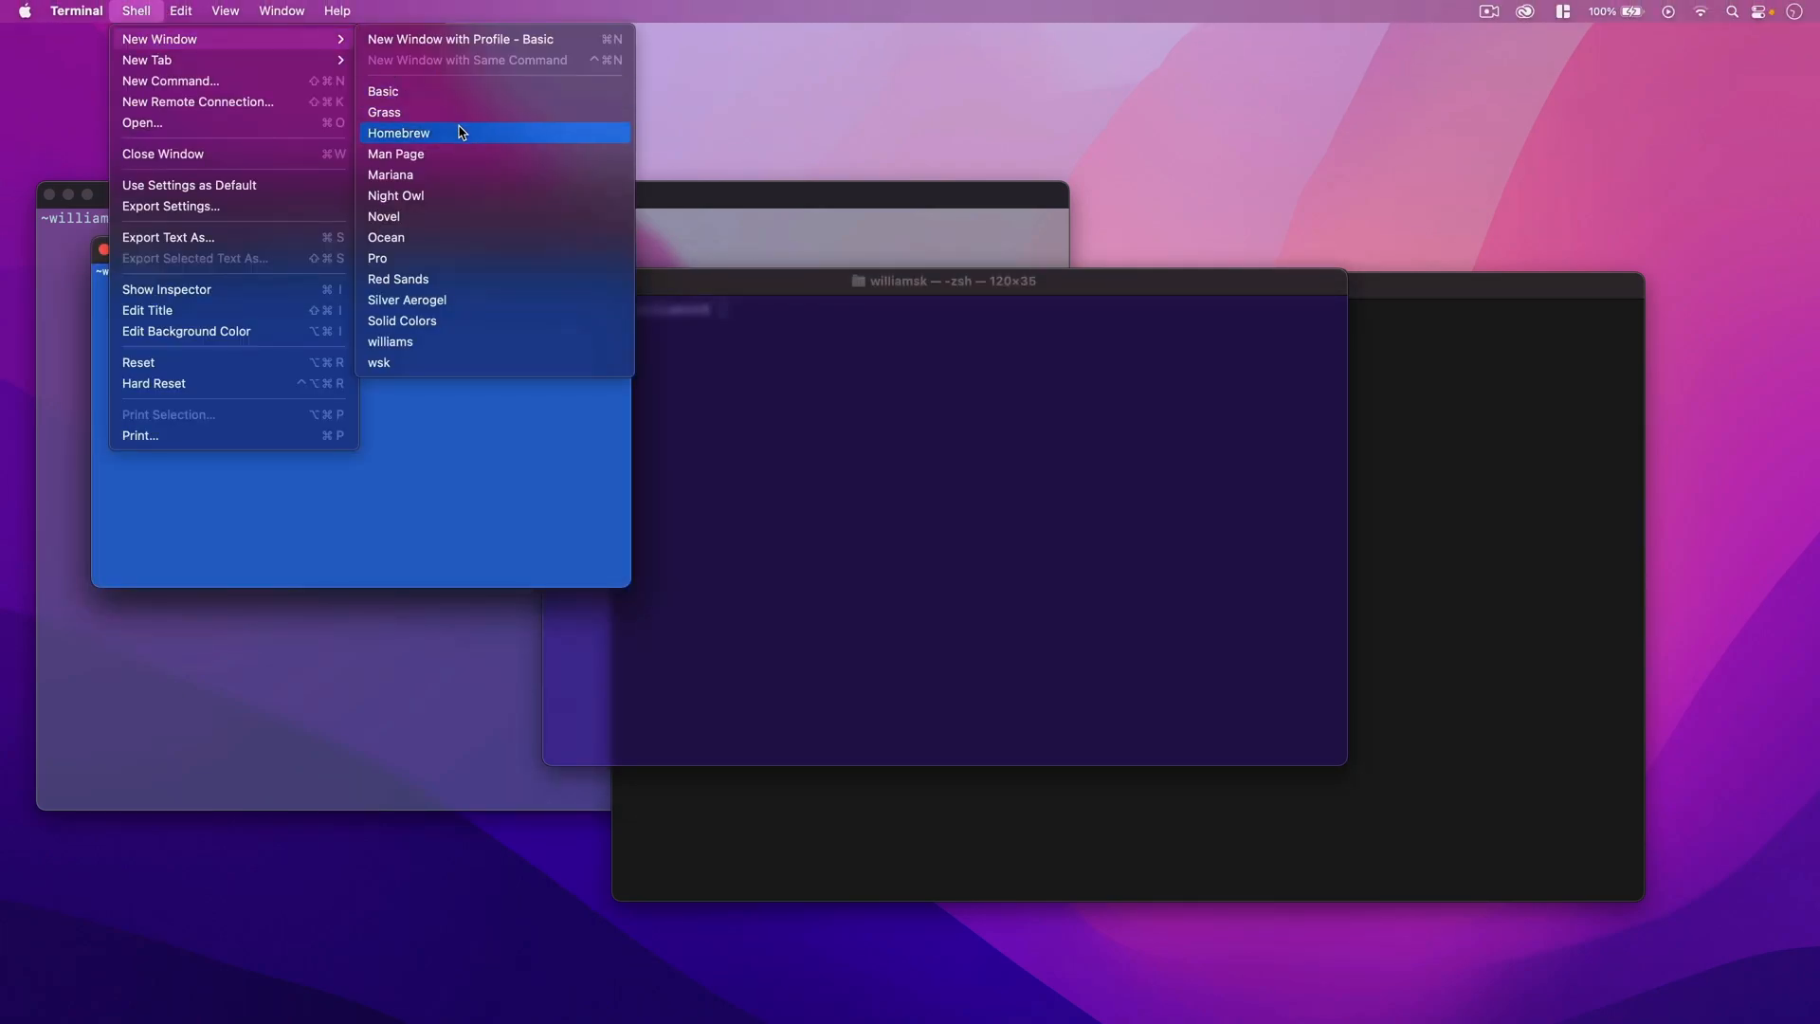
{"action": "left_click", "coordinate": [398, 133]}
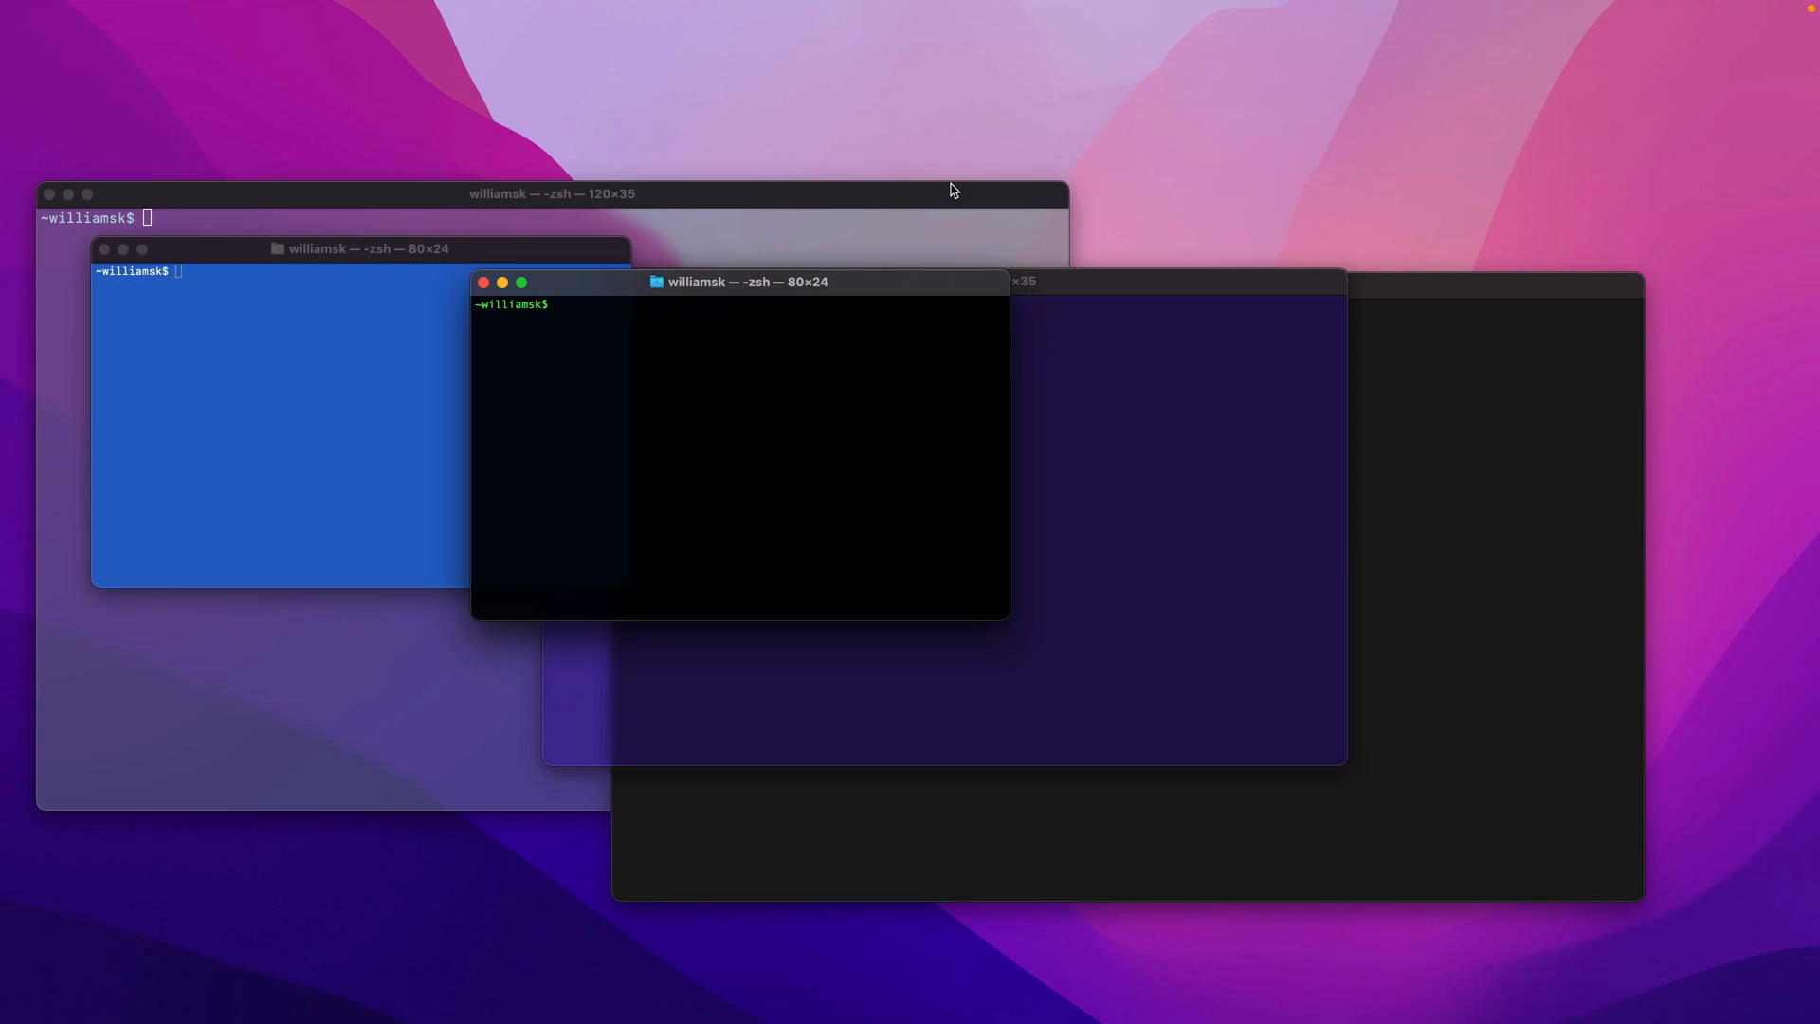
{"action": "mouse_move", "coordinate": [1058, 281]}
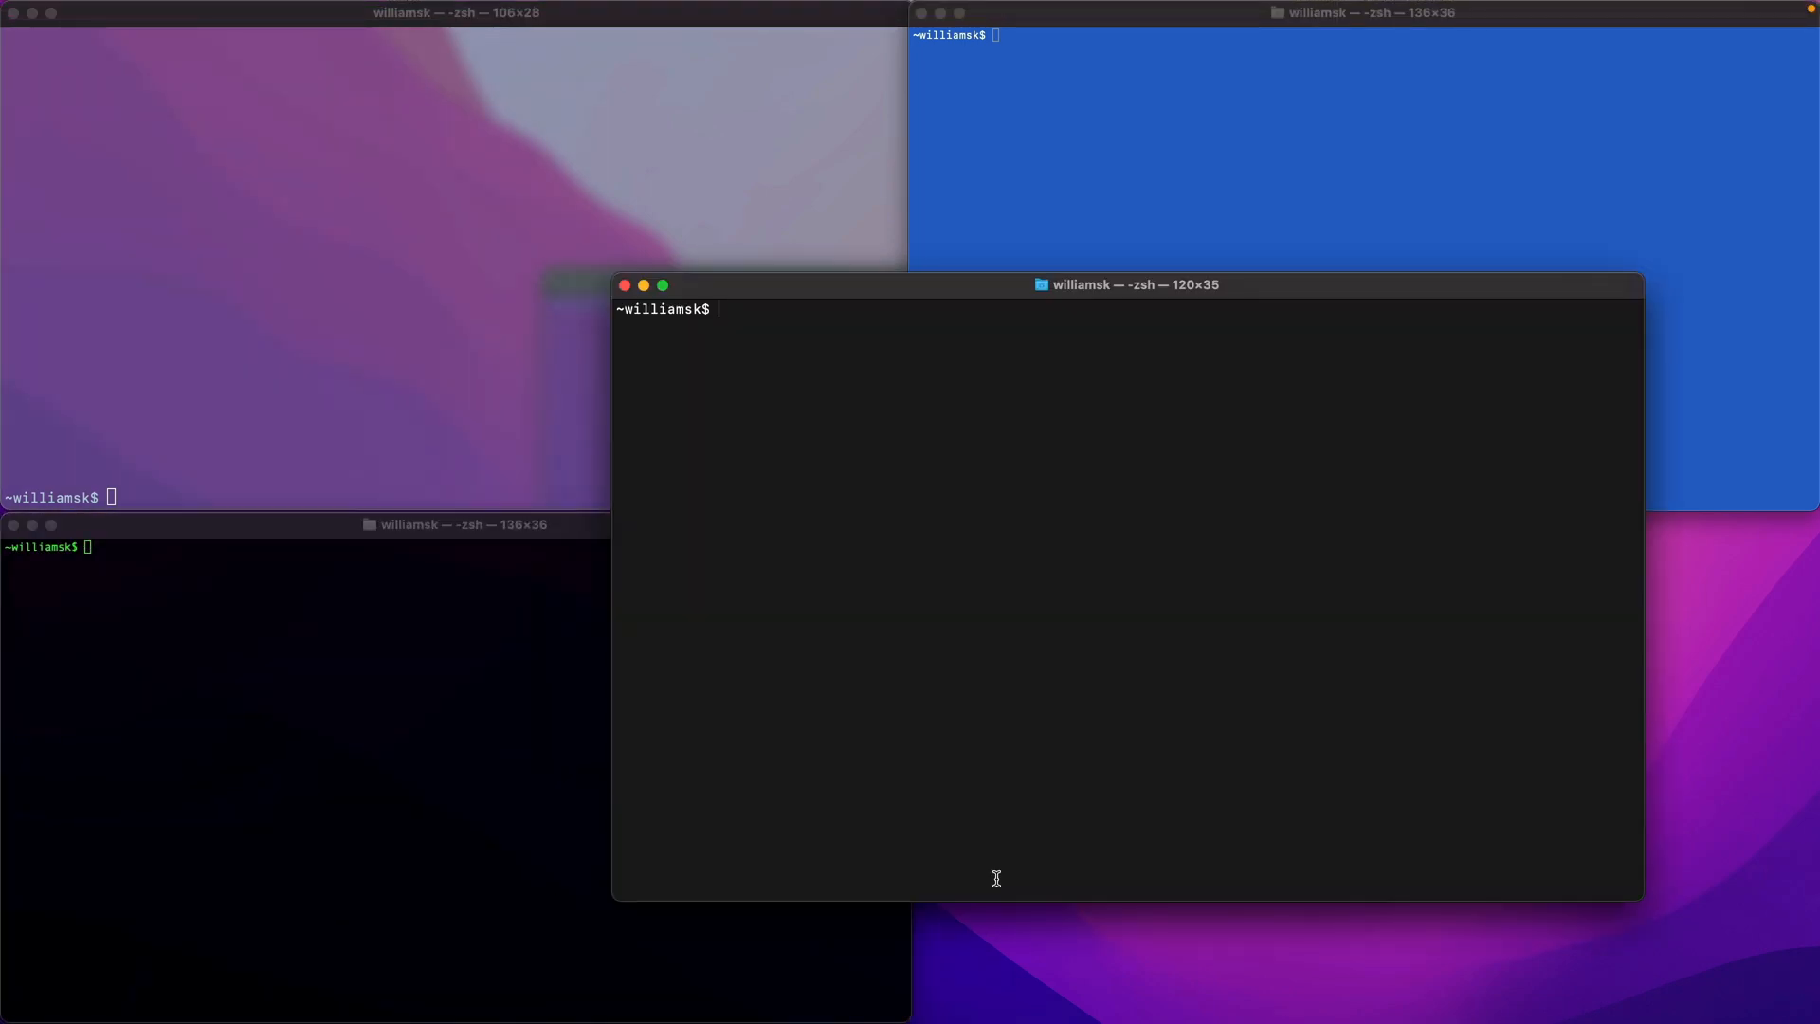
{"action": "mouse_move", "coordinate": [728, 293]}
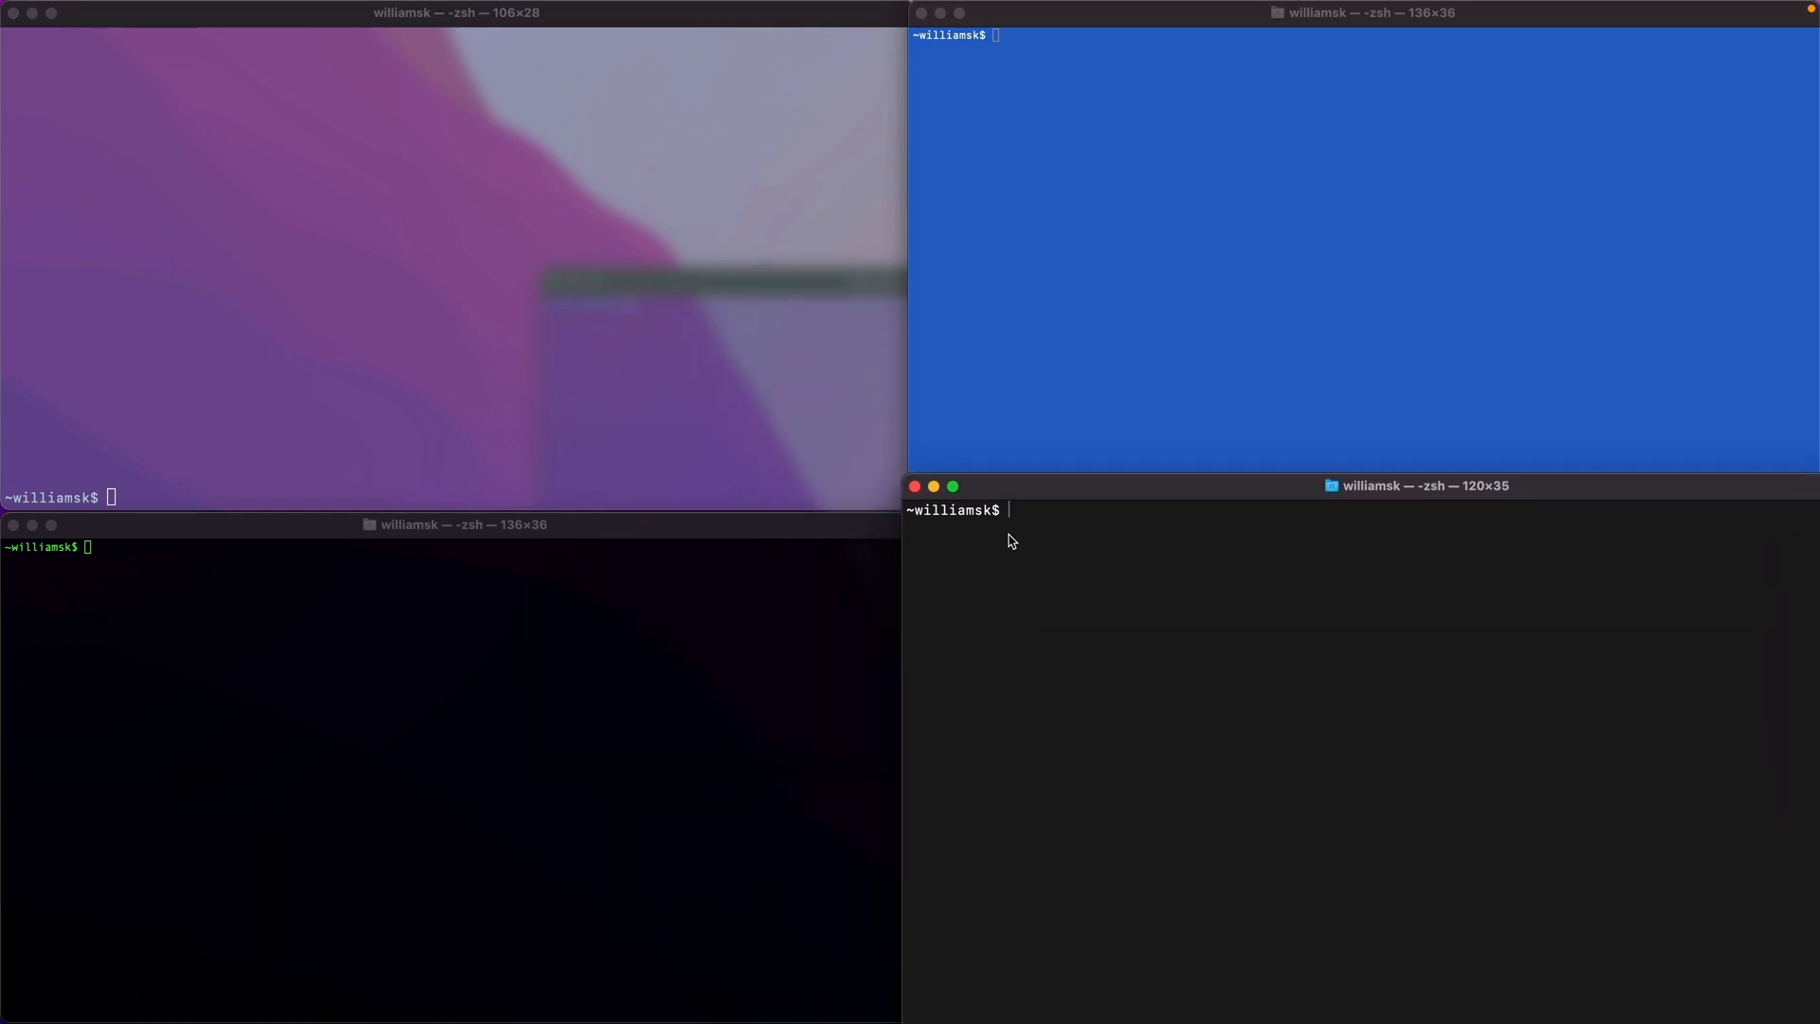
Step: Move the dark window to the lower right and resize the purple window to fit beside it
{"action": "left_click_drag", "start_coordinate": [1421, 486], "coordinate": [1274, 328]}
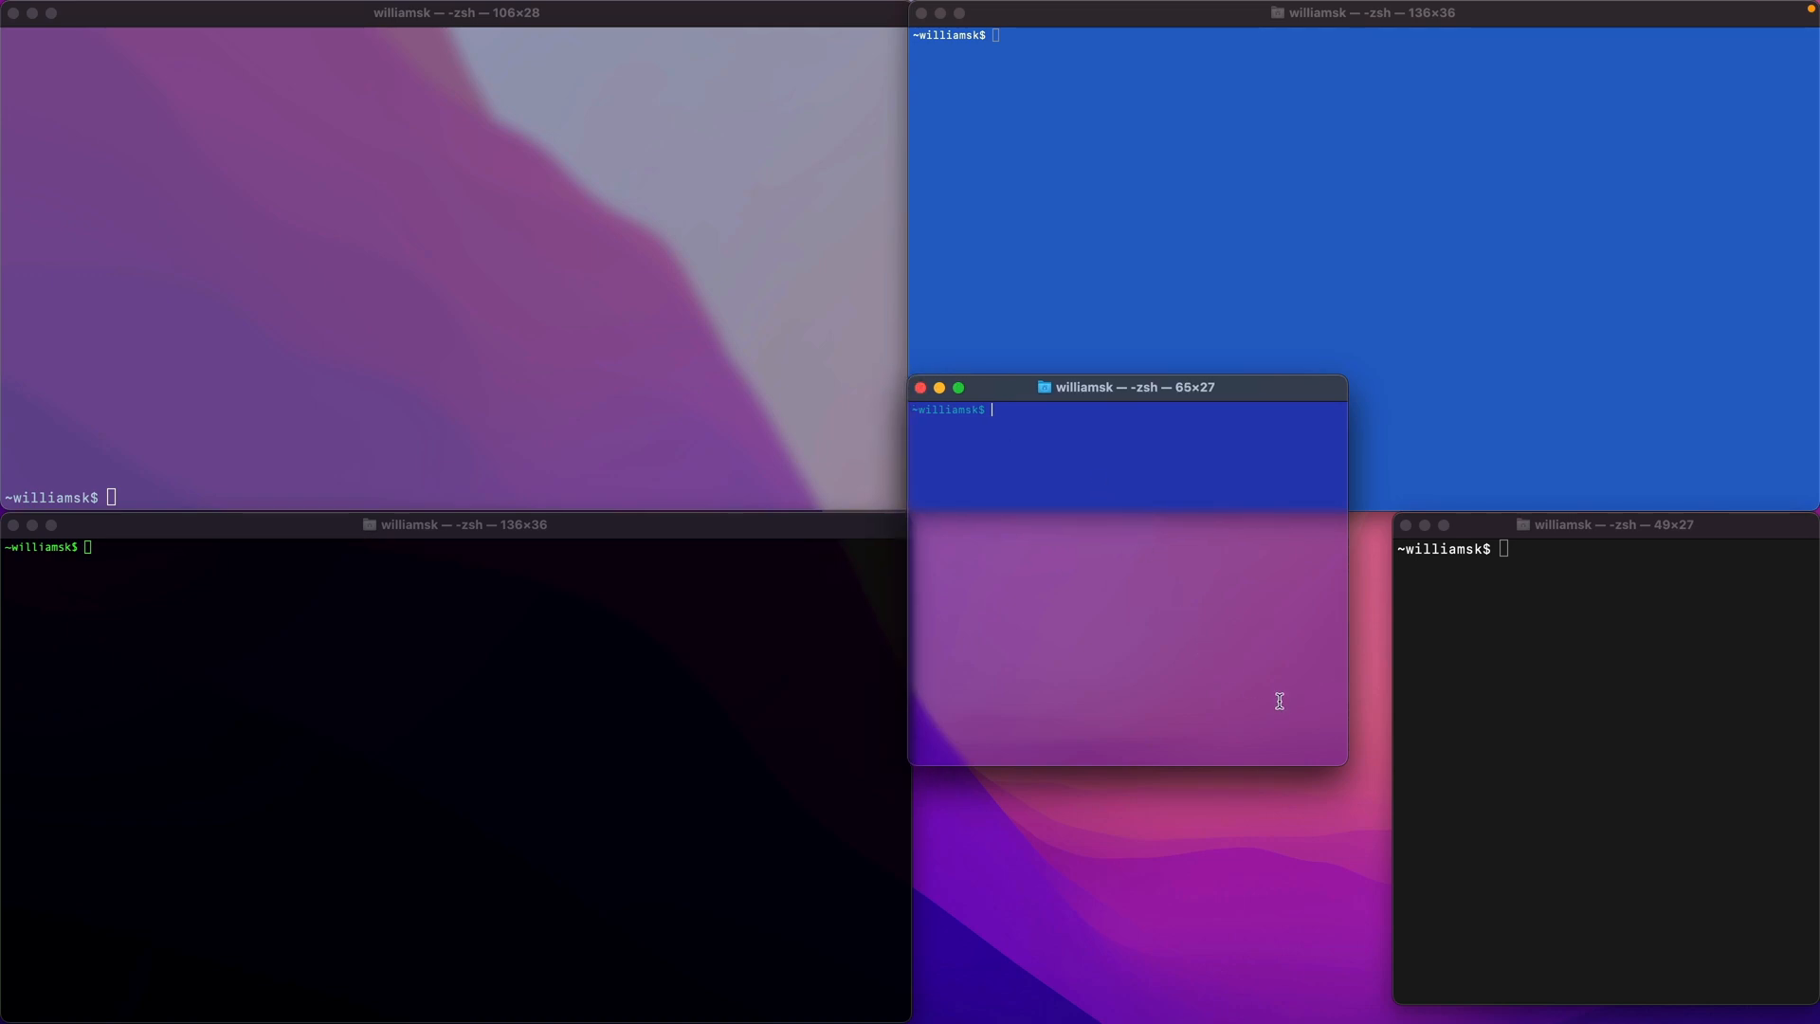
{"action": "left_click_drag", "start_coordinate": [1344, 764], "coordinate": [1368, 957]}
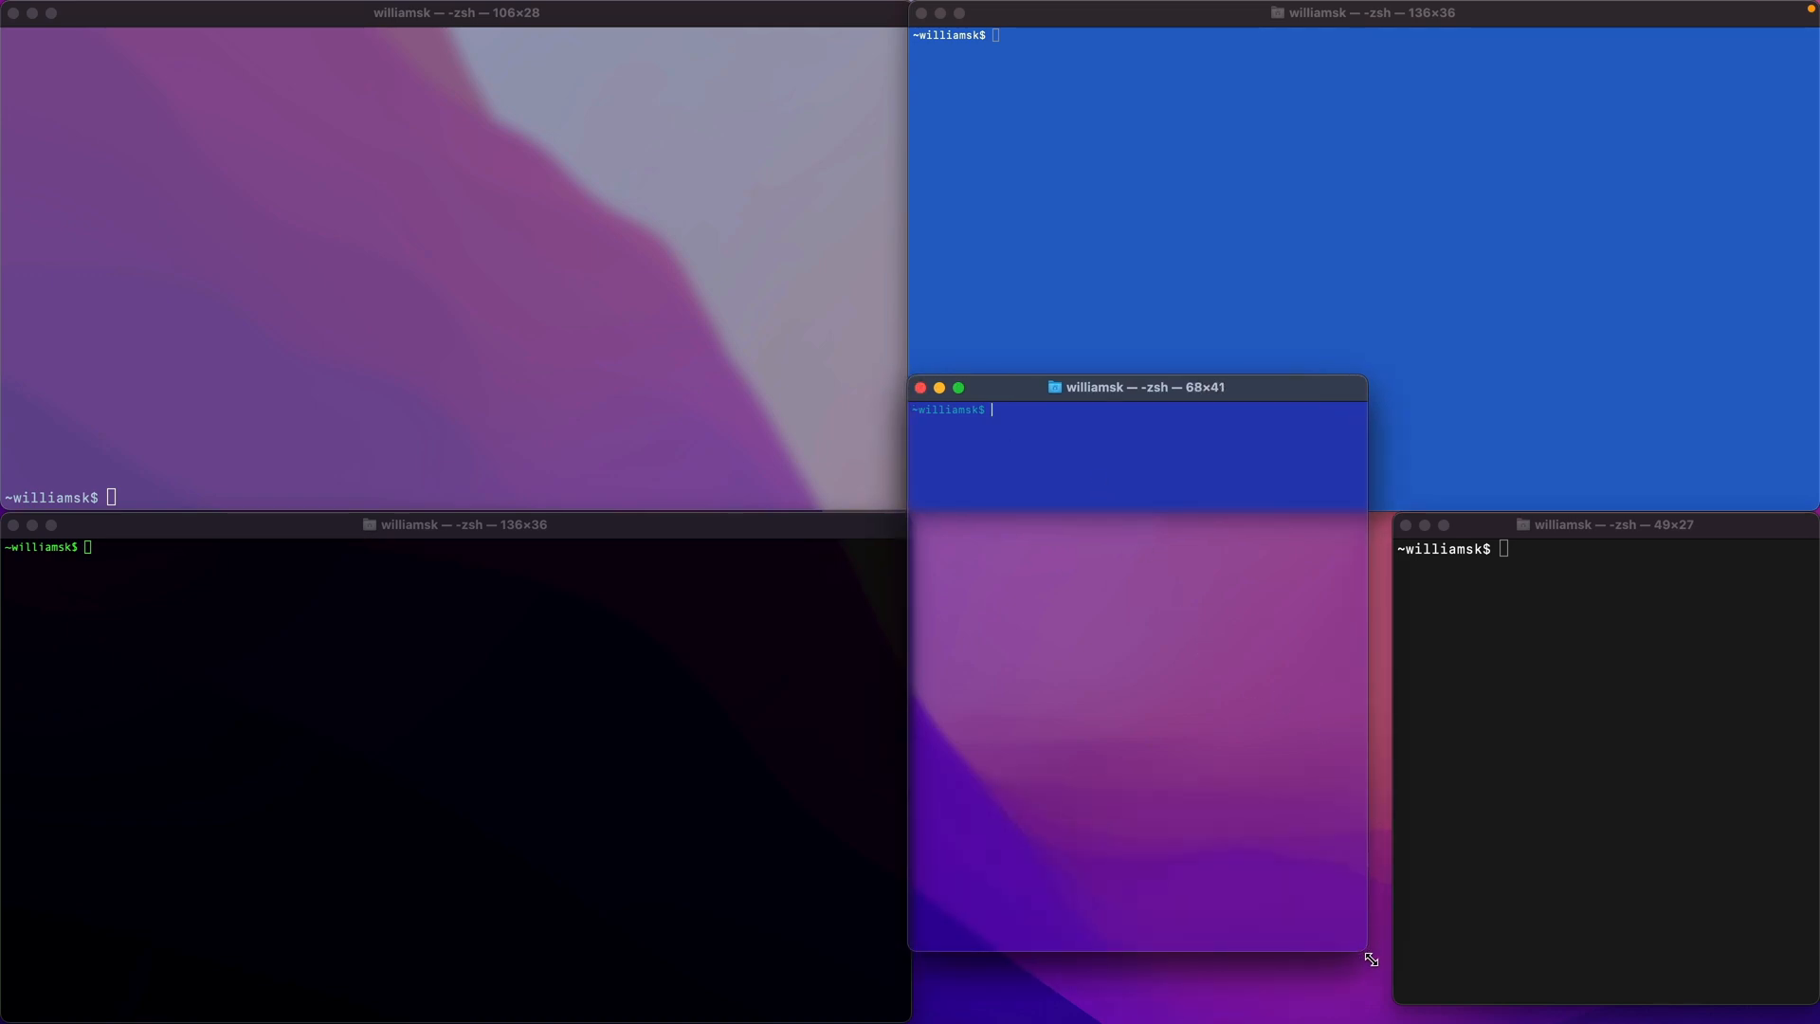
{"action": "left_click_drag", "start_coordinate": [1368, 957], "coordinate": [1382, 969]}
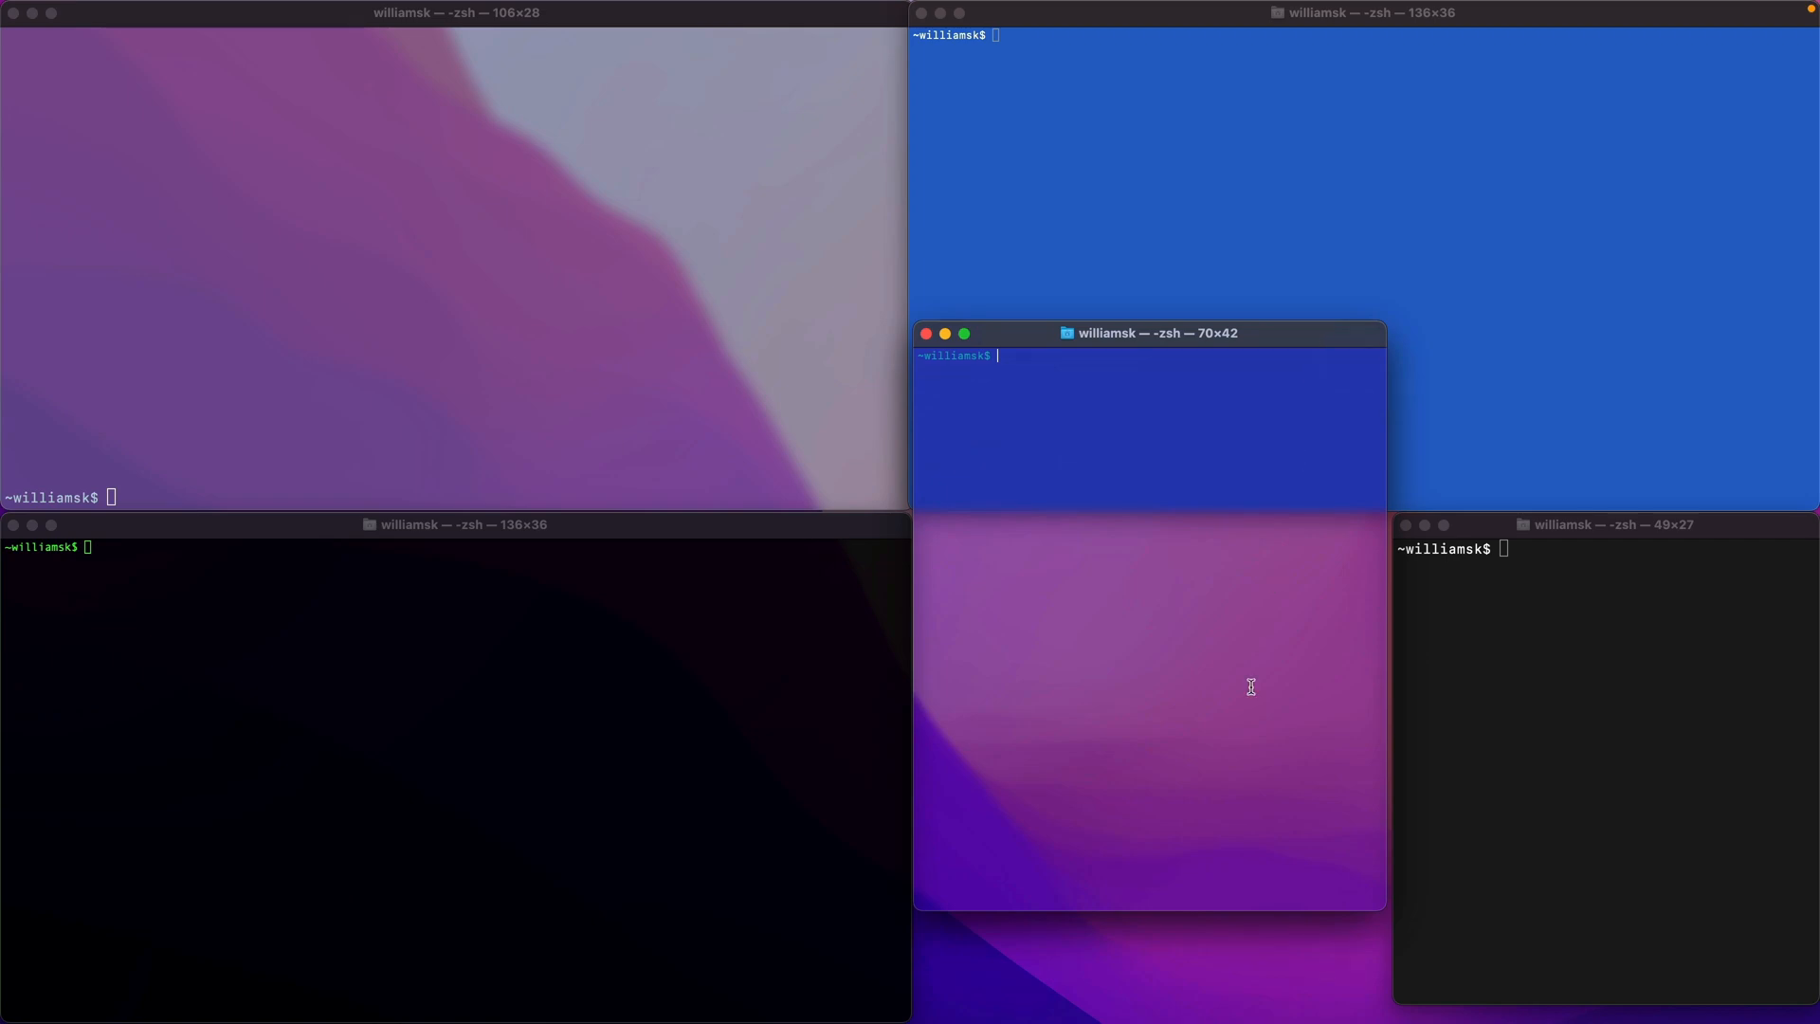
{"action": "mouse_move", "coordinate": [1194, 915]}
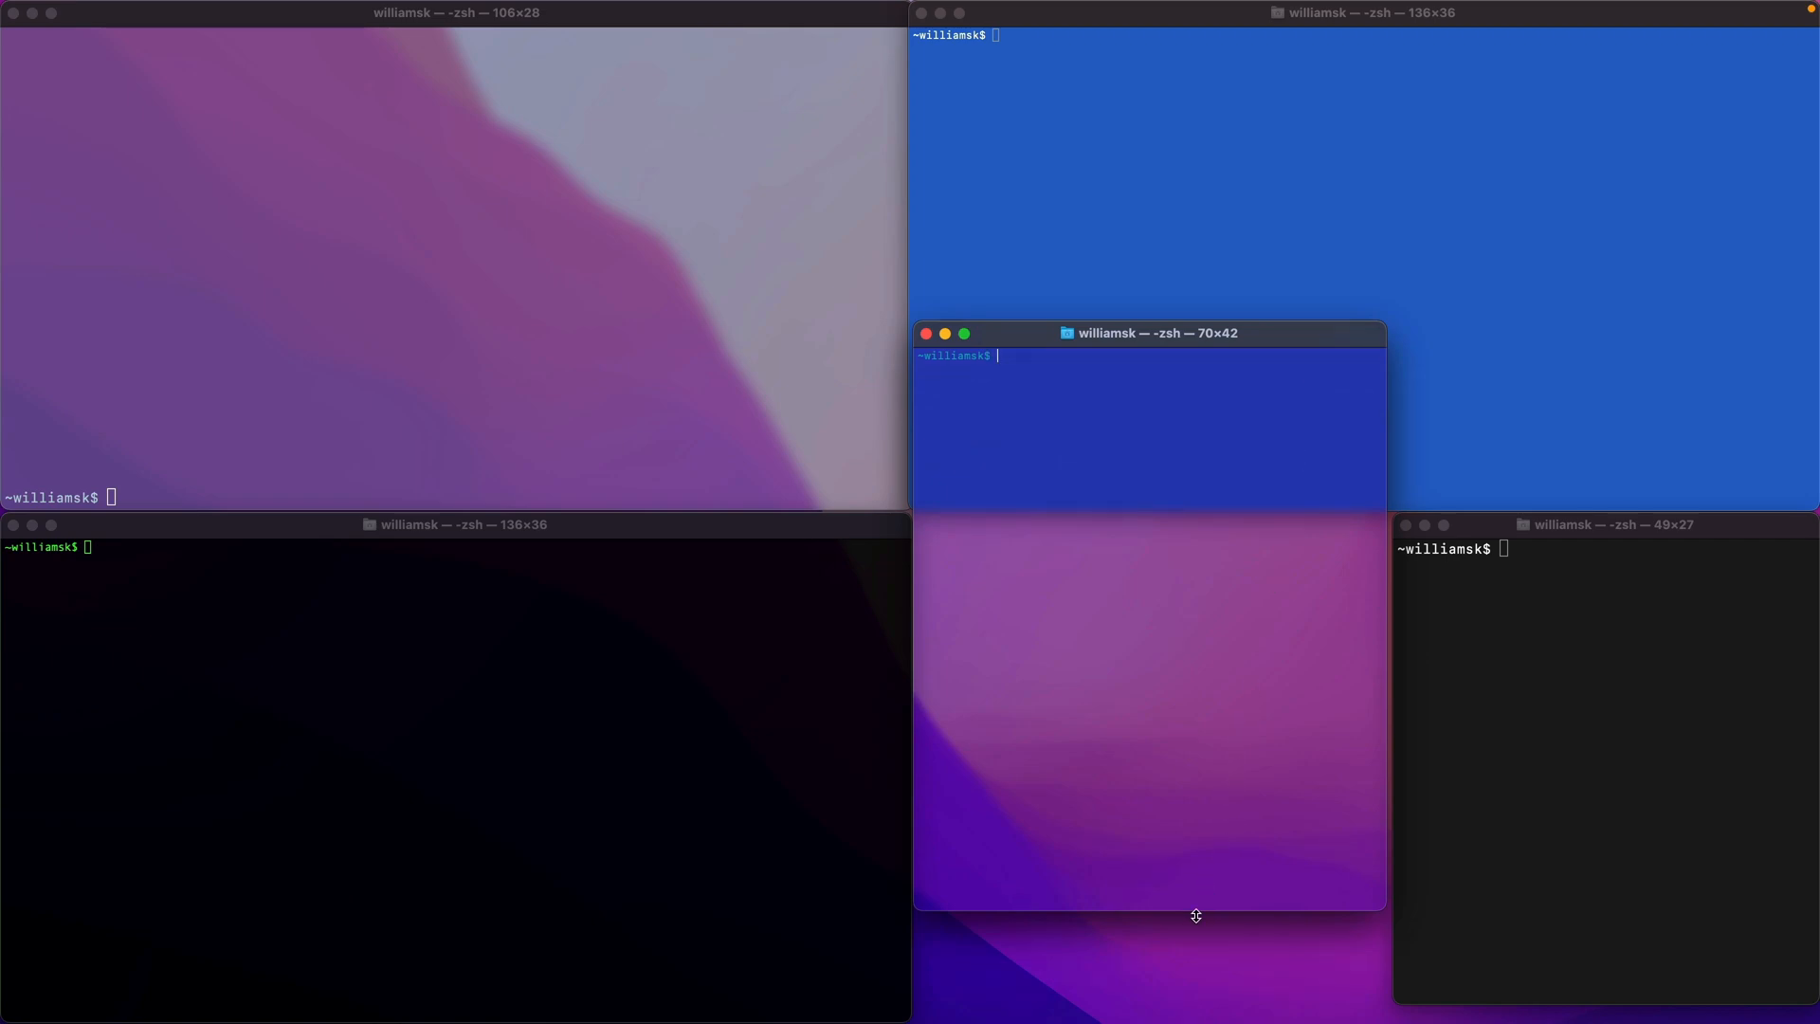
{"action": "left_click_drag", "start_coordinate": [1194, 914], "coordinate": [1195, 870]}
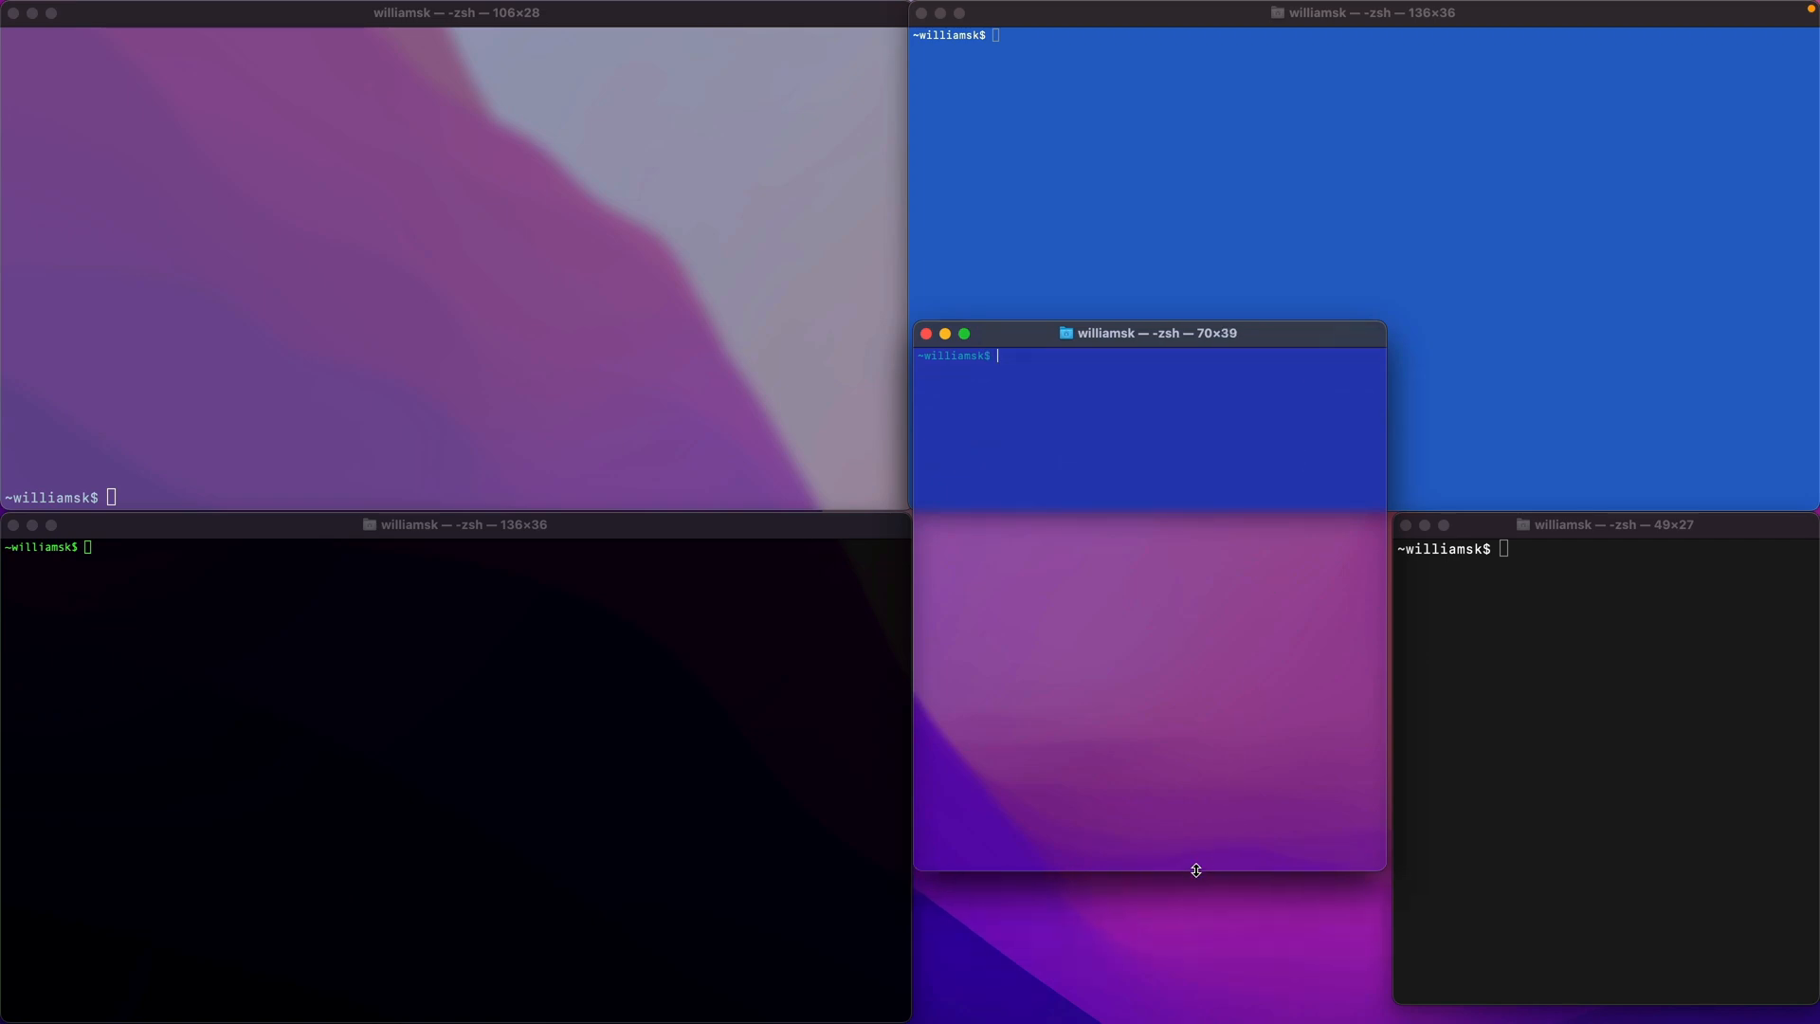
{"action": "left_click_drag", "start_coordinate": [1149, 868], "coordinate": [1148, 815]}
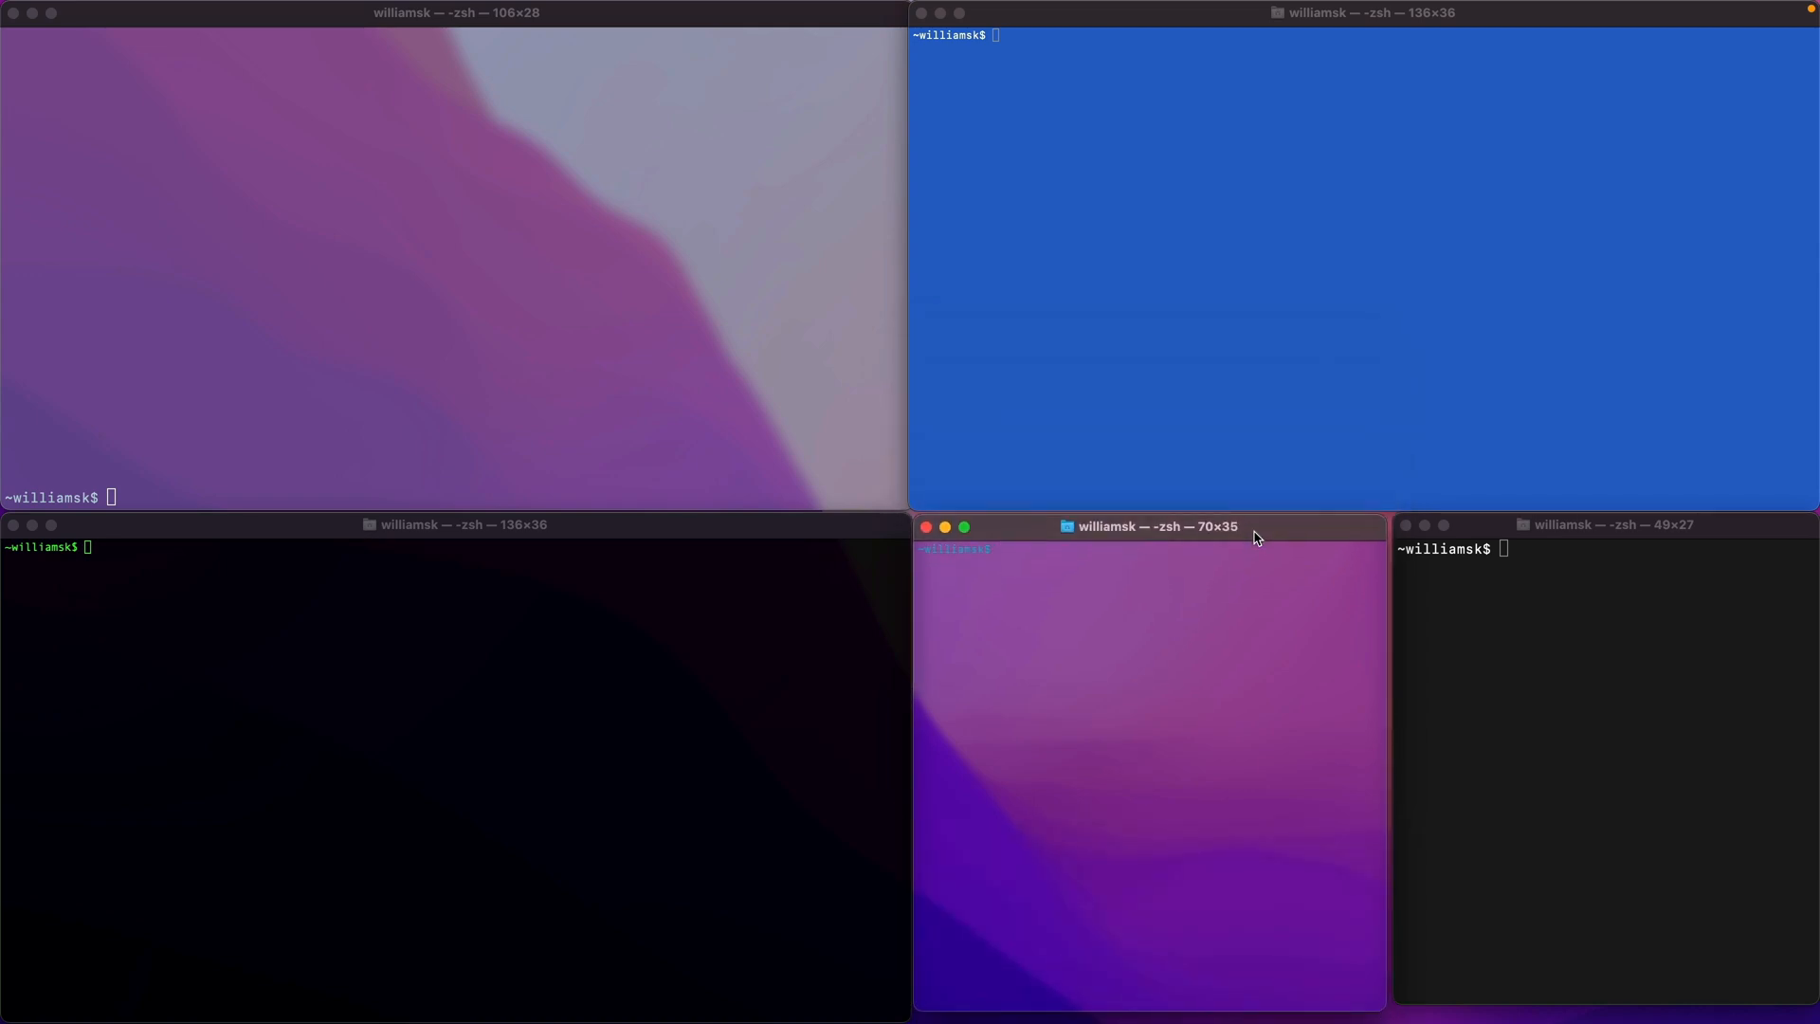
{"action": "mouse_move", "coordinate": [1486, 527]}
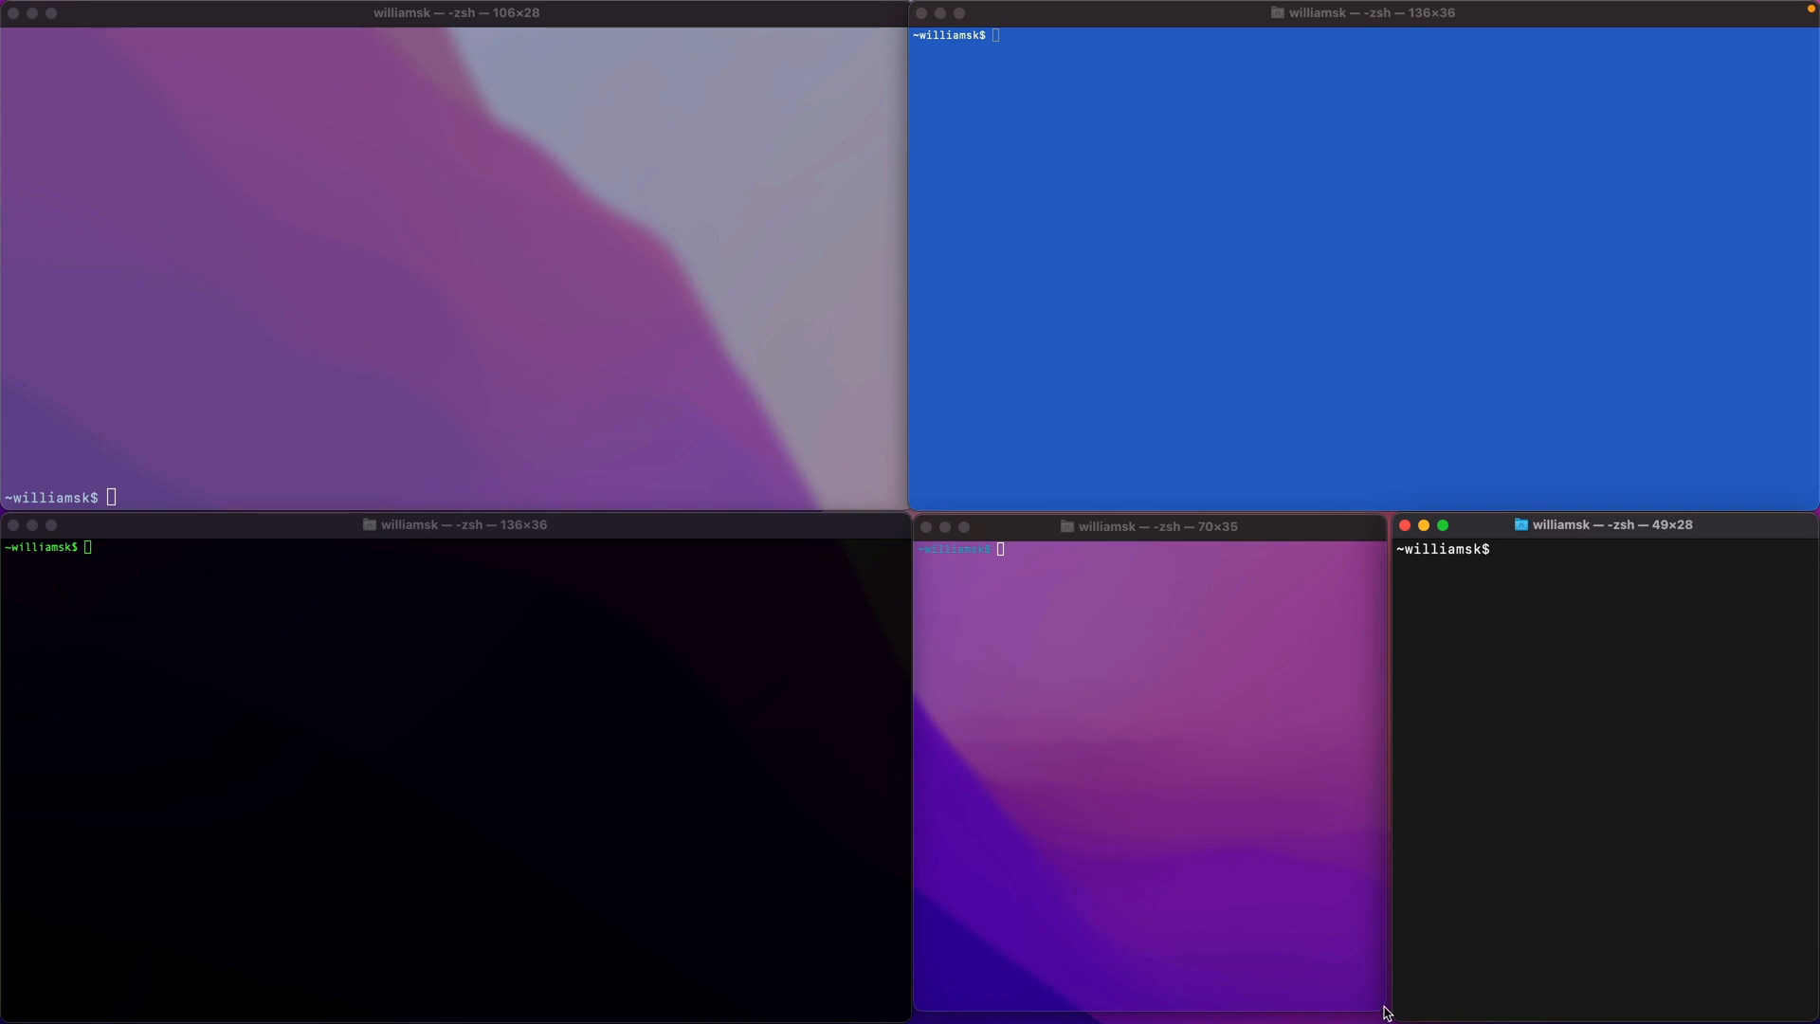
{"action": "mouse_move", "coordinate": [1387, 1008]}
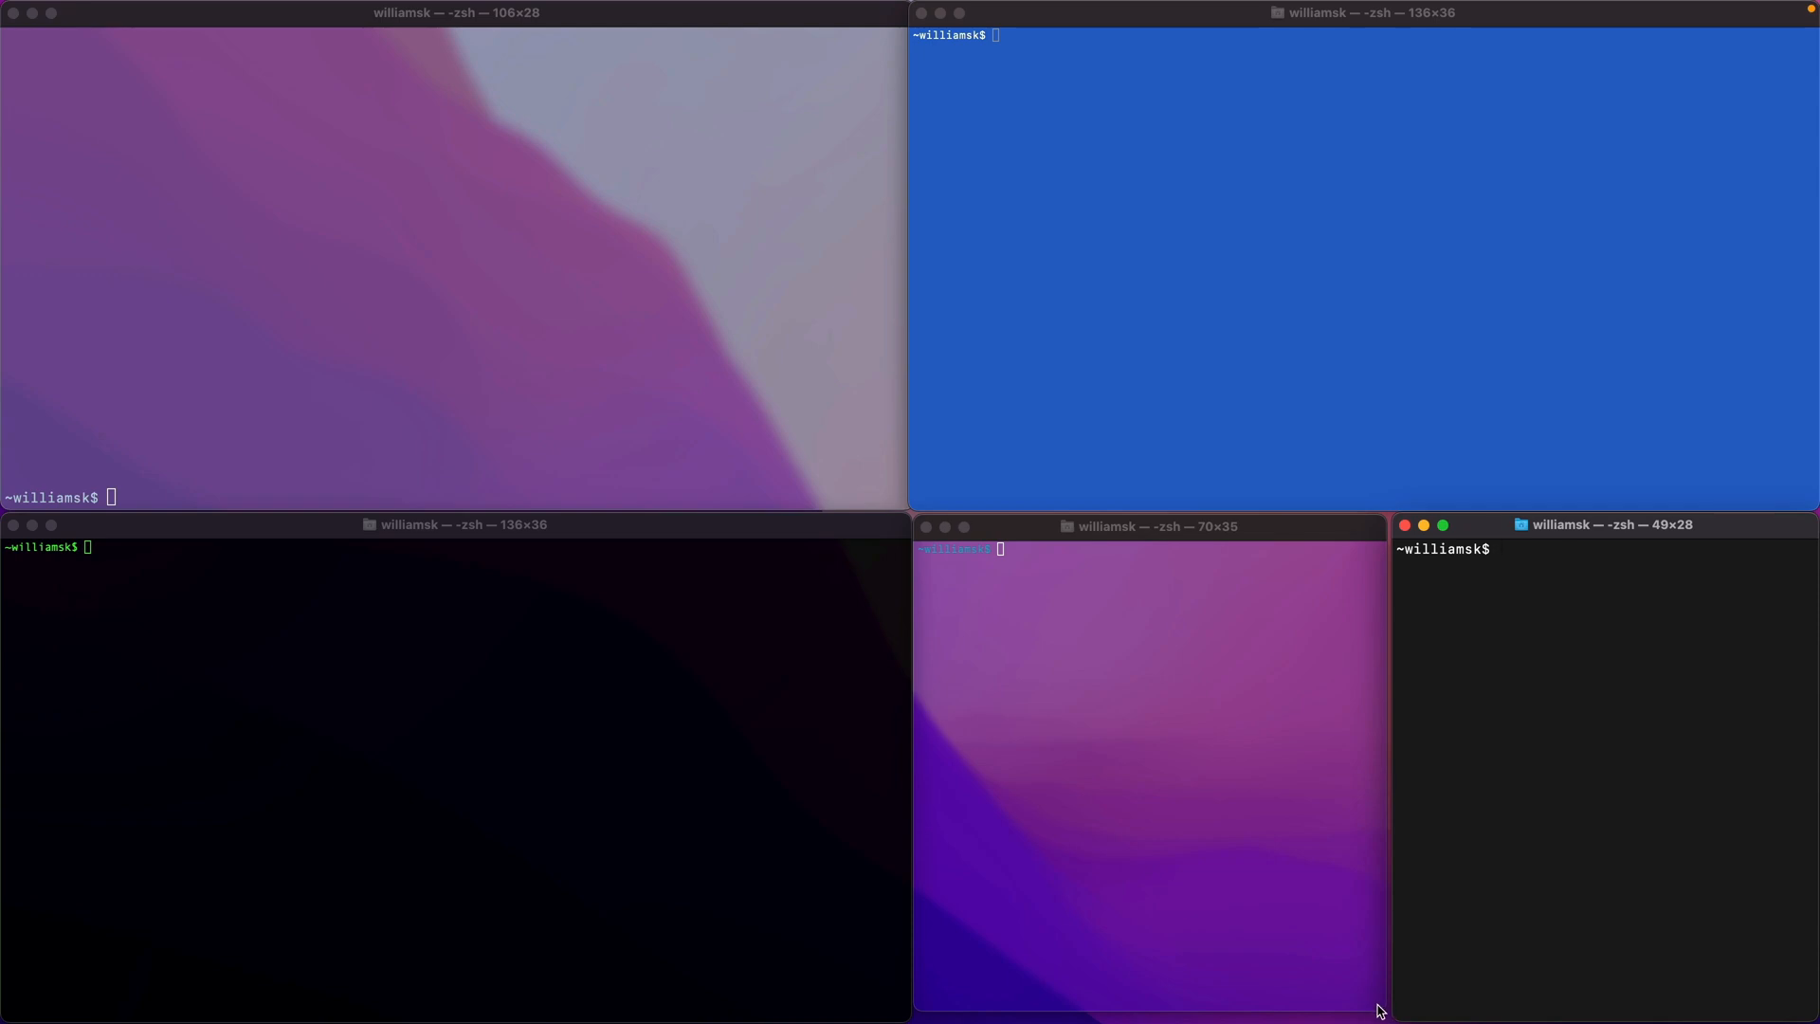
{"action": "mouse_move", "coordinate": [1294, 637]}
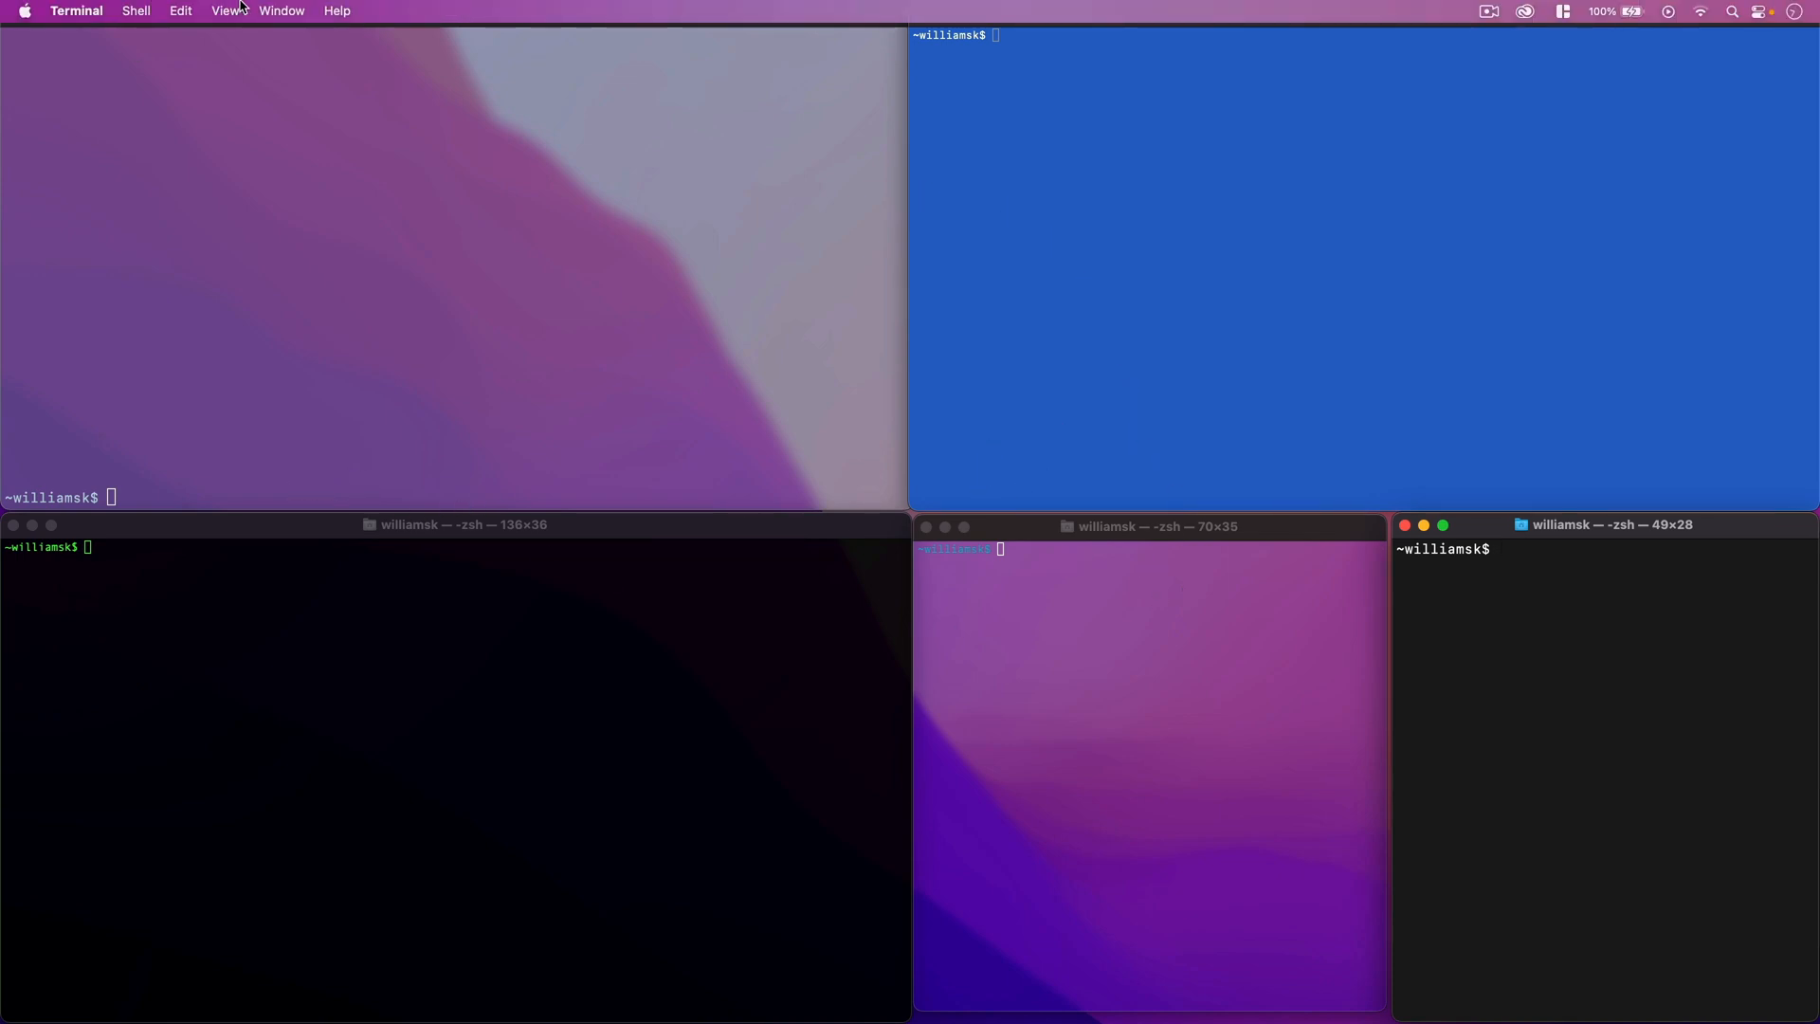
Step: Save the open windows as a group named 'admin' via Window > Save Windows as Group
{"action": "left_click", "coordinate": [281, 9]}
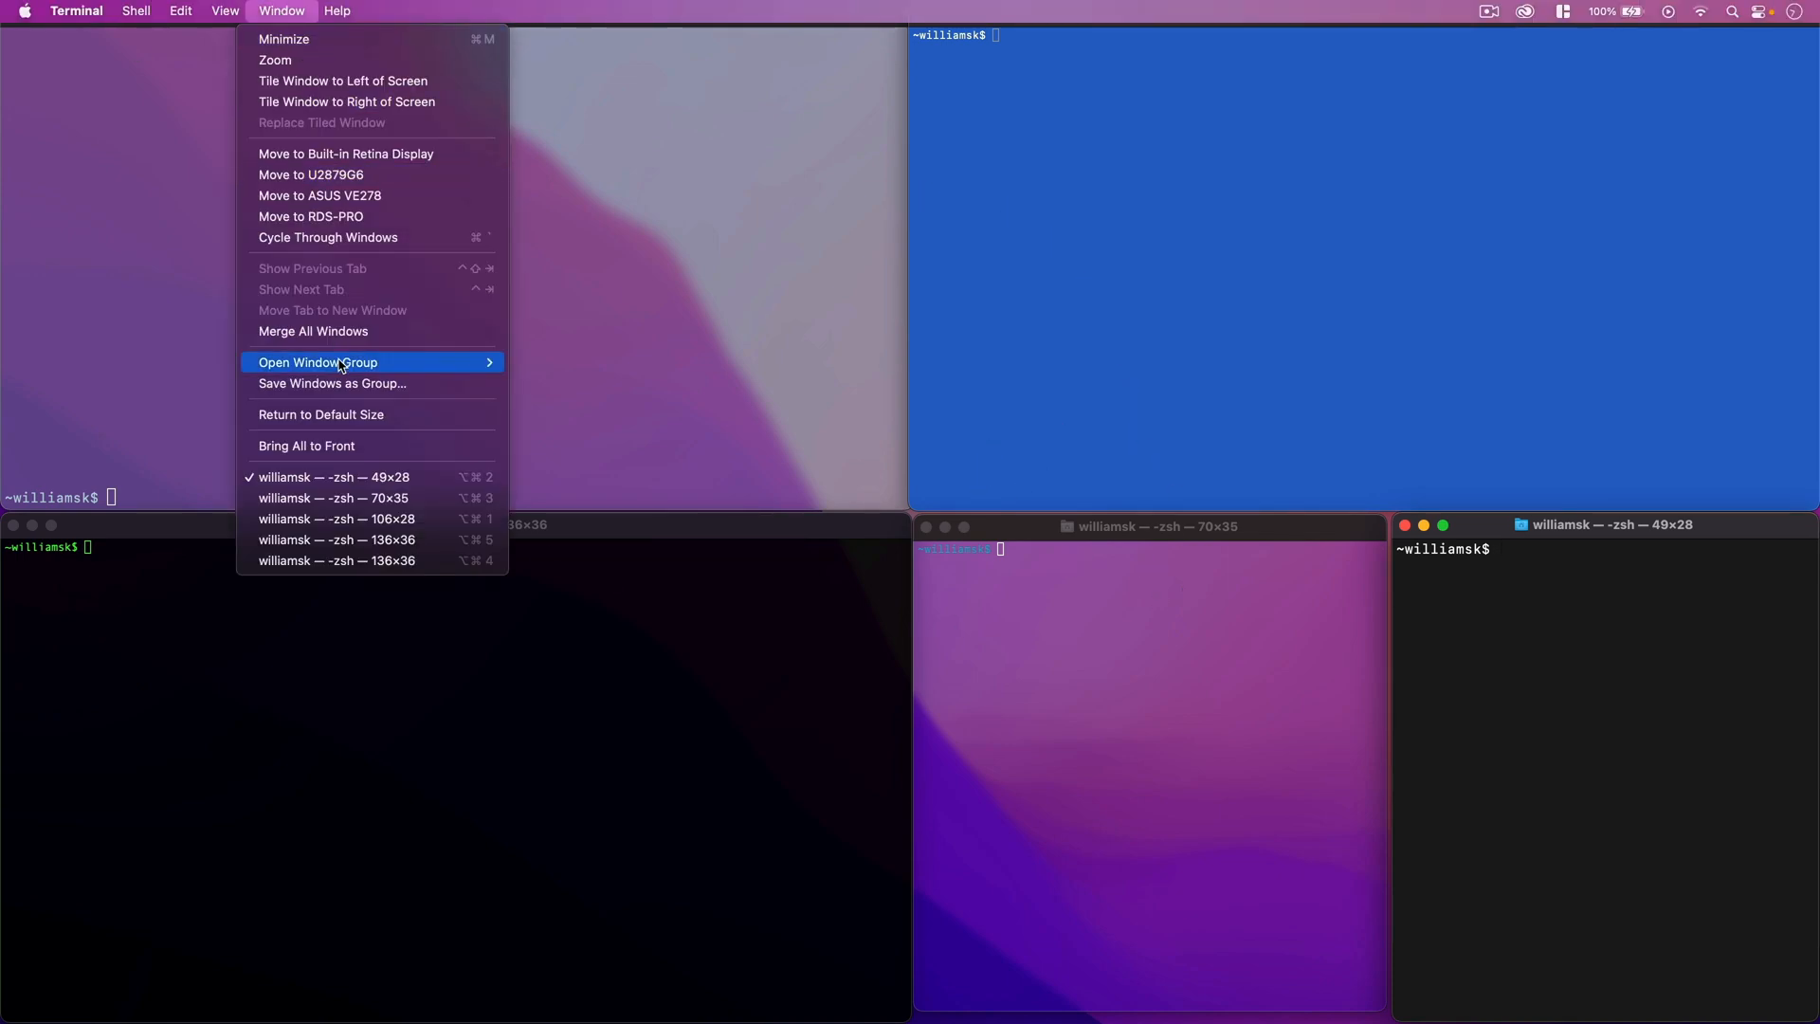
{"action": "mouse_move", "coordinate": [339, 383]}
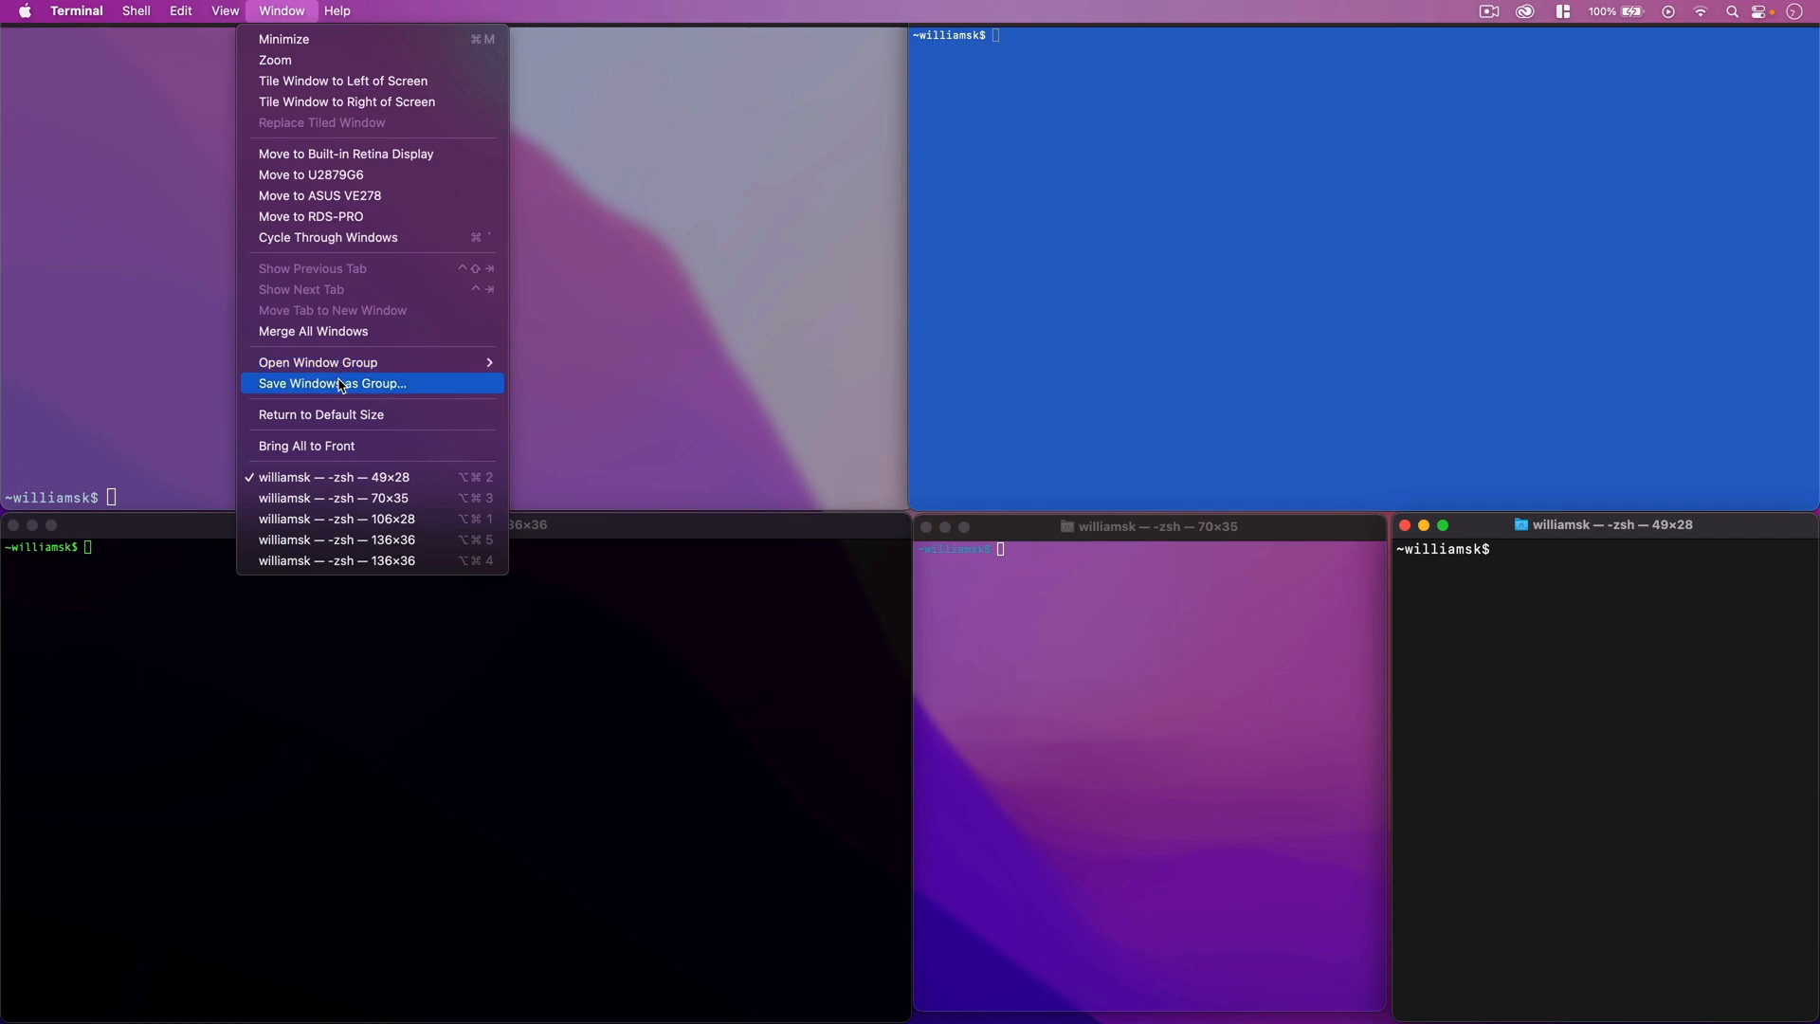
{"action": "left_click", "coordinate": [339, 383]}
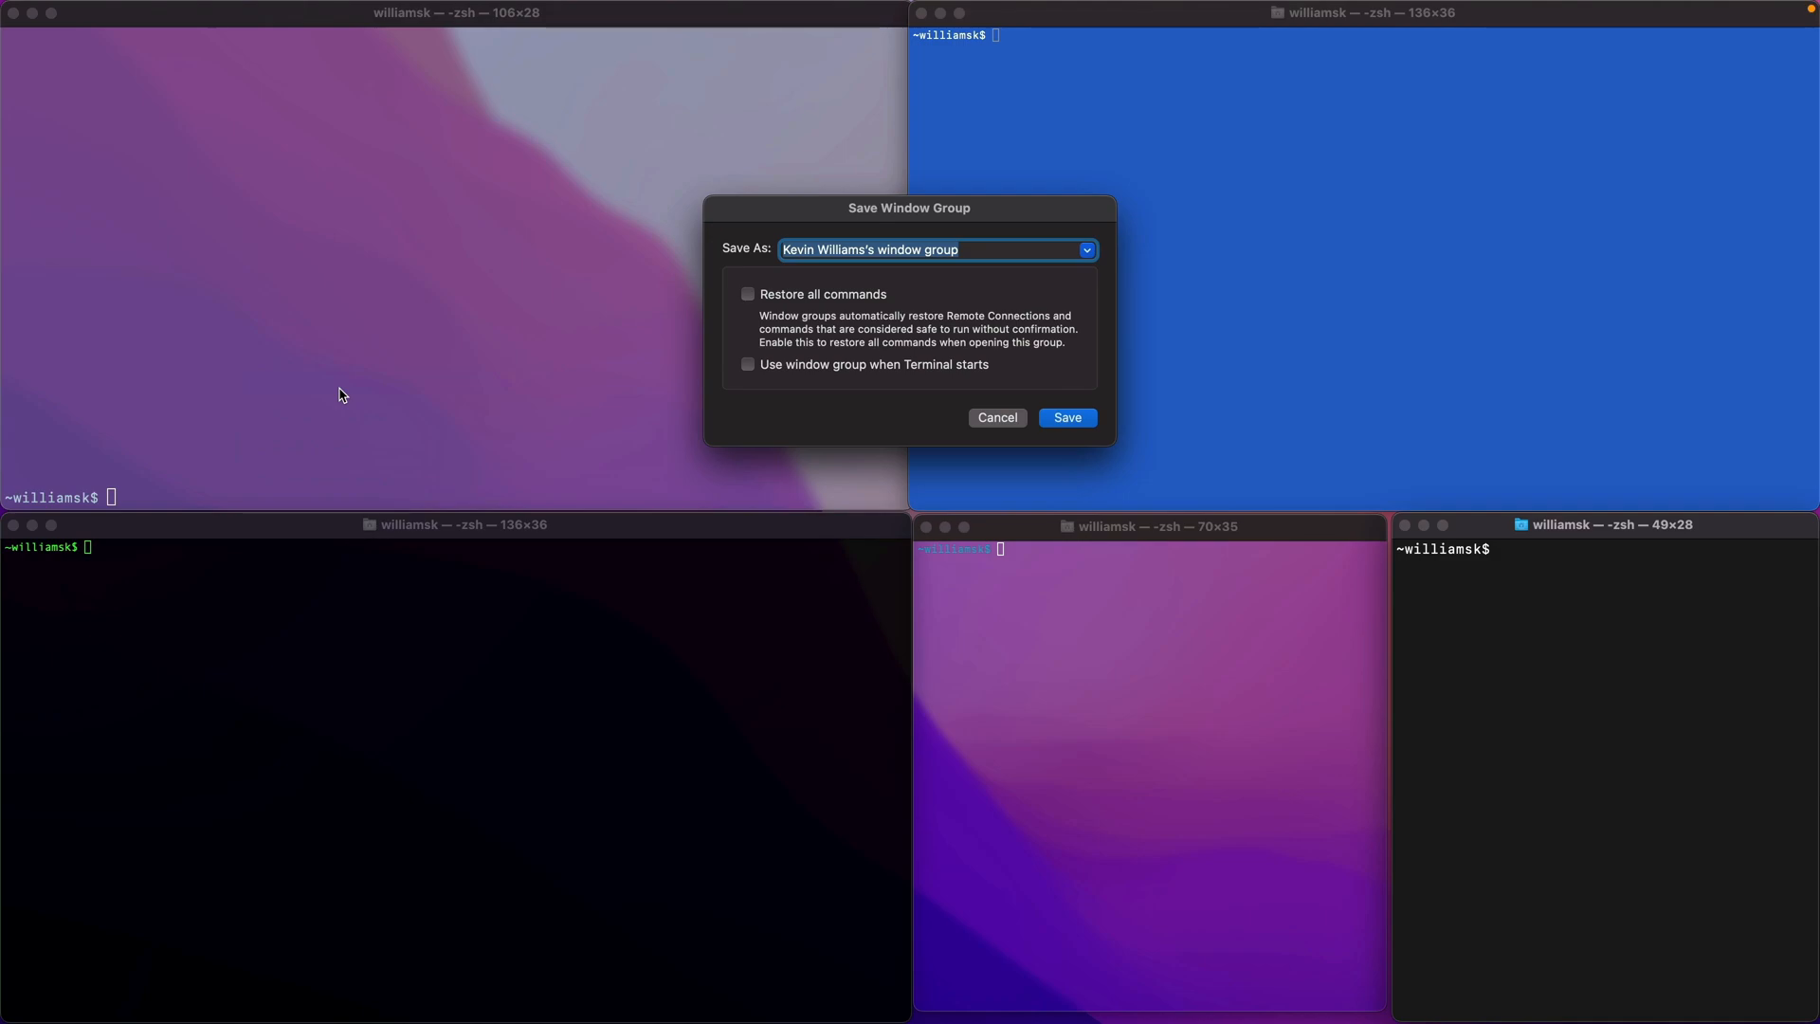
{"action": "mouse_move", "coordinate": [957, 269]}
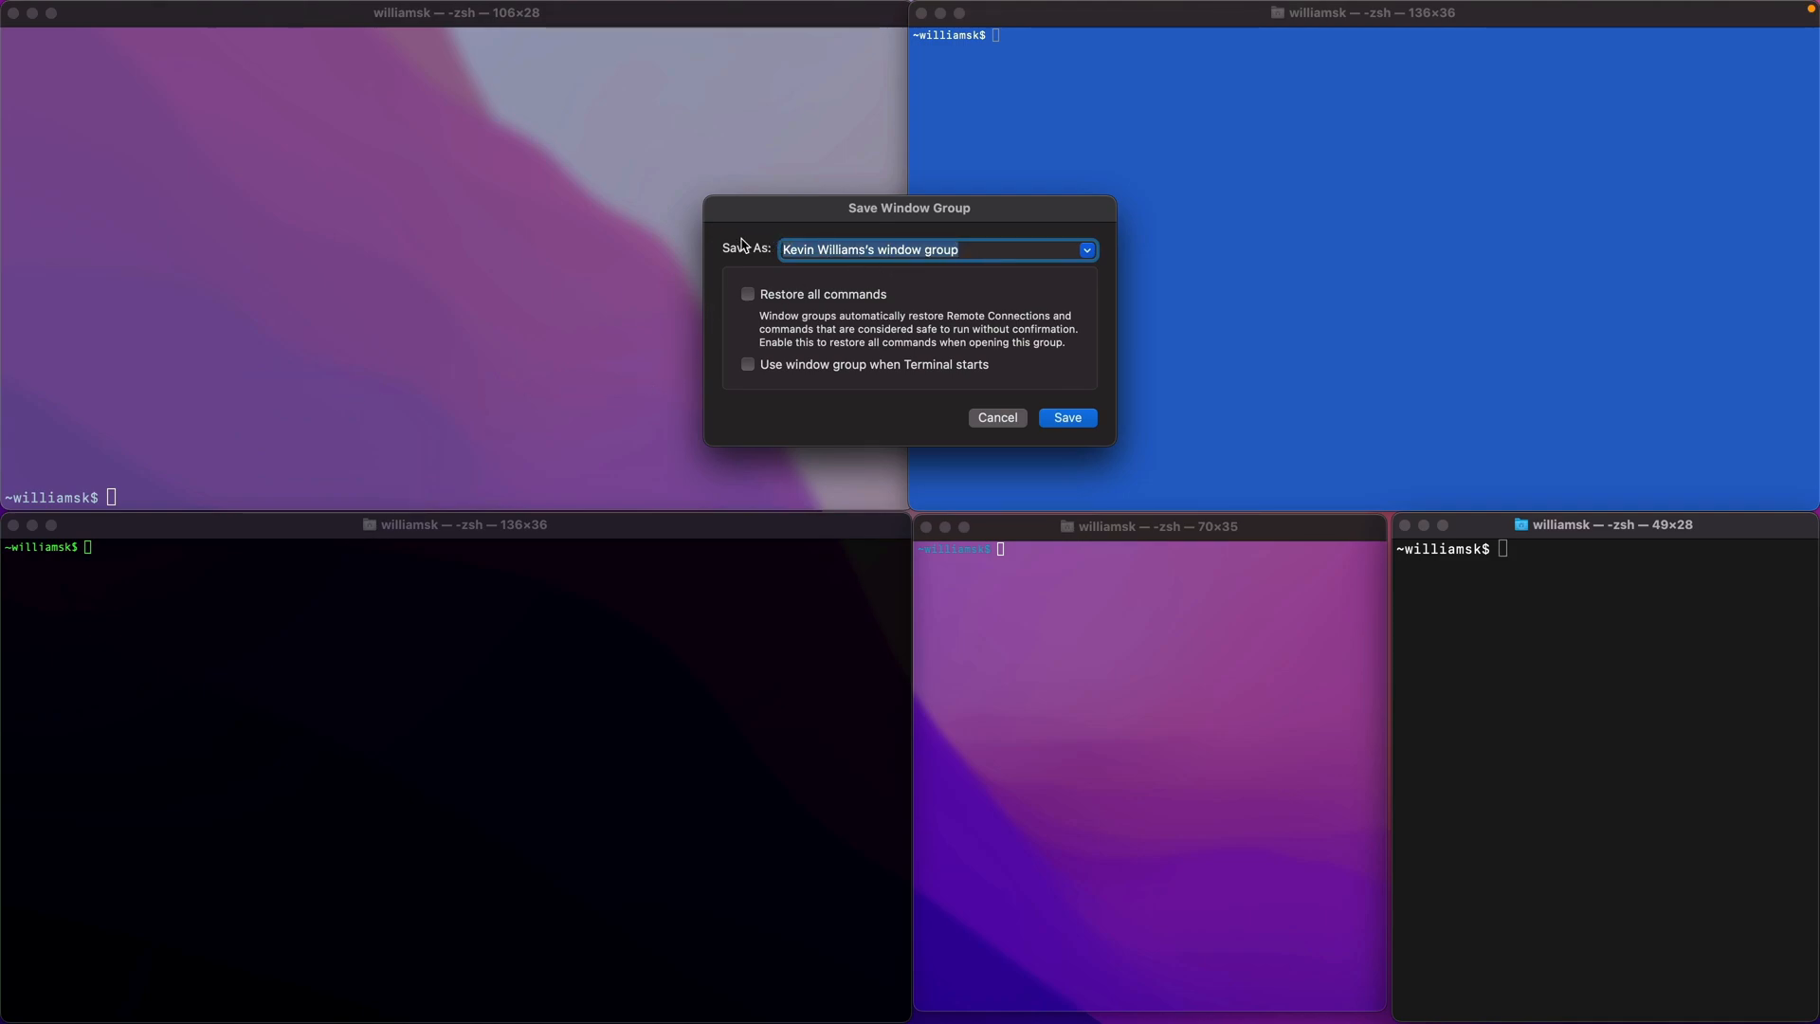
{"action": "key", "text": "Delete"}
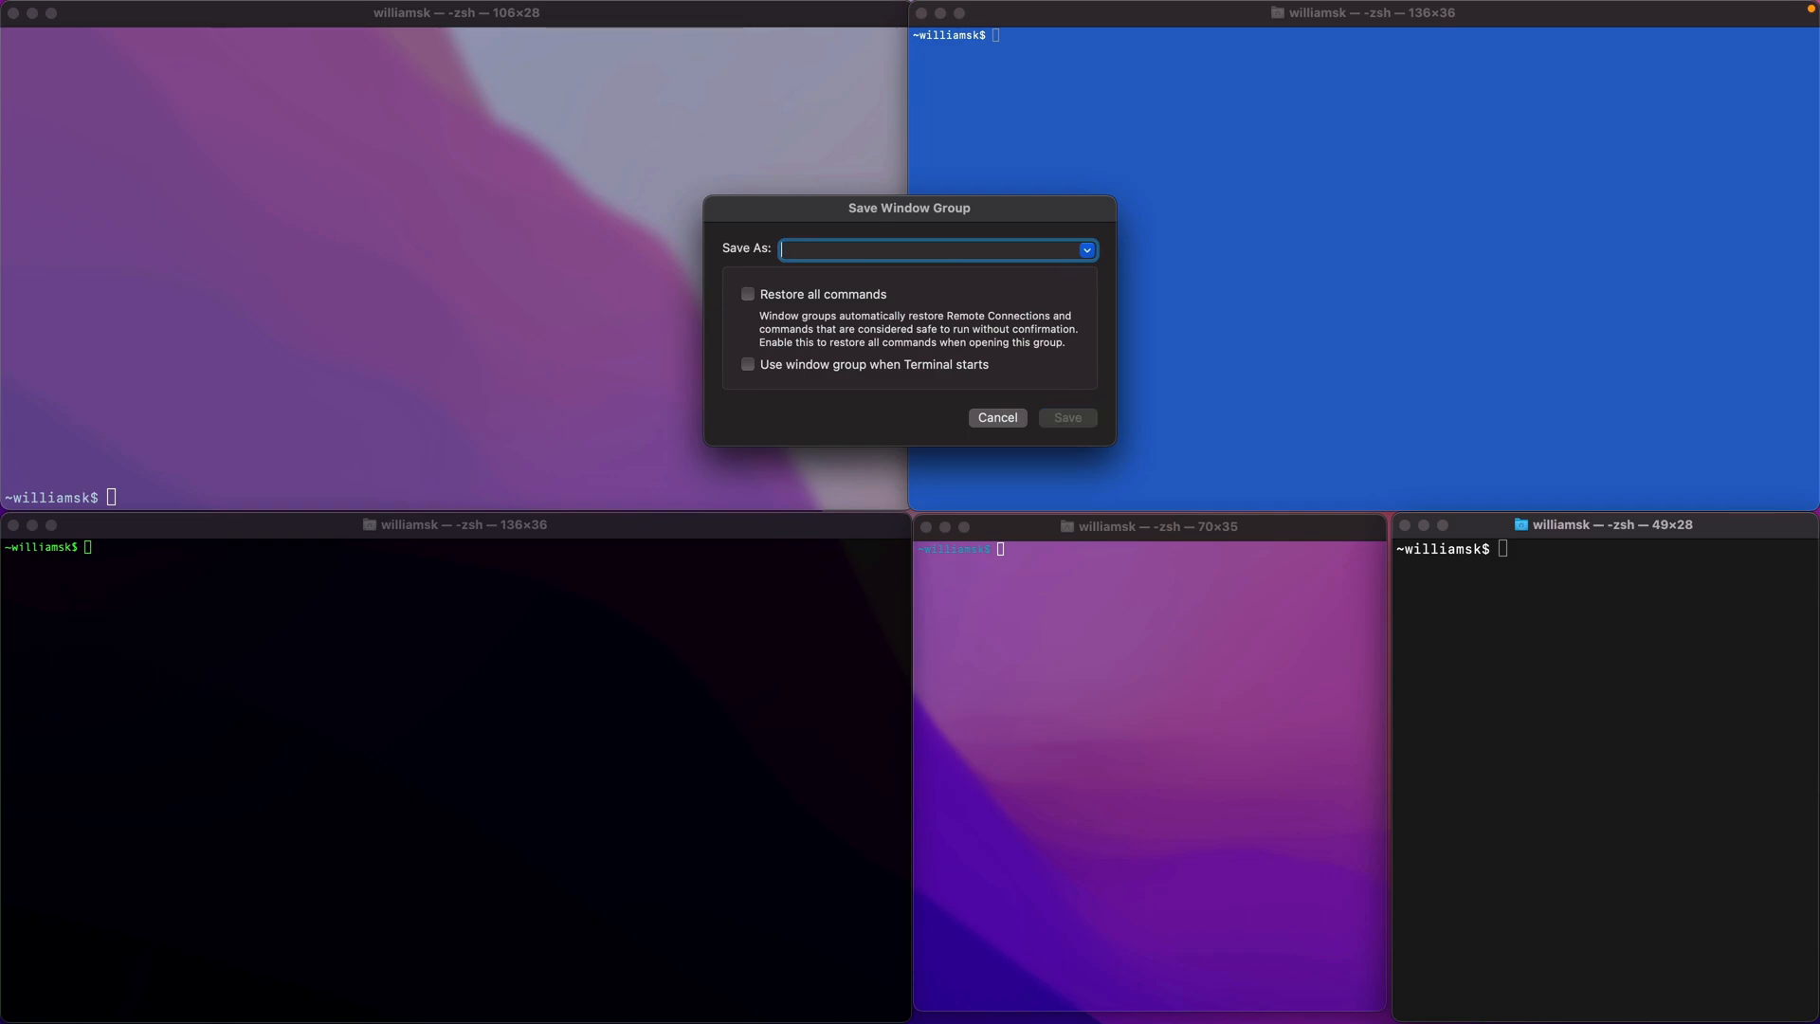
{"action": "type", "text": "admin"}
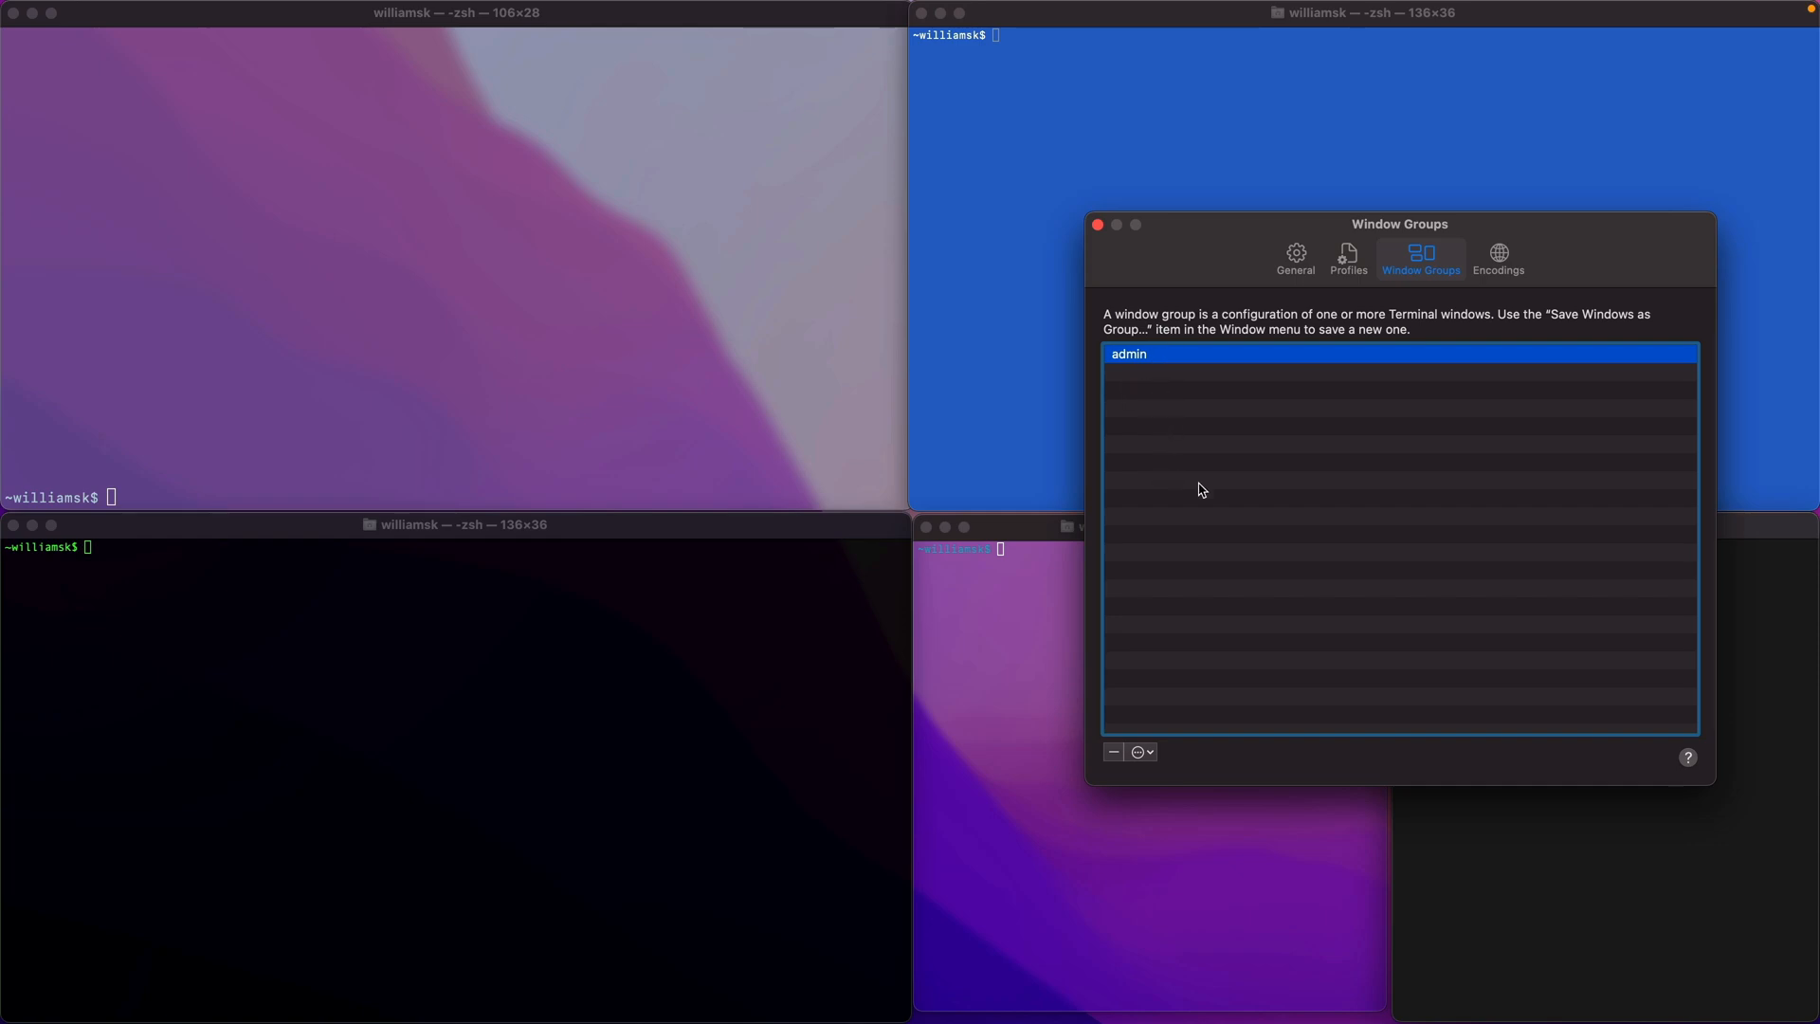
{"action": "mouse_move", "coordinate": [1294, 330]}
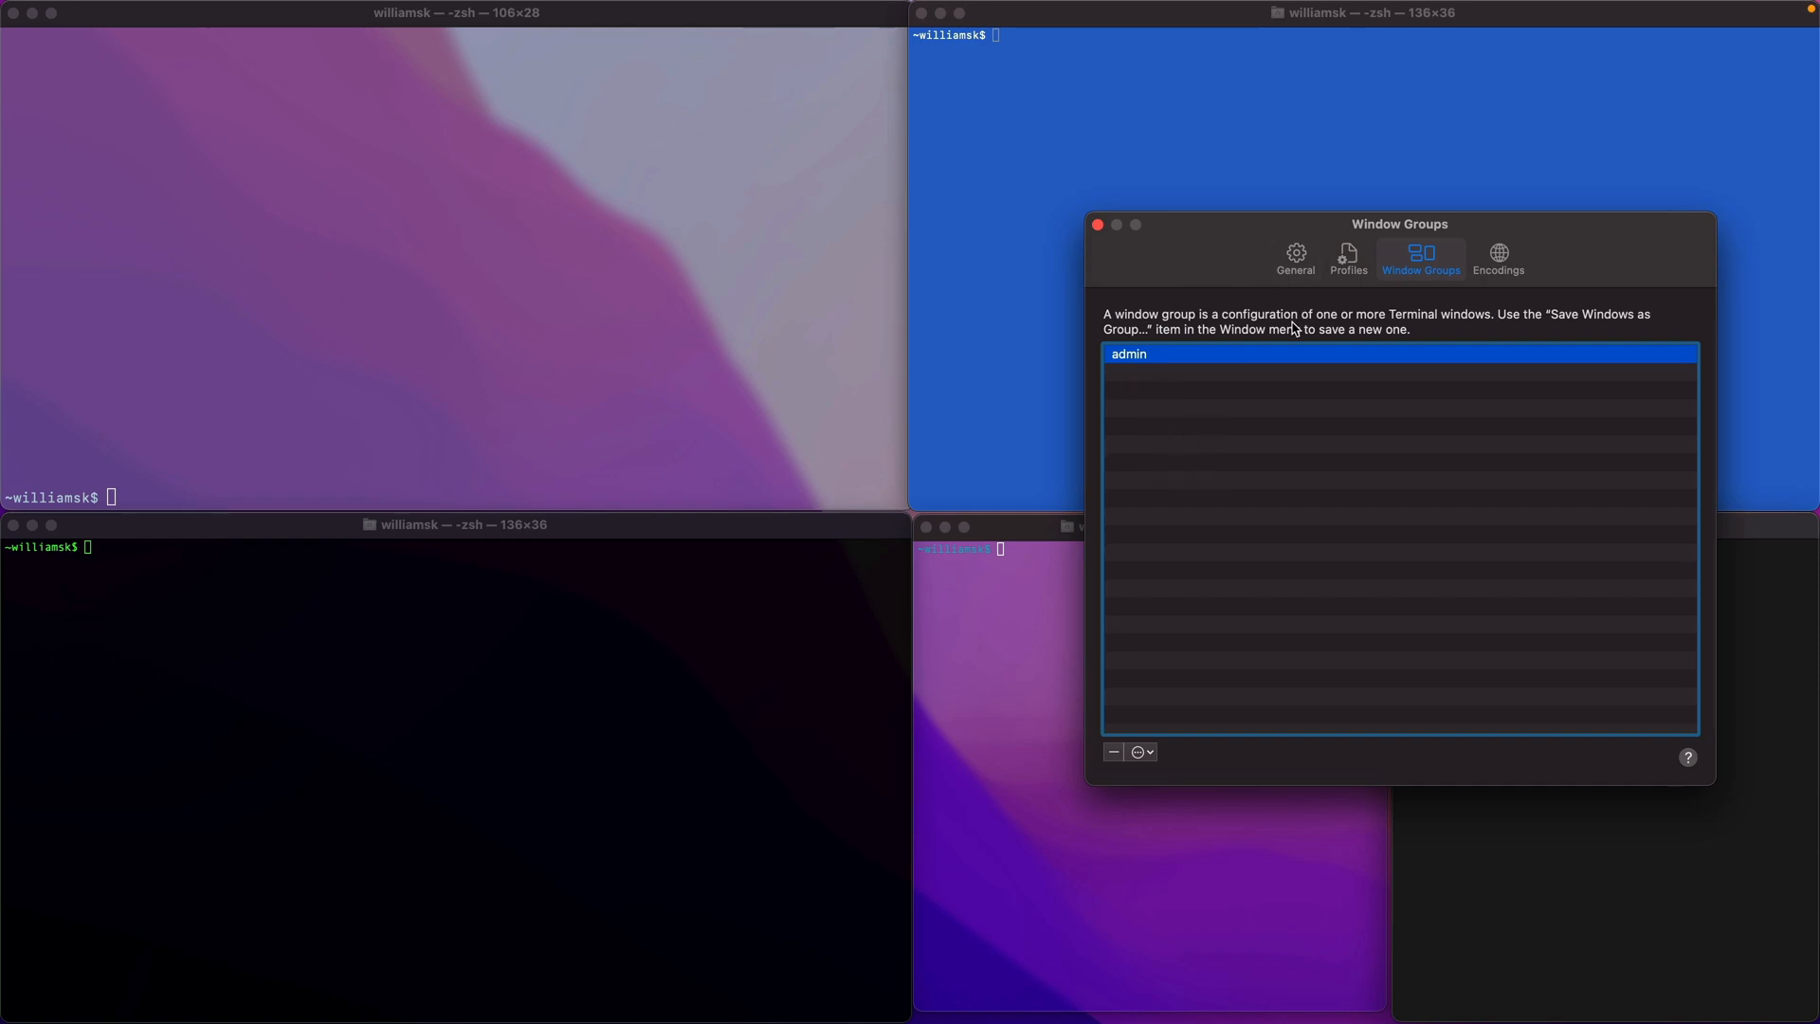
{"action": "mouse_move", "coordinate": [1164, 526]}
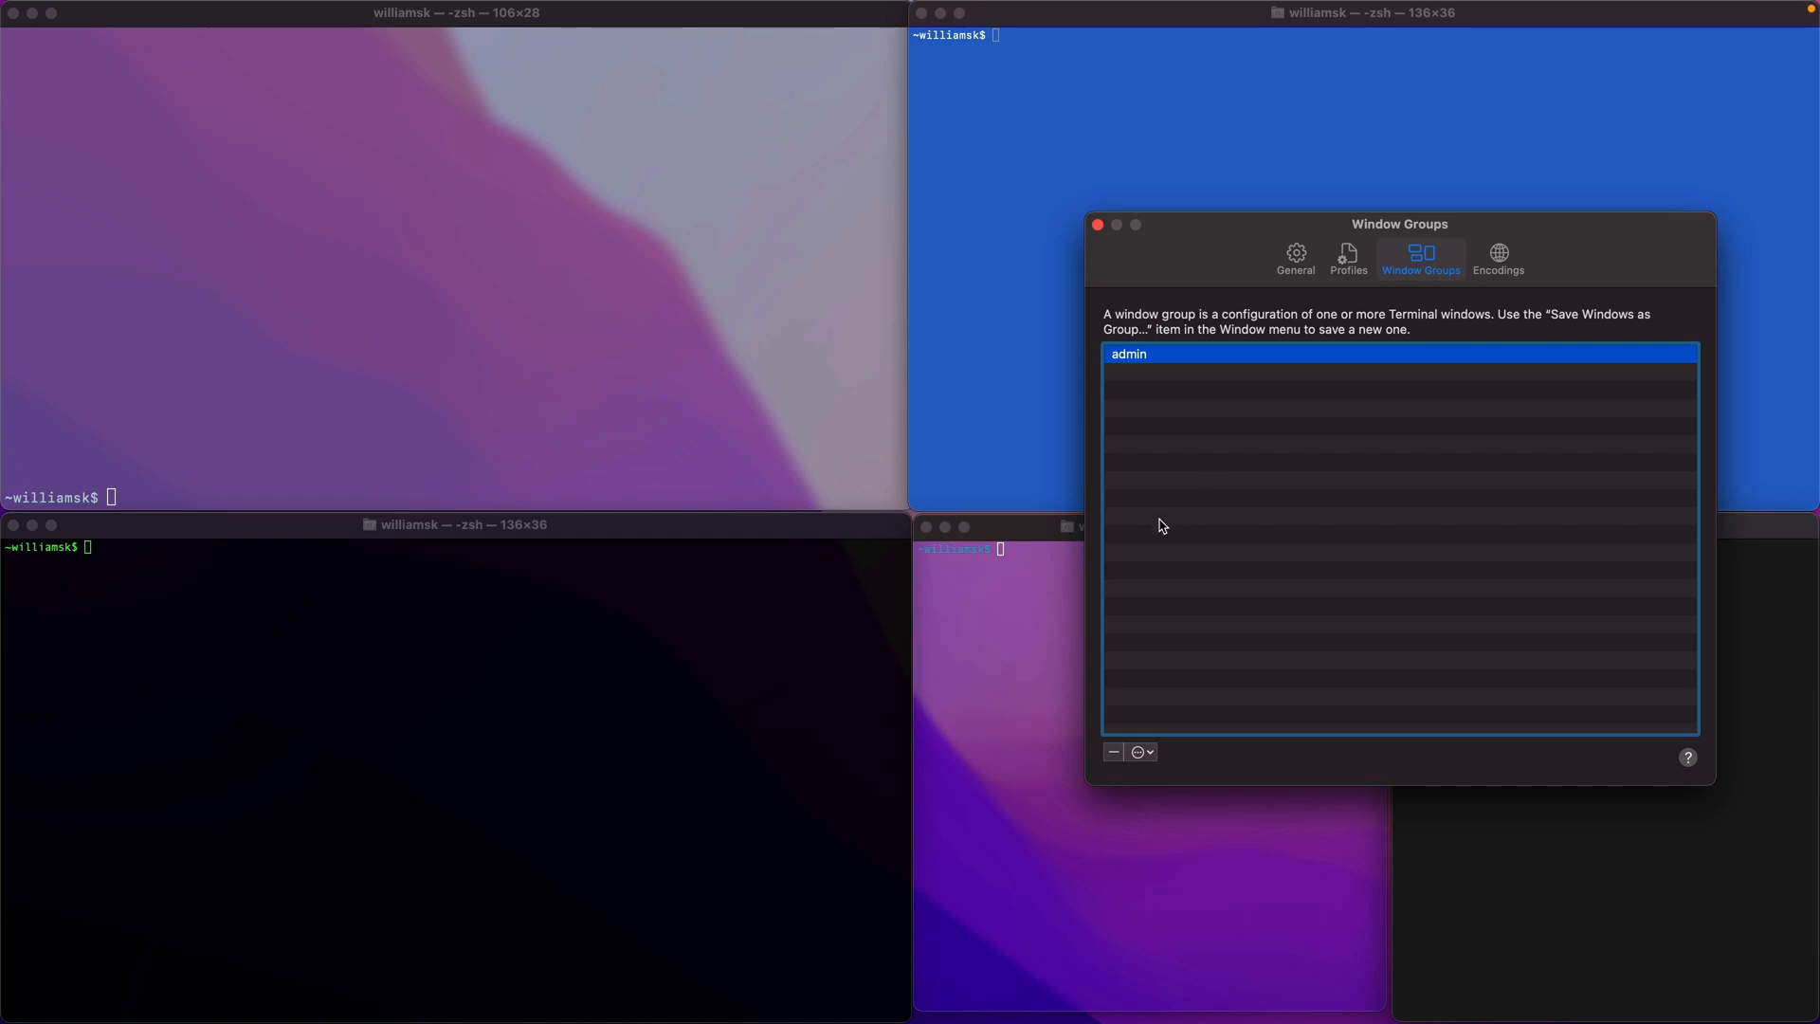
{"action": "mouse_move", "coordinate": [1240, 382]}
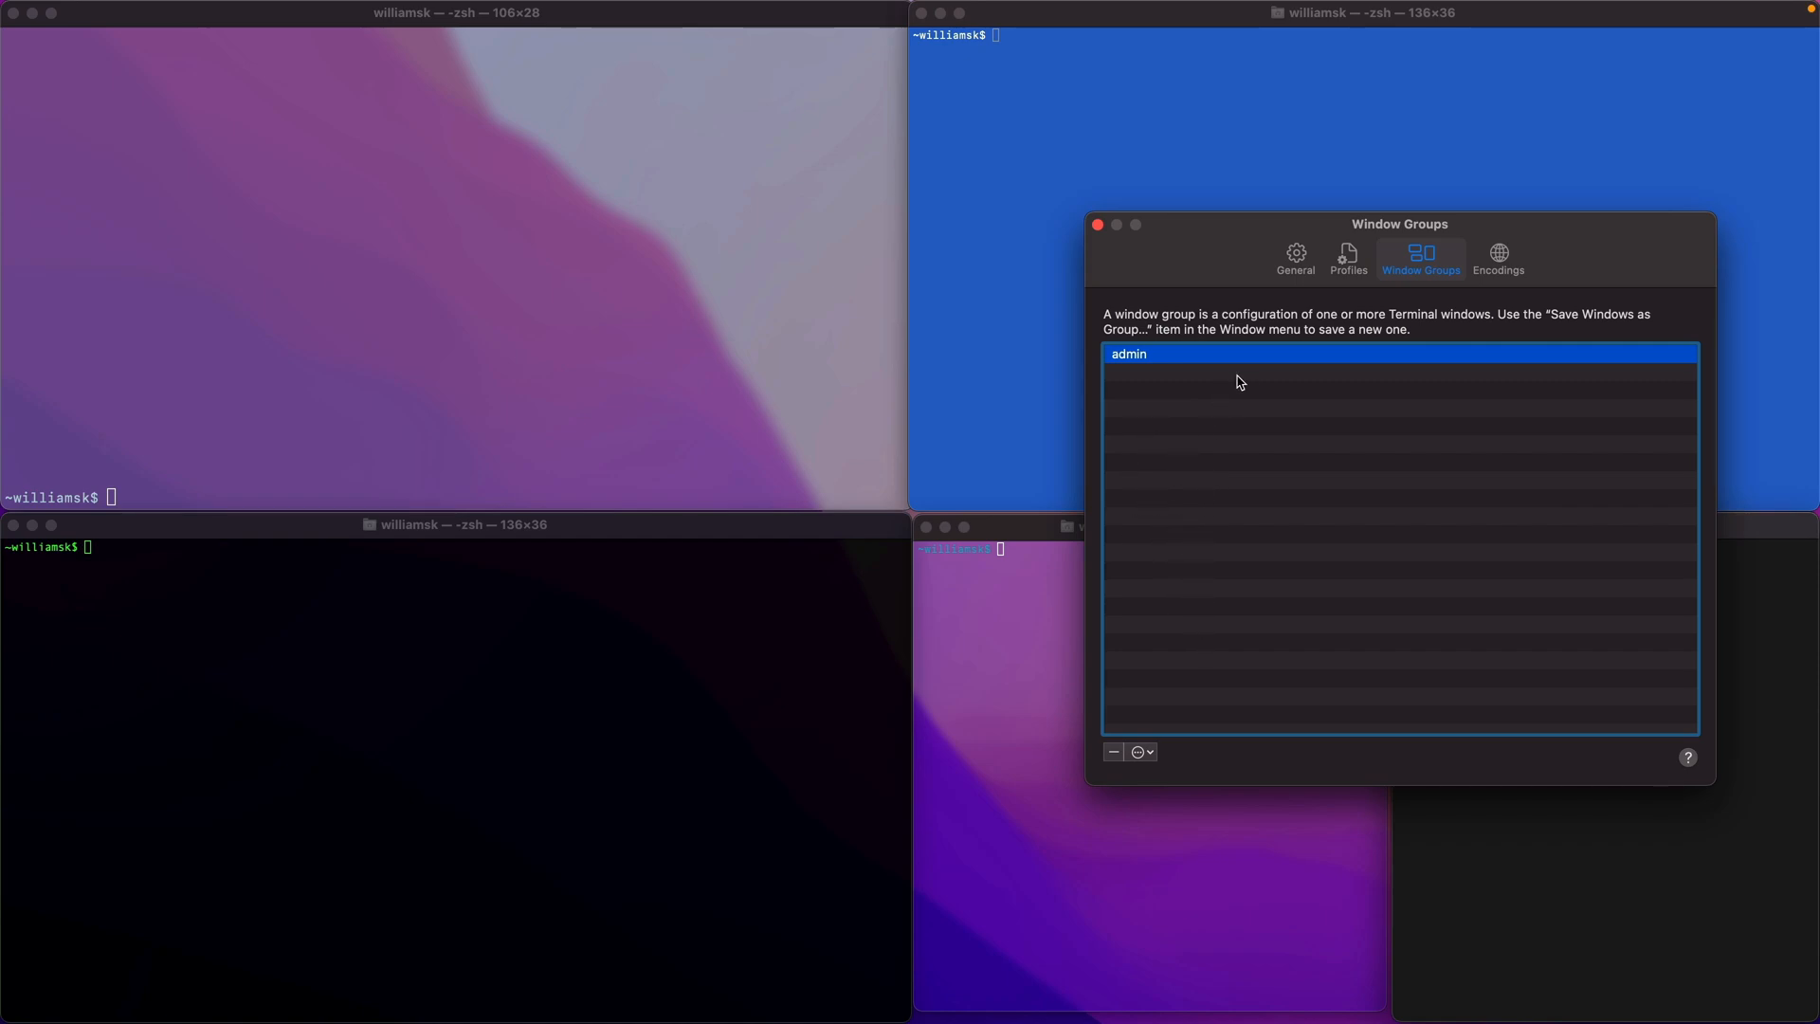
Step: Check the General startup window-group setting, then return to the Window Groups list
{"action": "left_click", "coordinate": [1296, 256]}
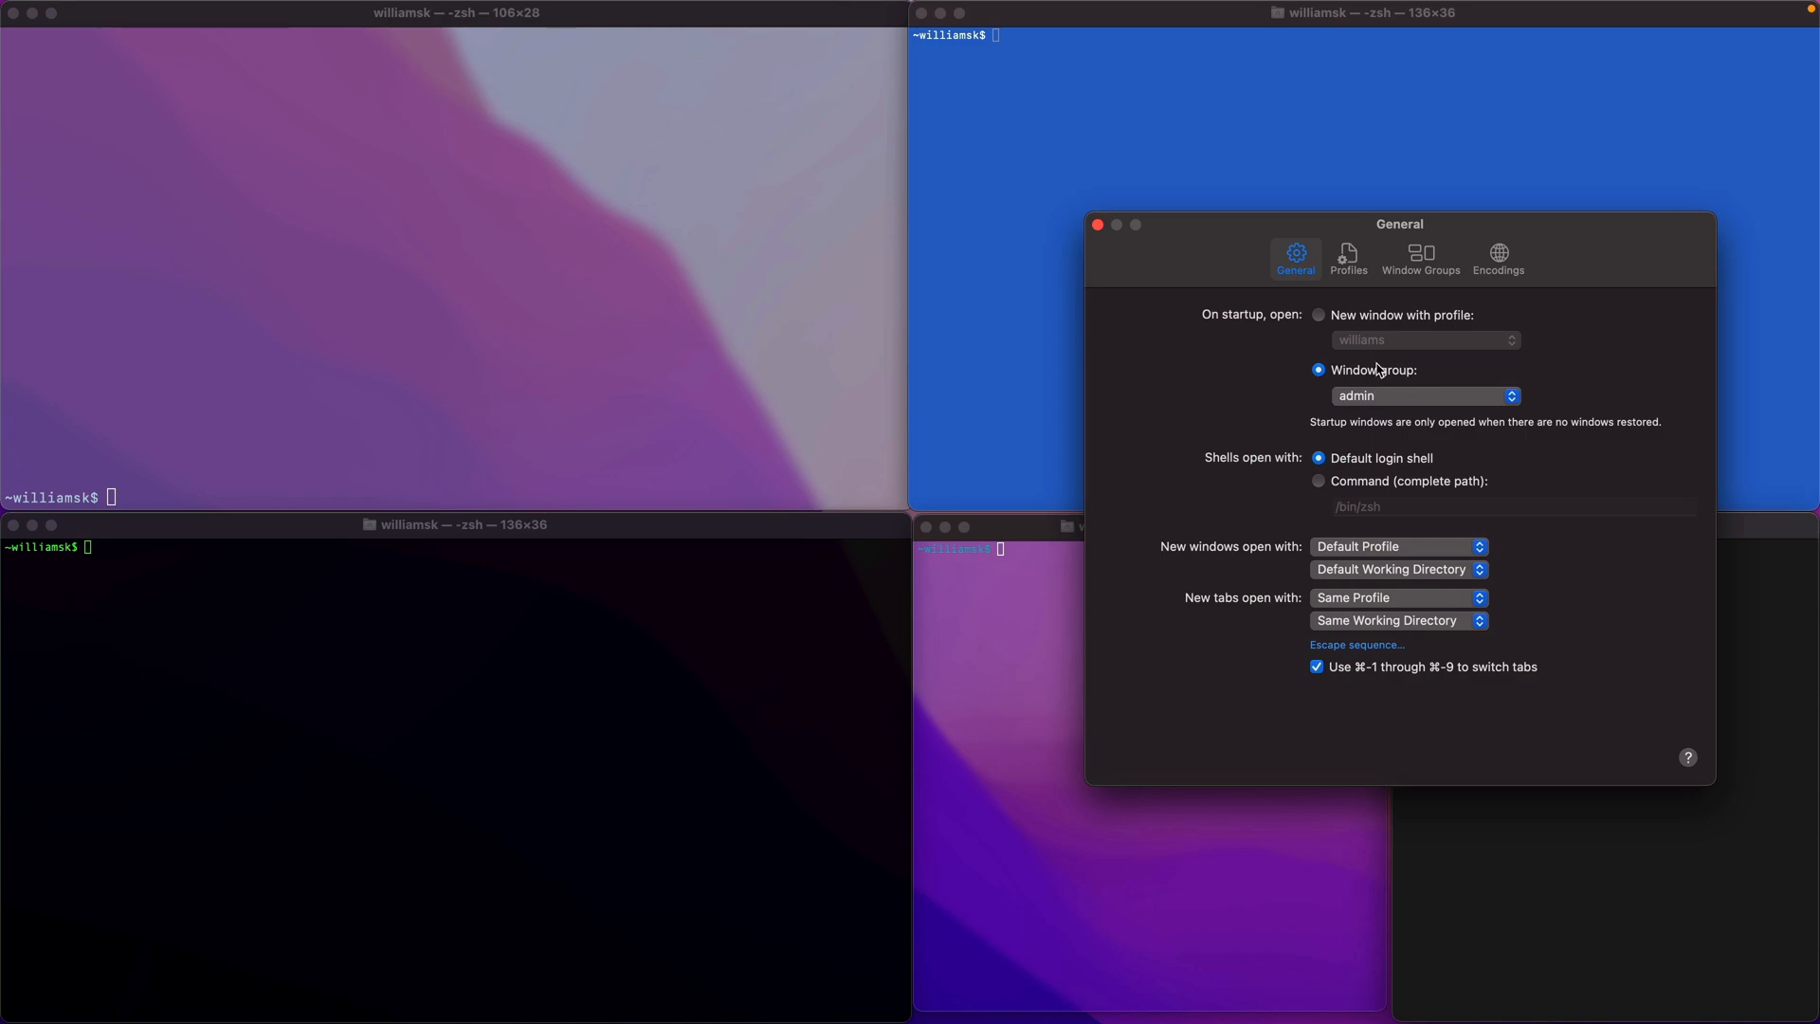
{"action": "mouse_move", "coordinate": [1403, 396]}
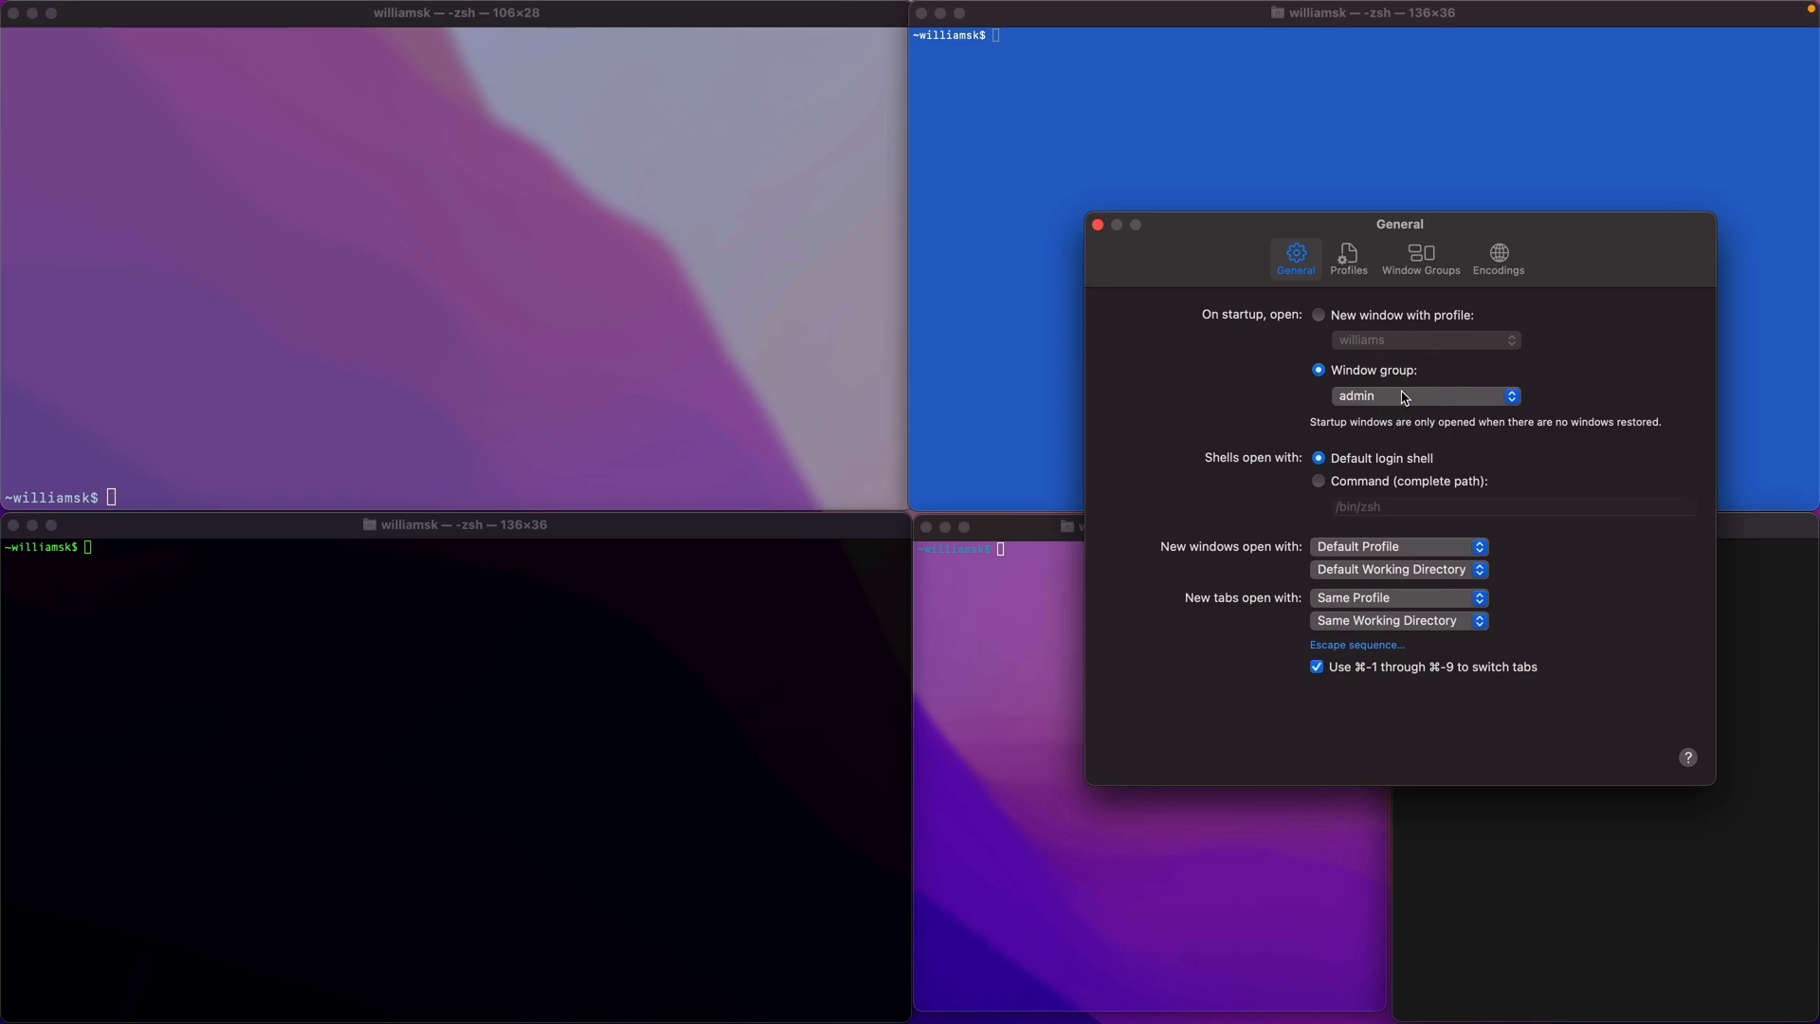
{"action": "mouse_move", "coordinate": [1418, 269]}
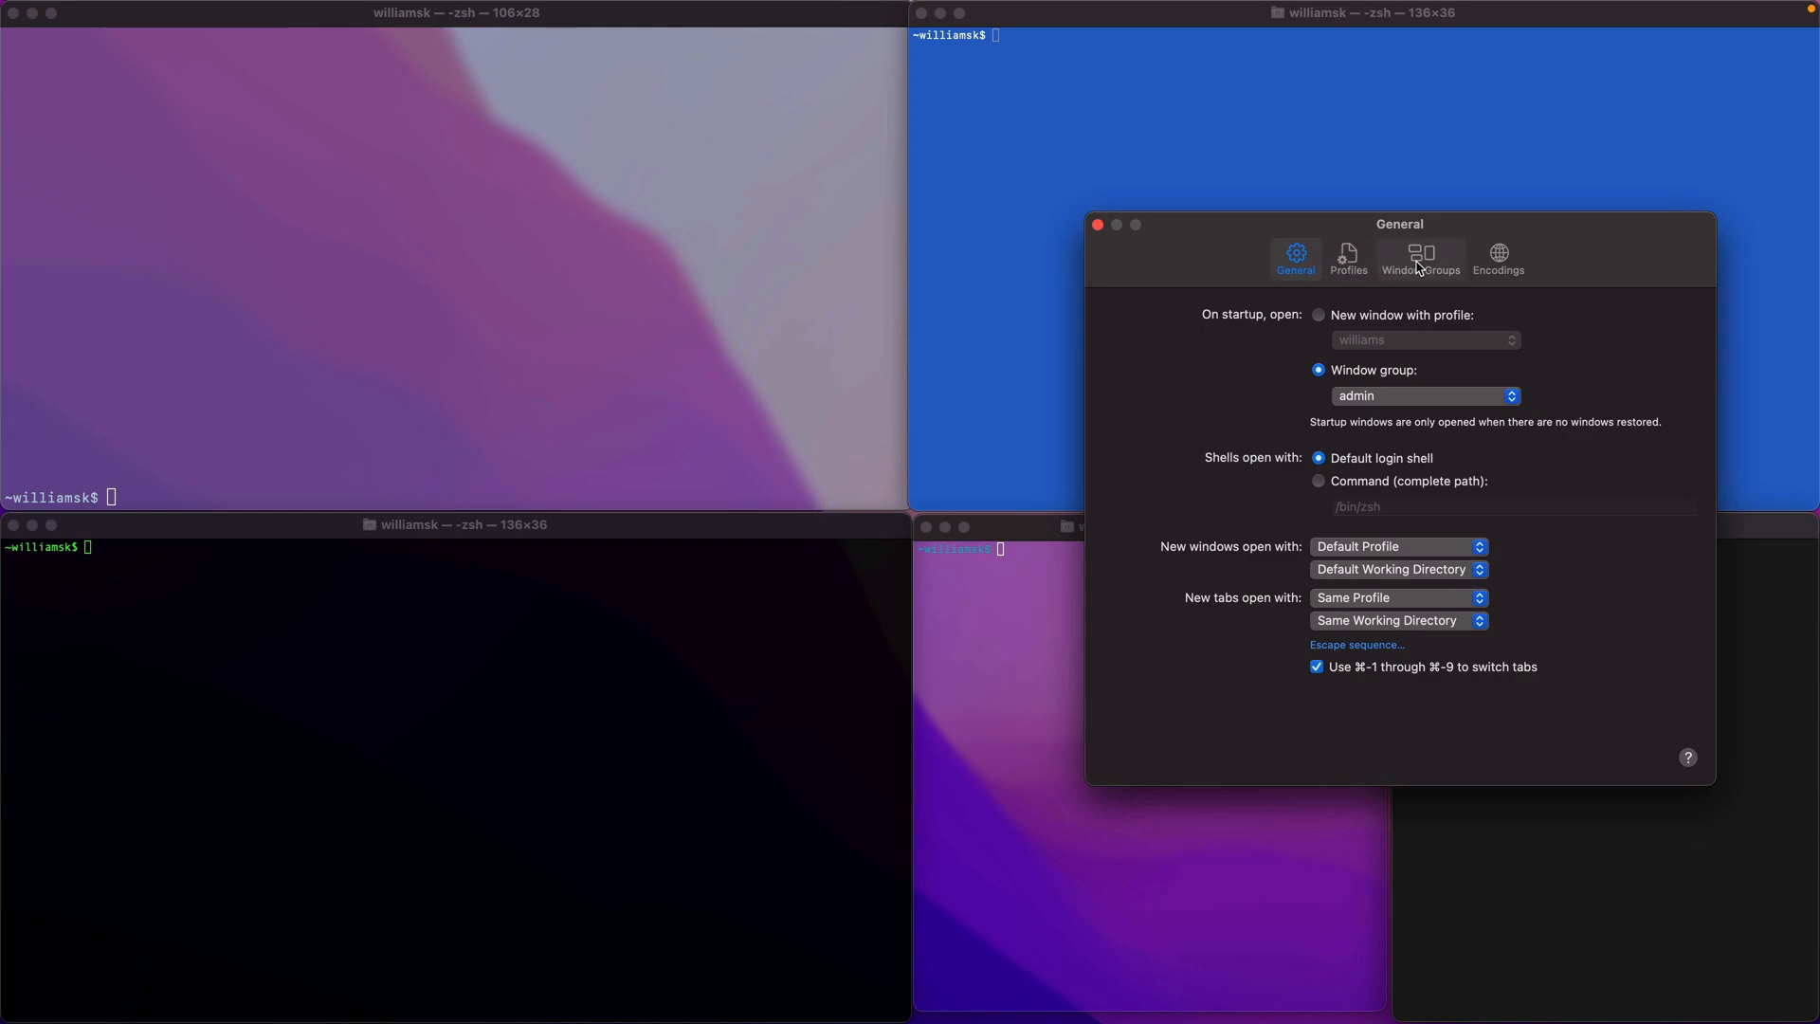
{"action": "left_click", "coordinate": [1420, 256]}
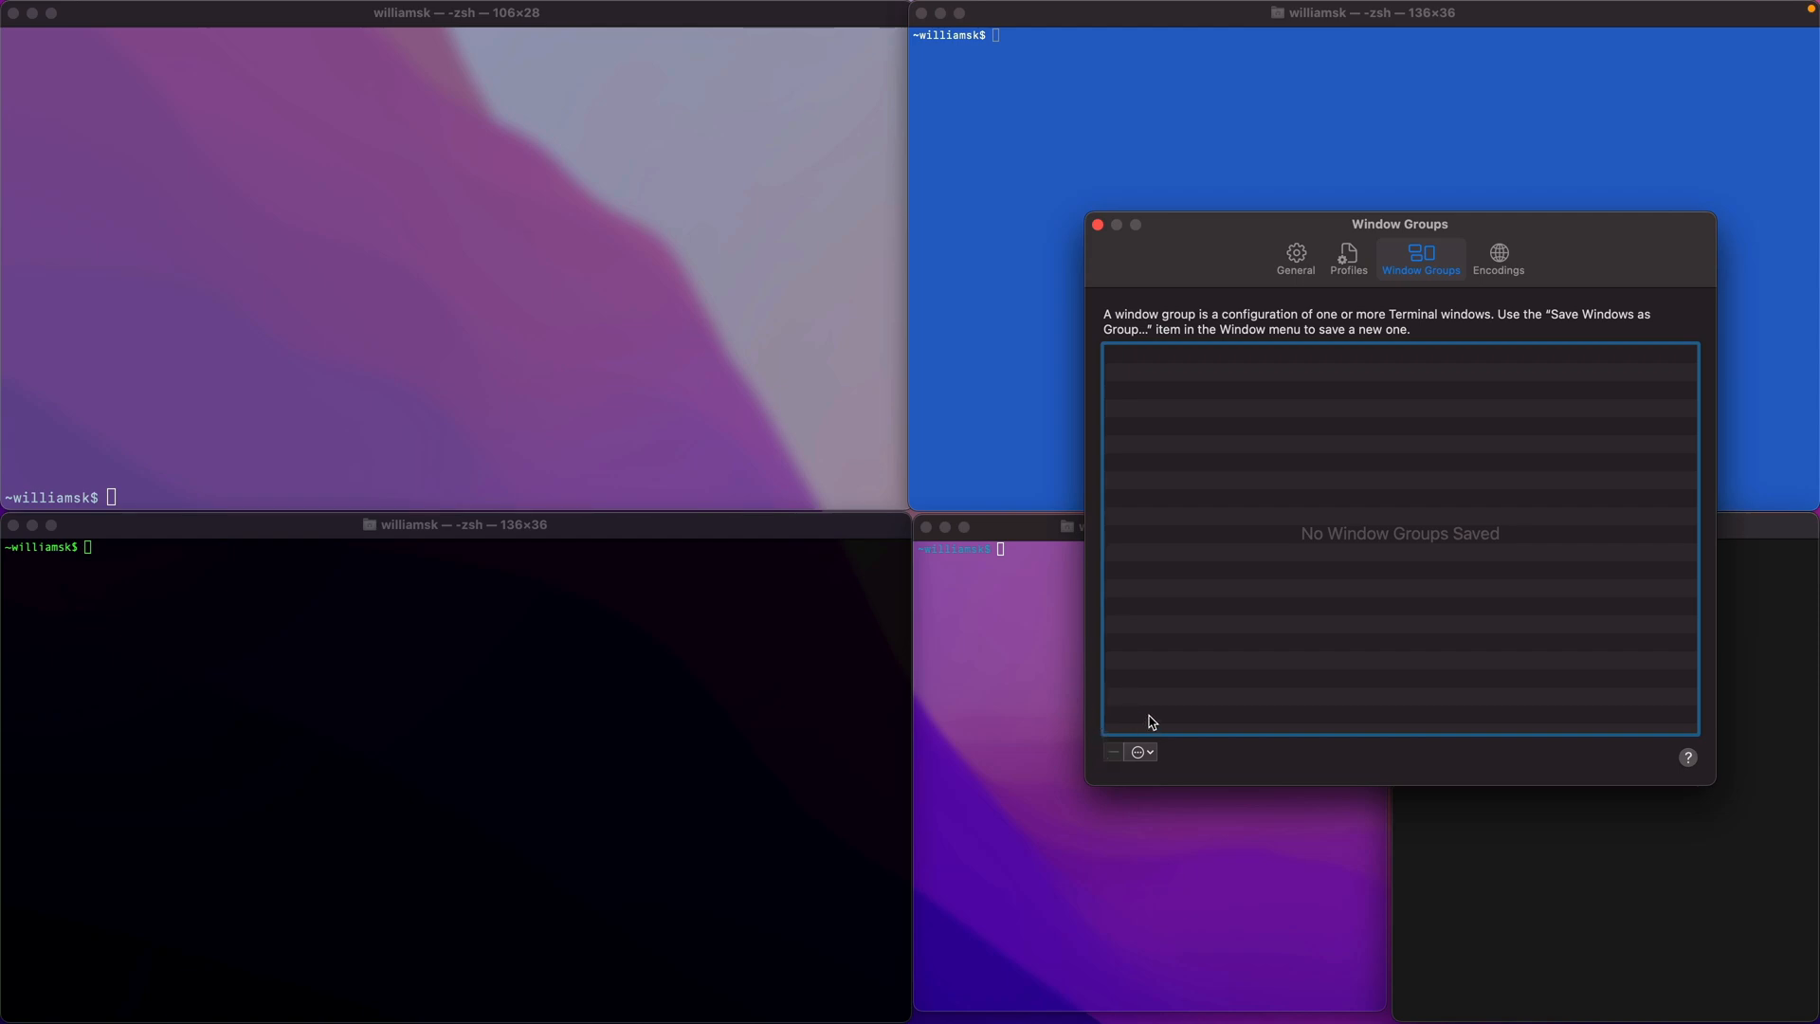
{"action": "mouse_move", "coordinate": [1183, 582]}
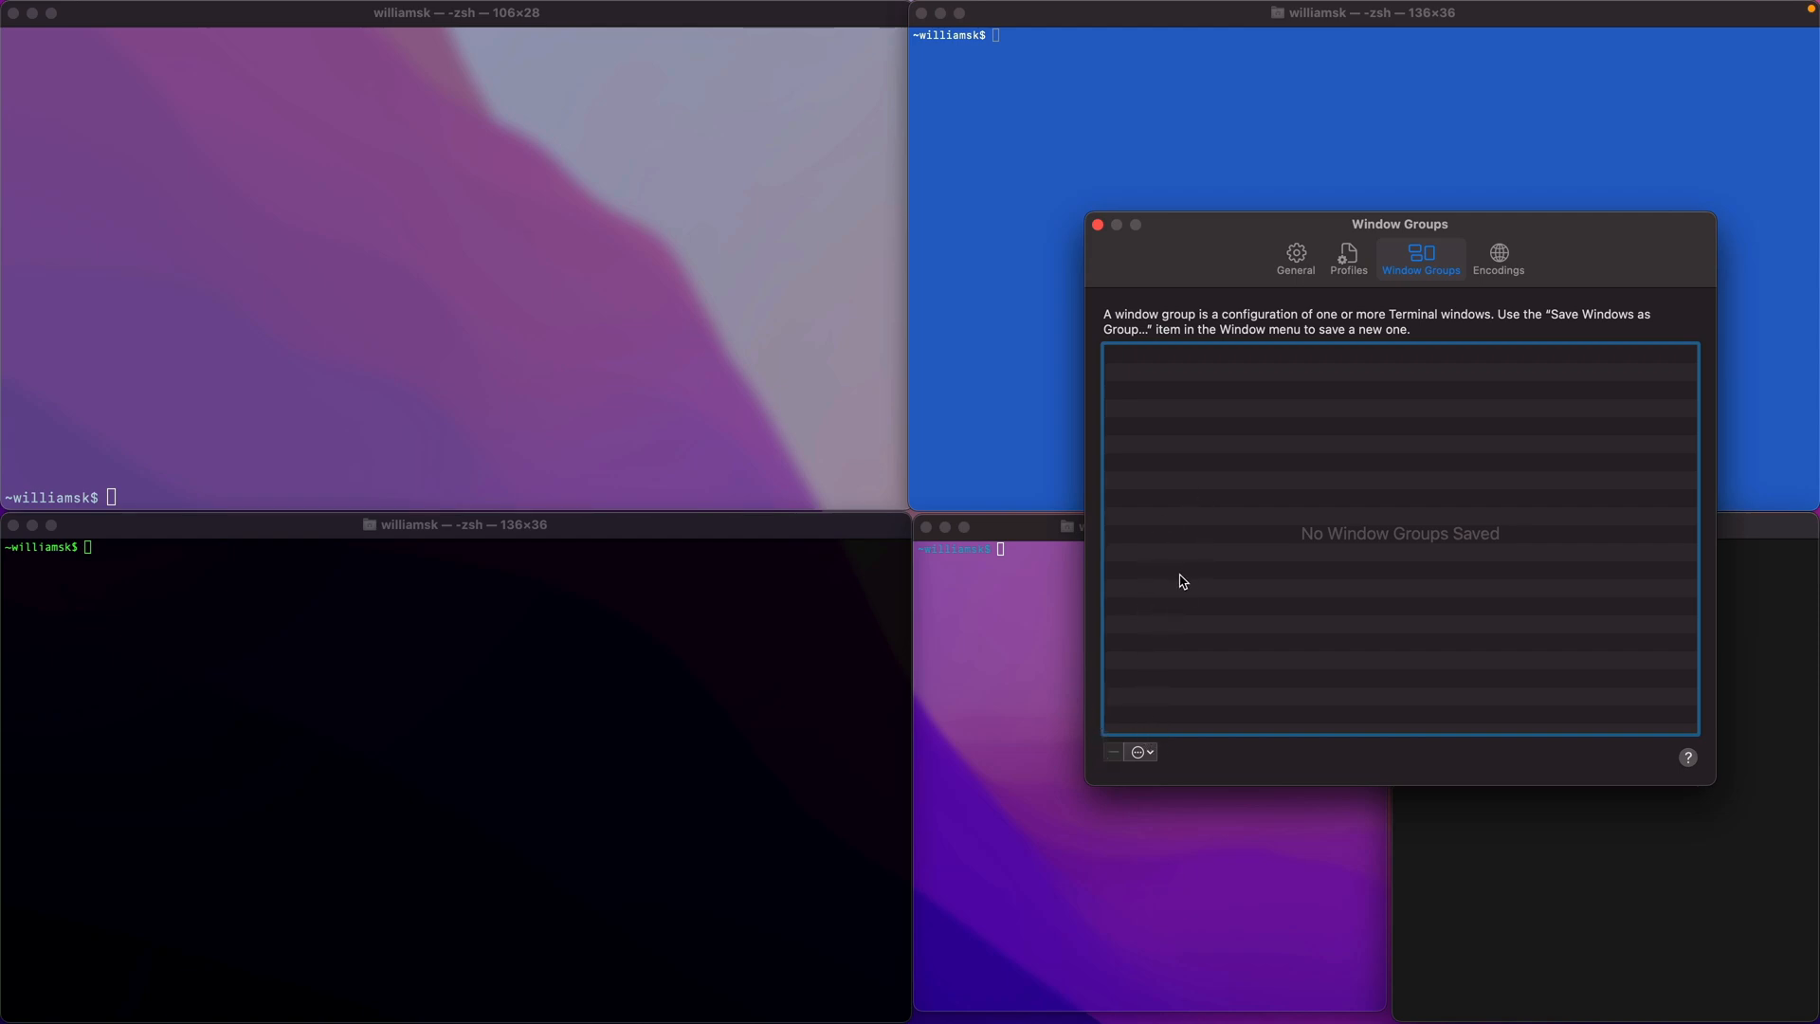
Step: Re-save the windows as group 'admin' with Restore all commands and use at startup enabled
{"action": "left_click", "coordinate": [1139, 750]}
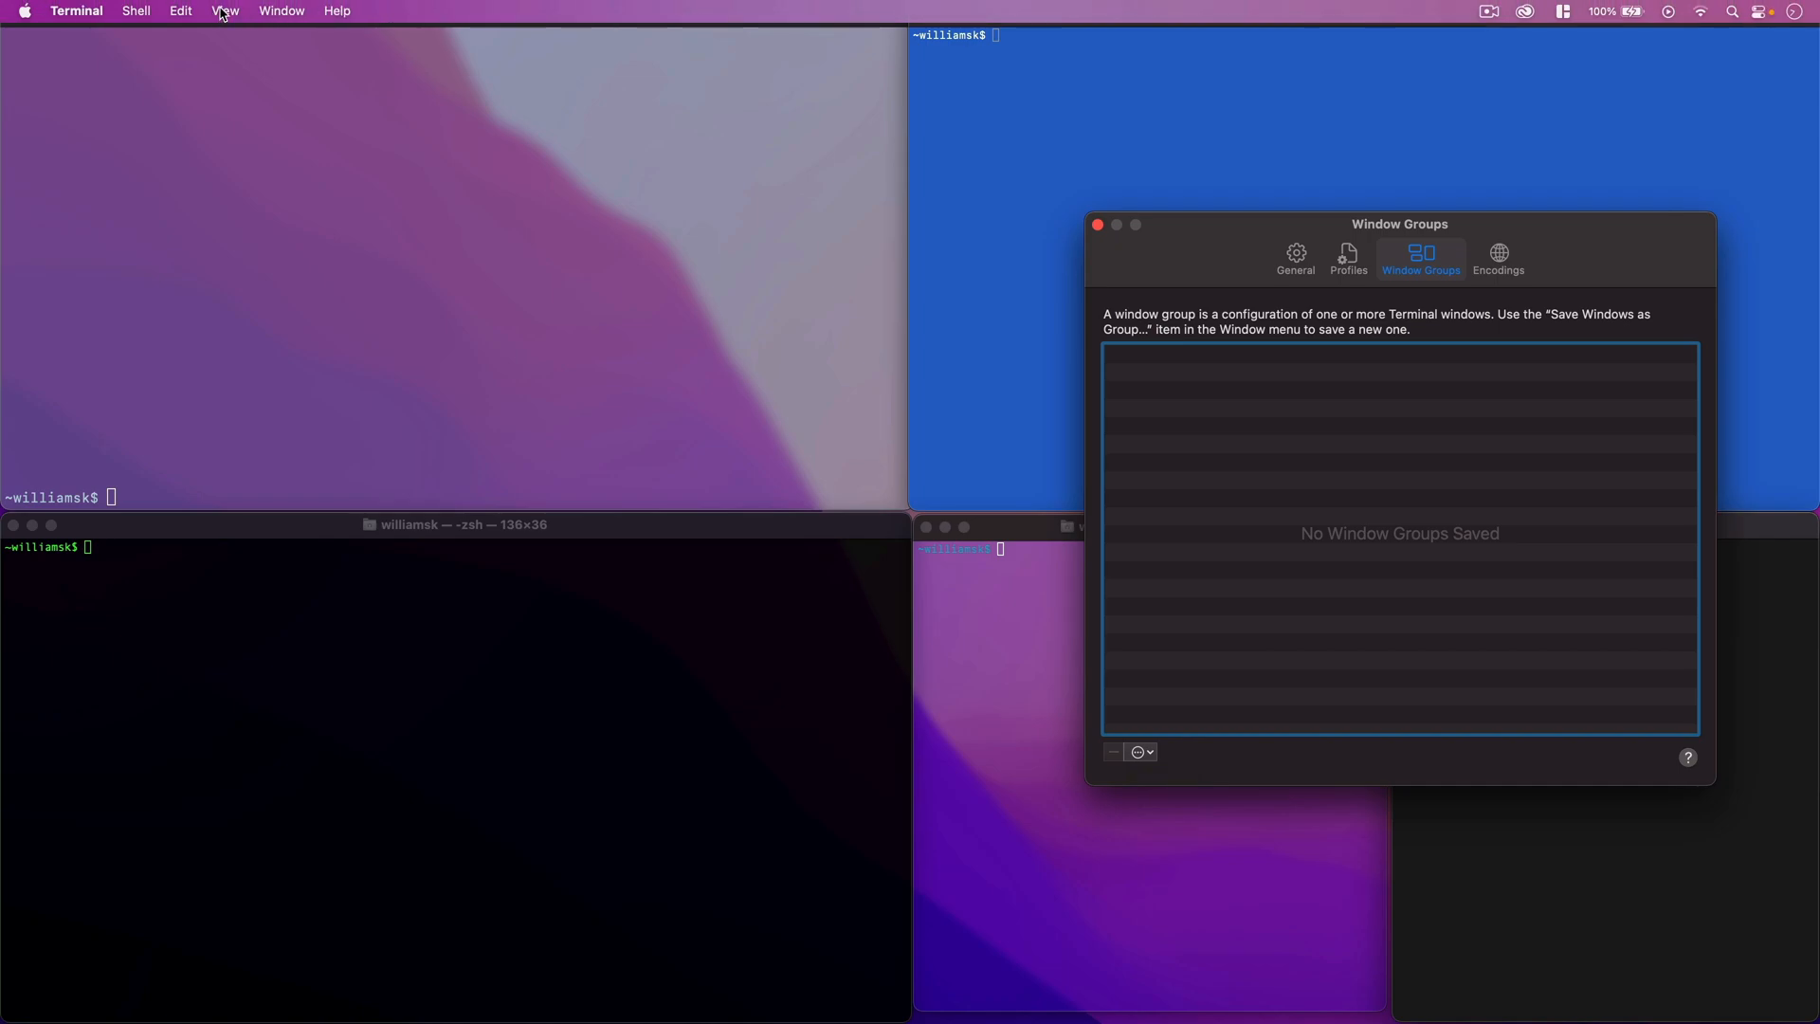
{"action": "left_click", "coordinate": [281, 10]}
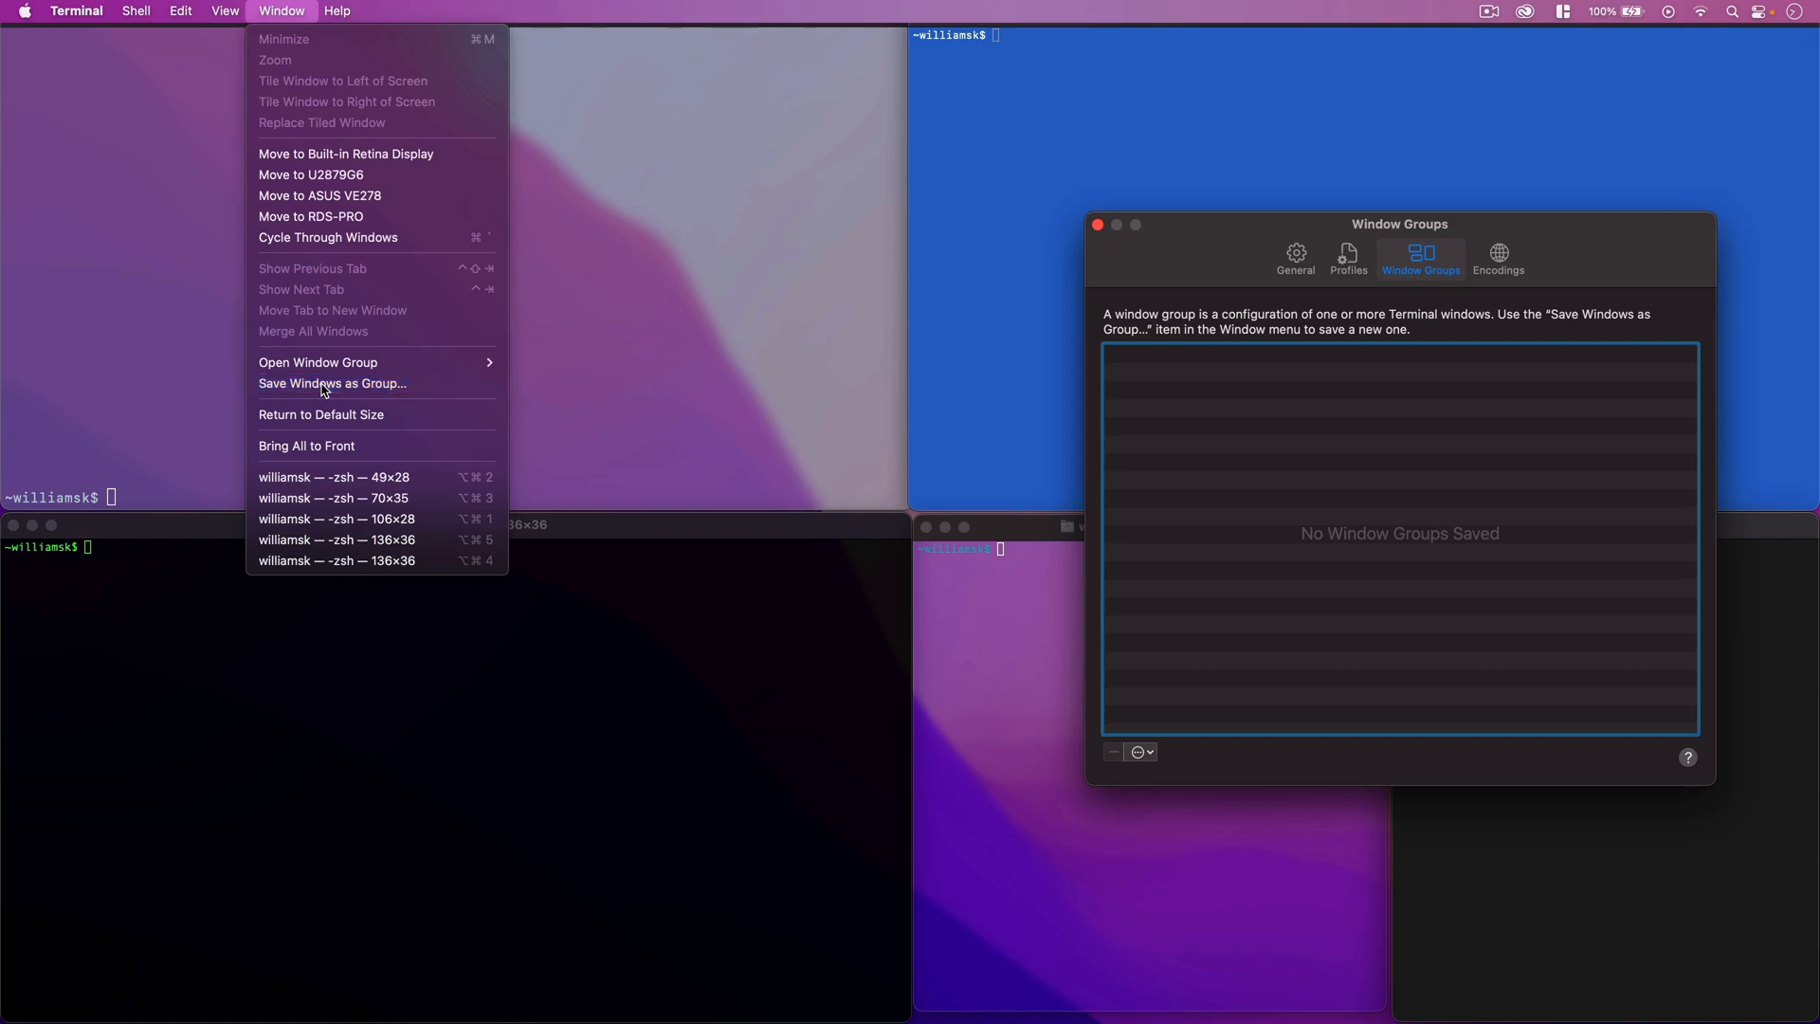
{"action": "left_click", "coordinate": [332, 383]}
{"action": "type", "text": "admin"}
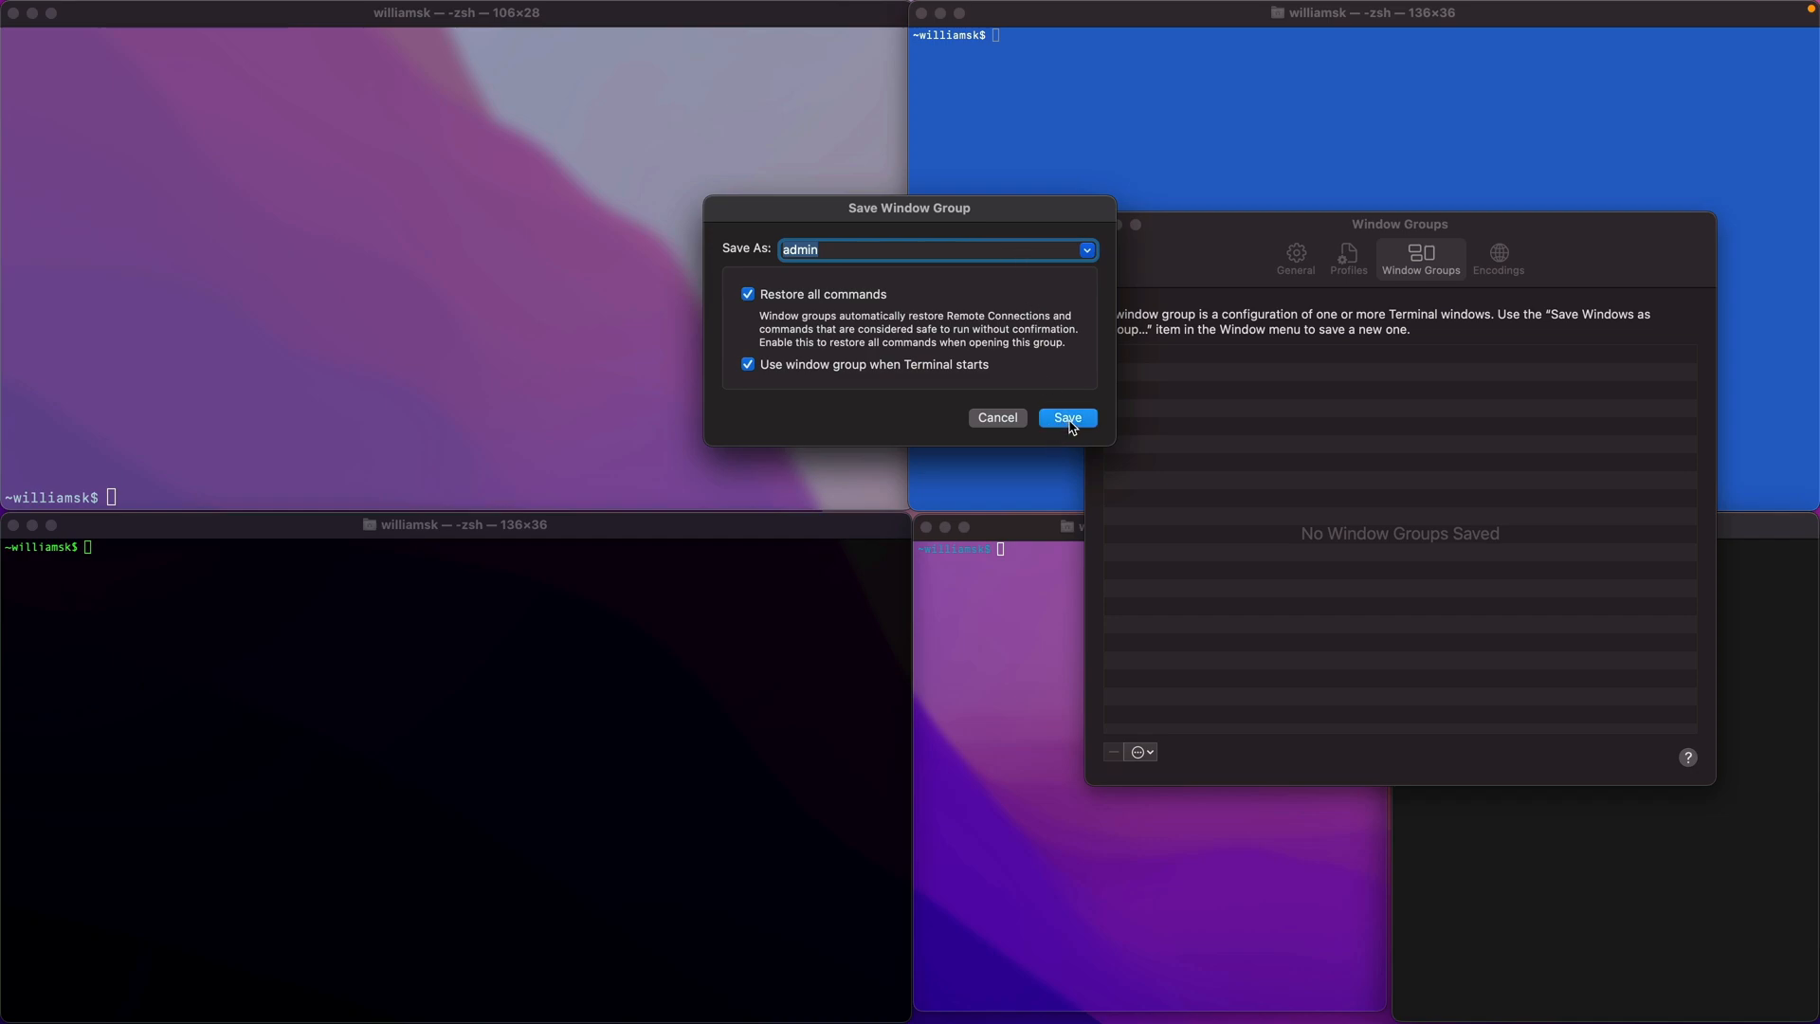
{"action": "left_click", "coordinate": [1067, 417]}
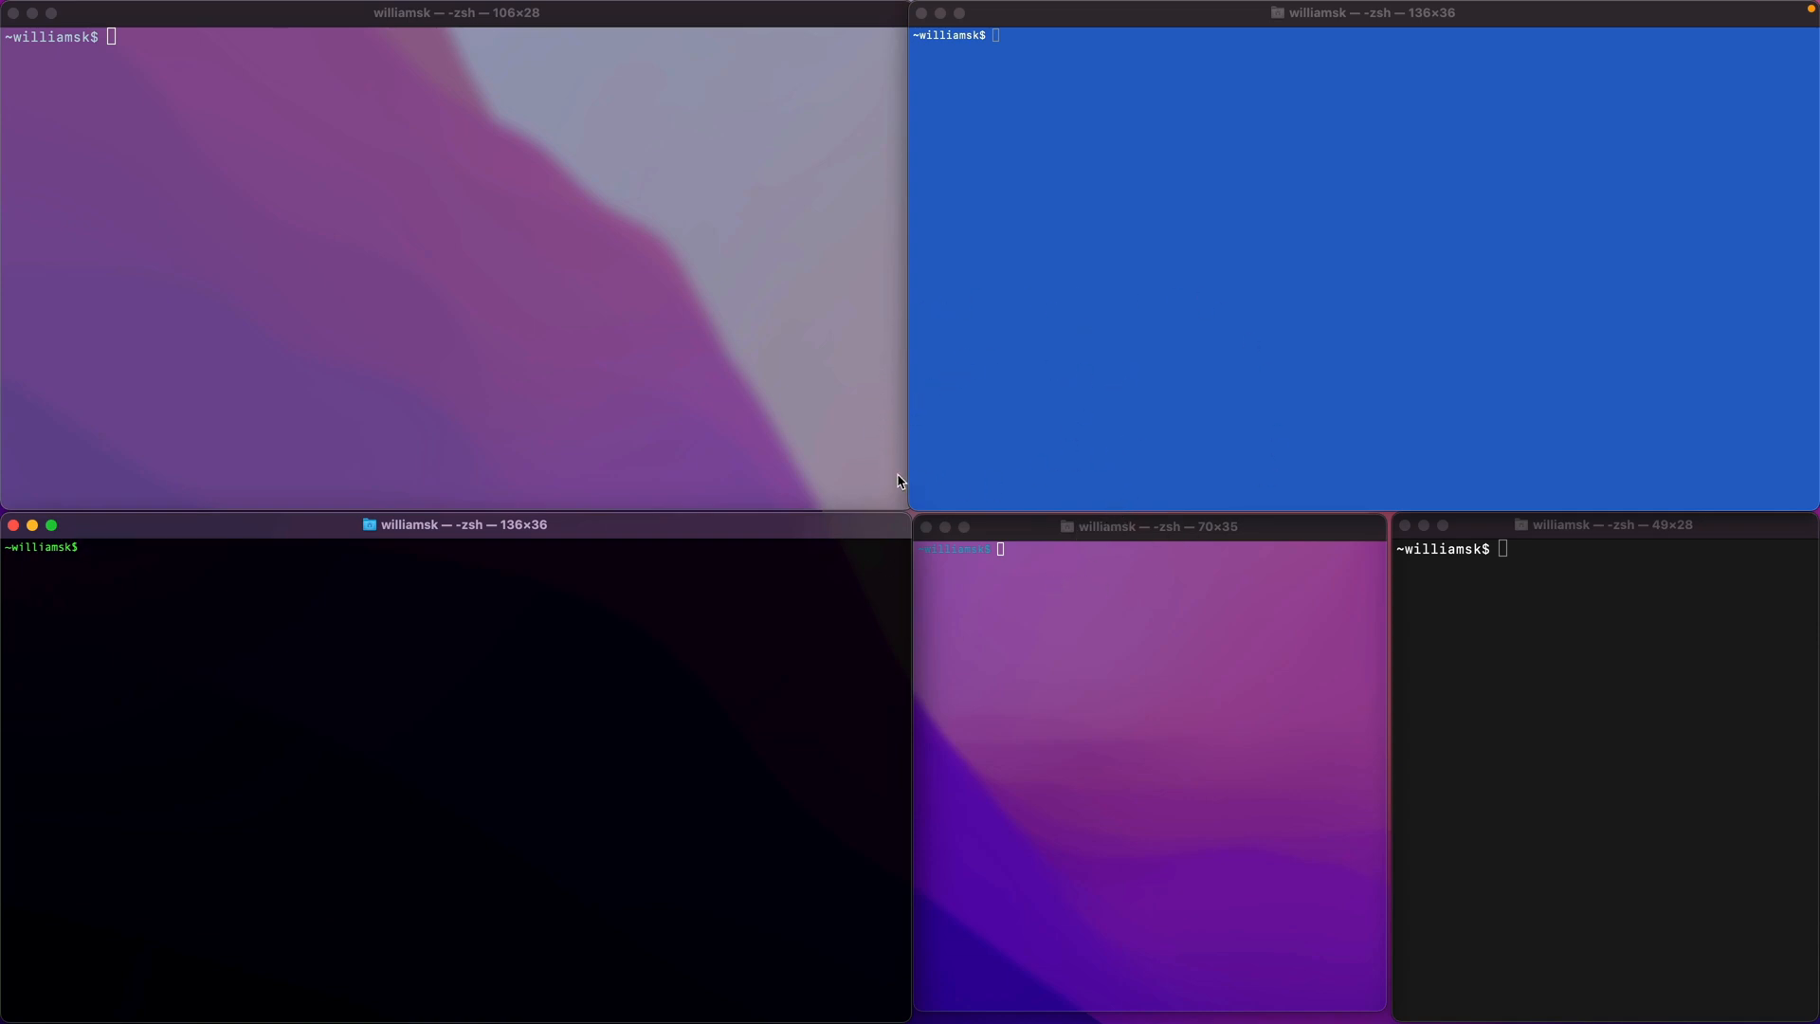
{"action": "mouse_move", "coordinate": [1253, 577]}
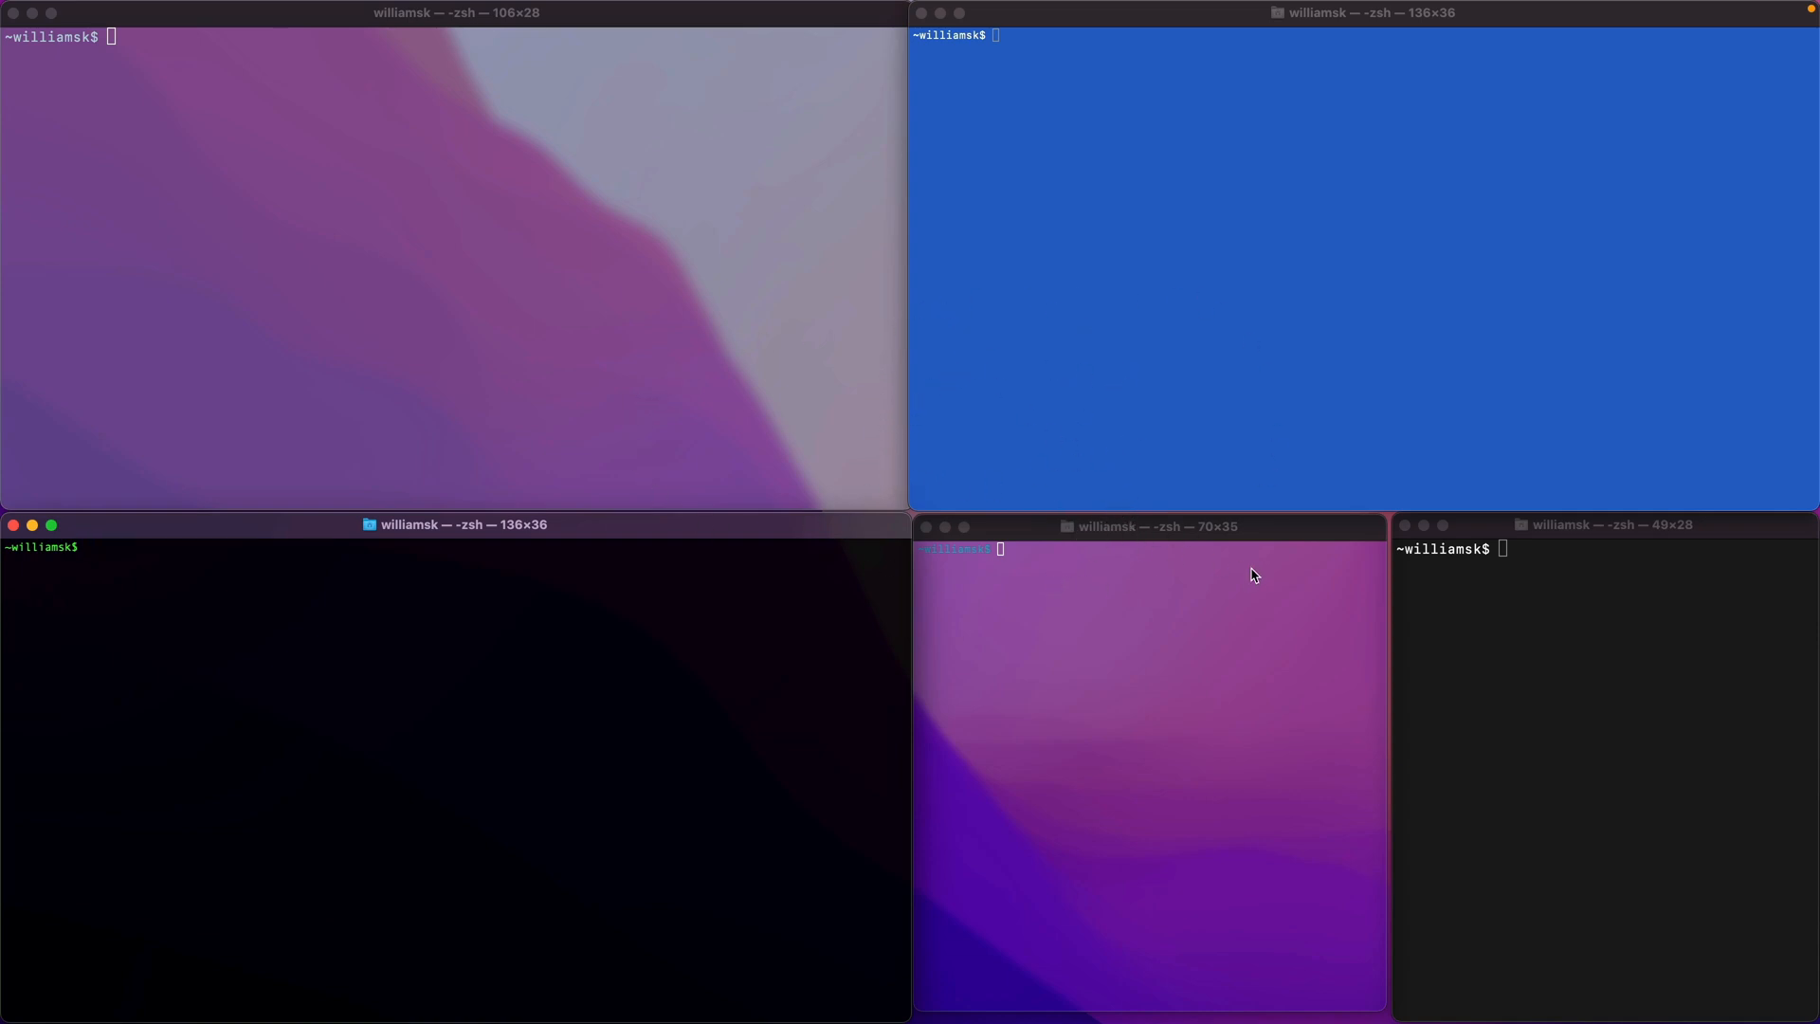
{"action": "mouse_move", "coordinate": [652, 497]}
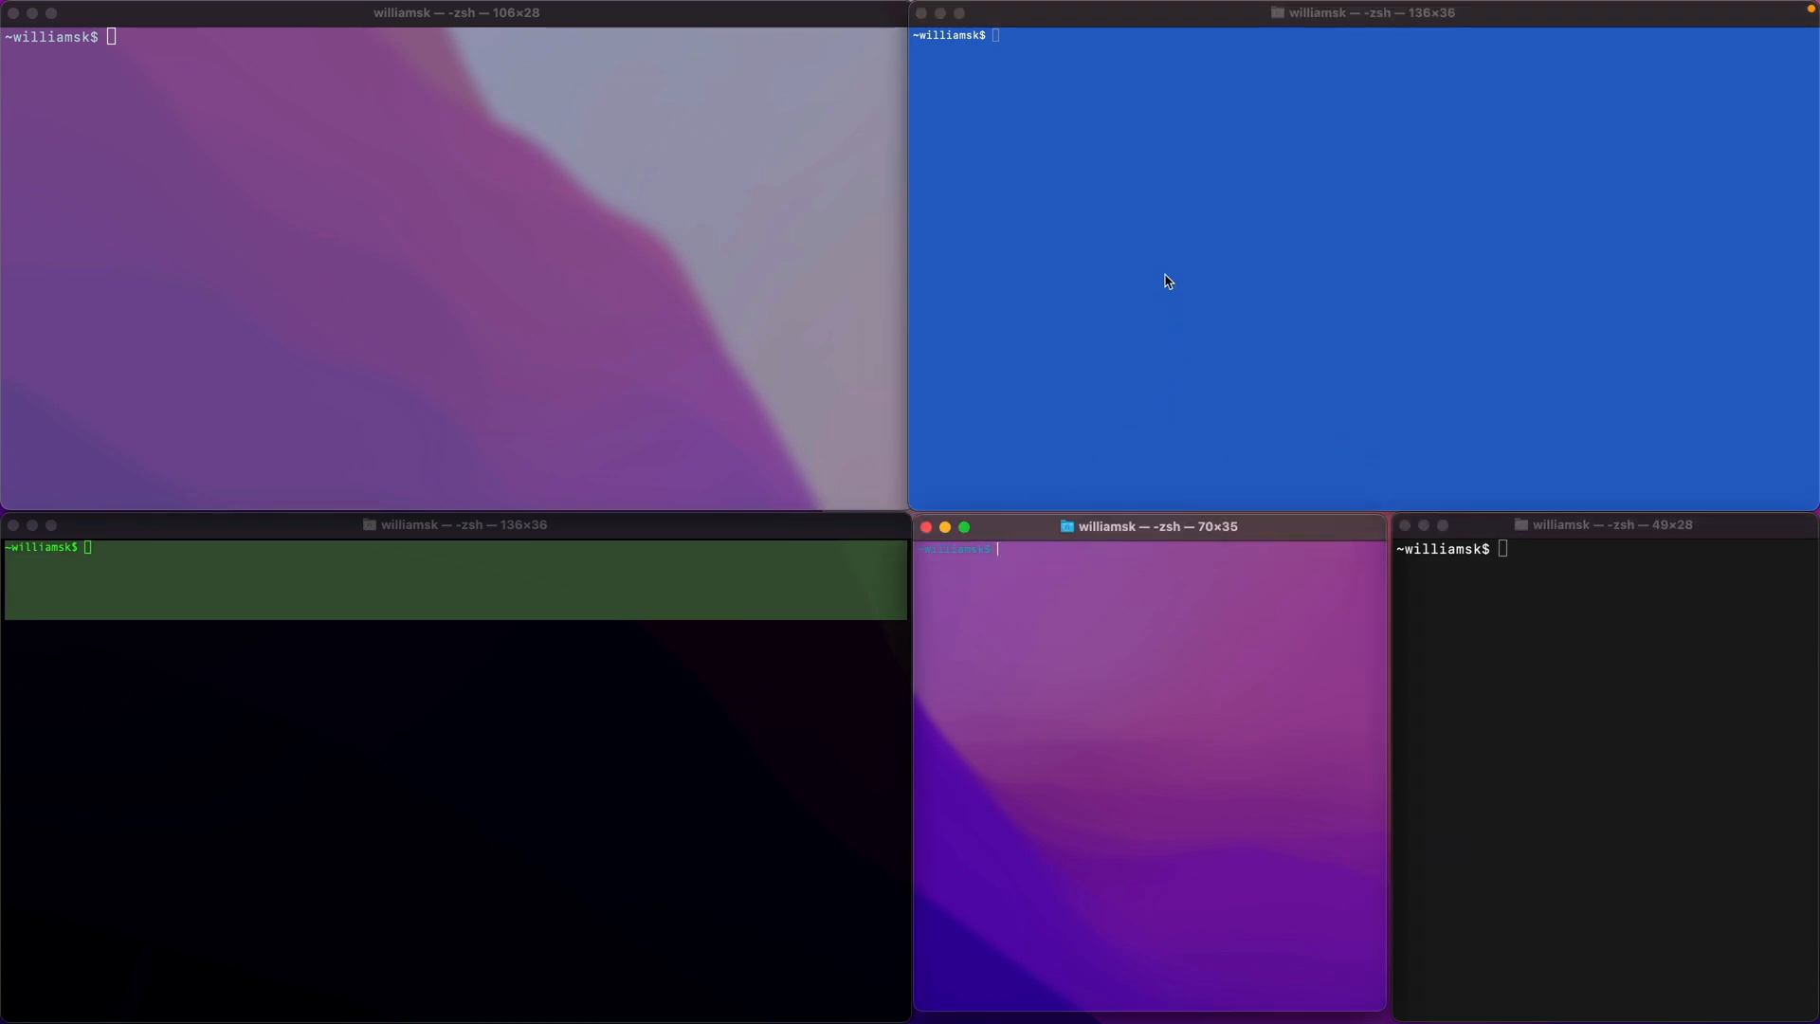
{"action": "mouse_move", "coordinate": [993, 512]}
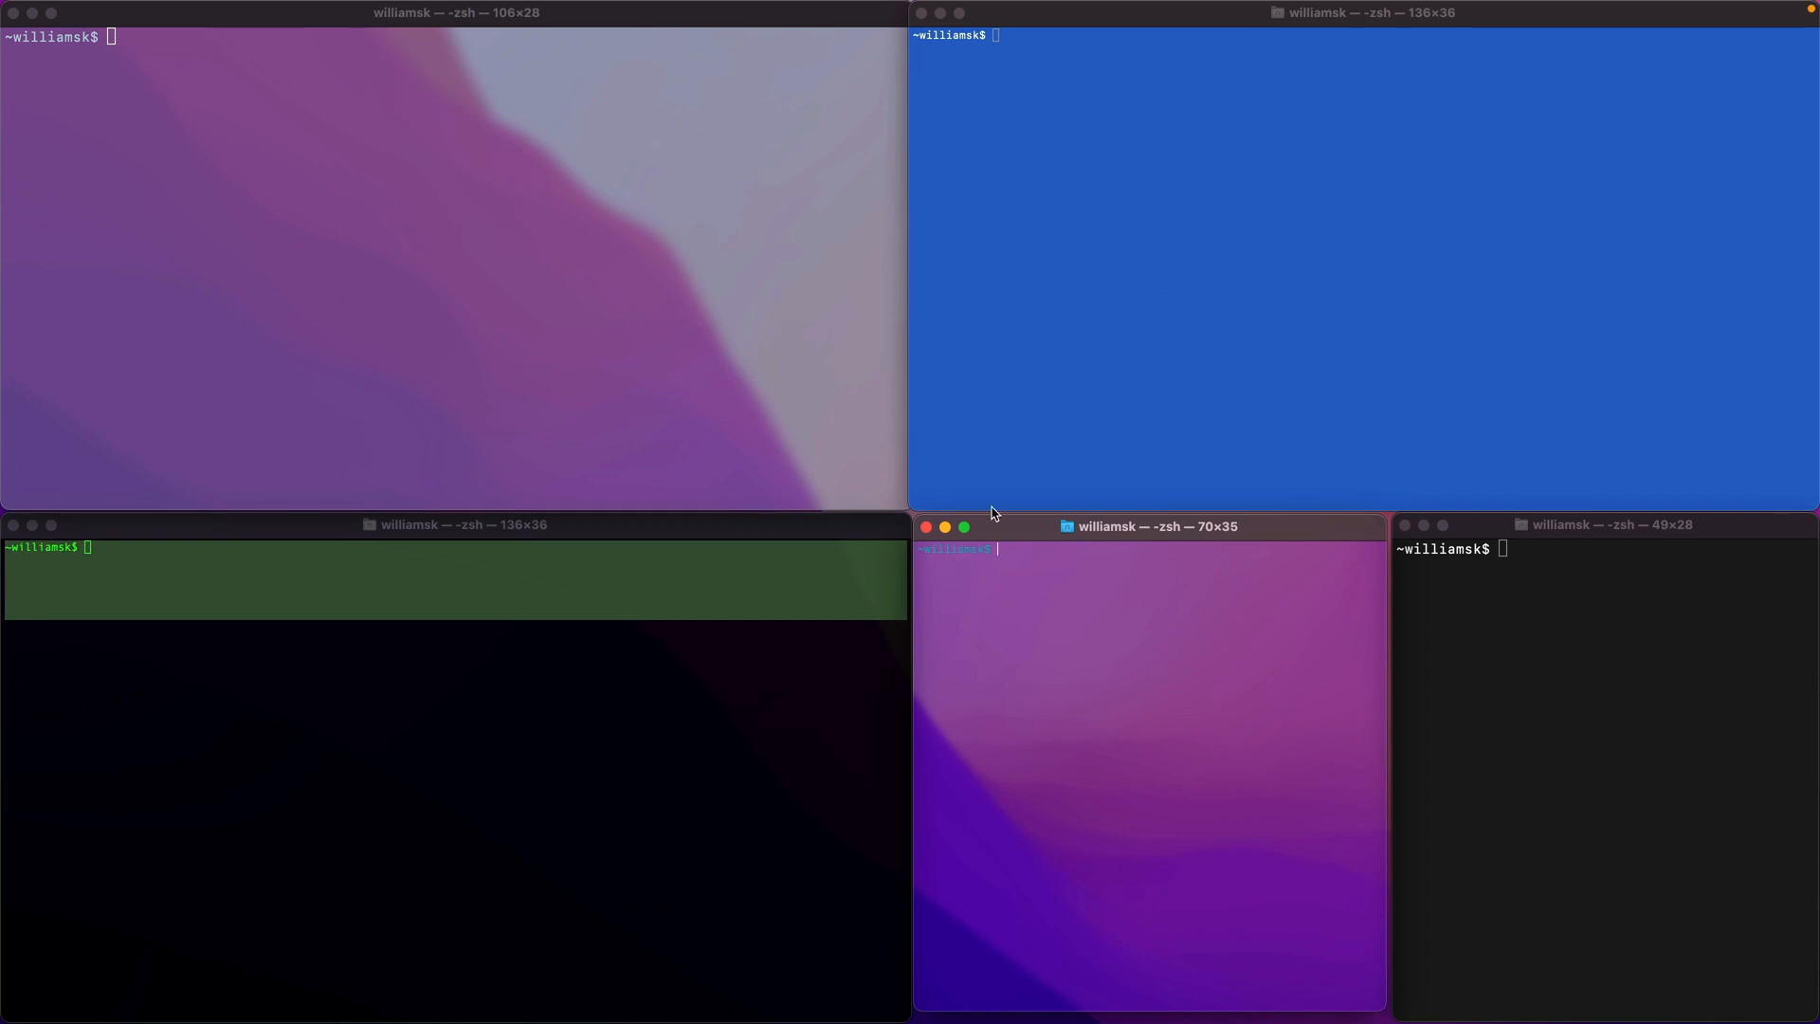
{"action": "mouse_move", "coordinate": [765, 455]}
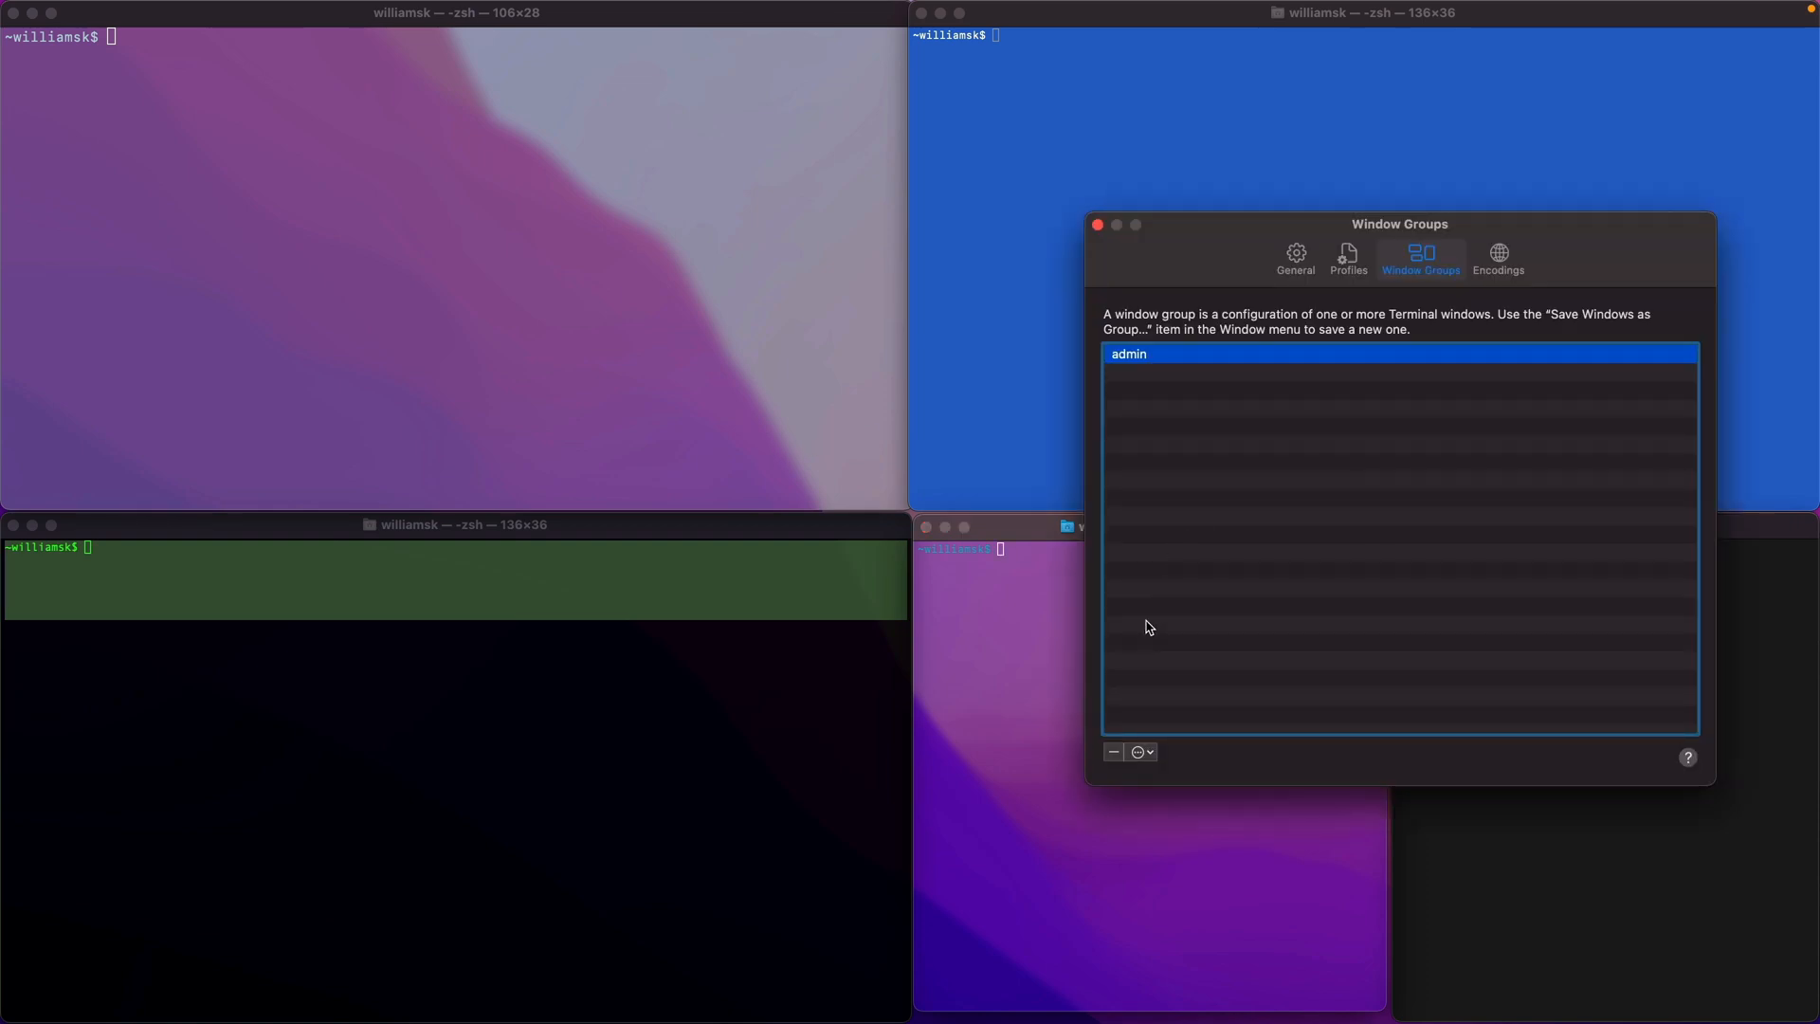
Step: Export the admin group as admin.terminal to the Terminal Themes folder, then remove it from the list
{"action": "left_click", "coordinate": [1139, 750]}
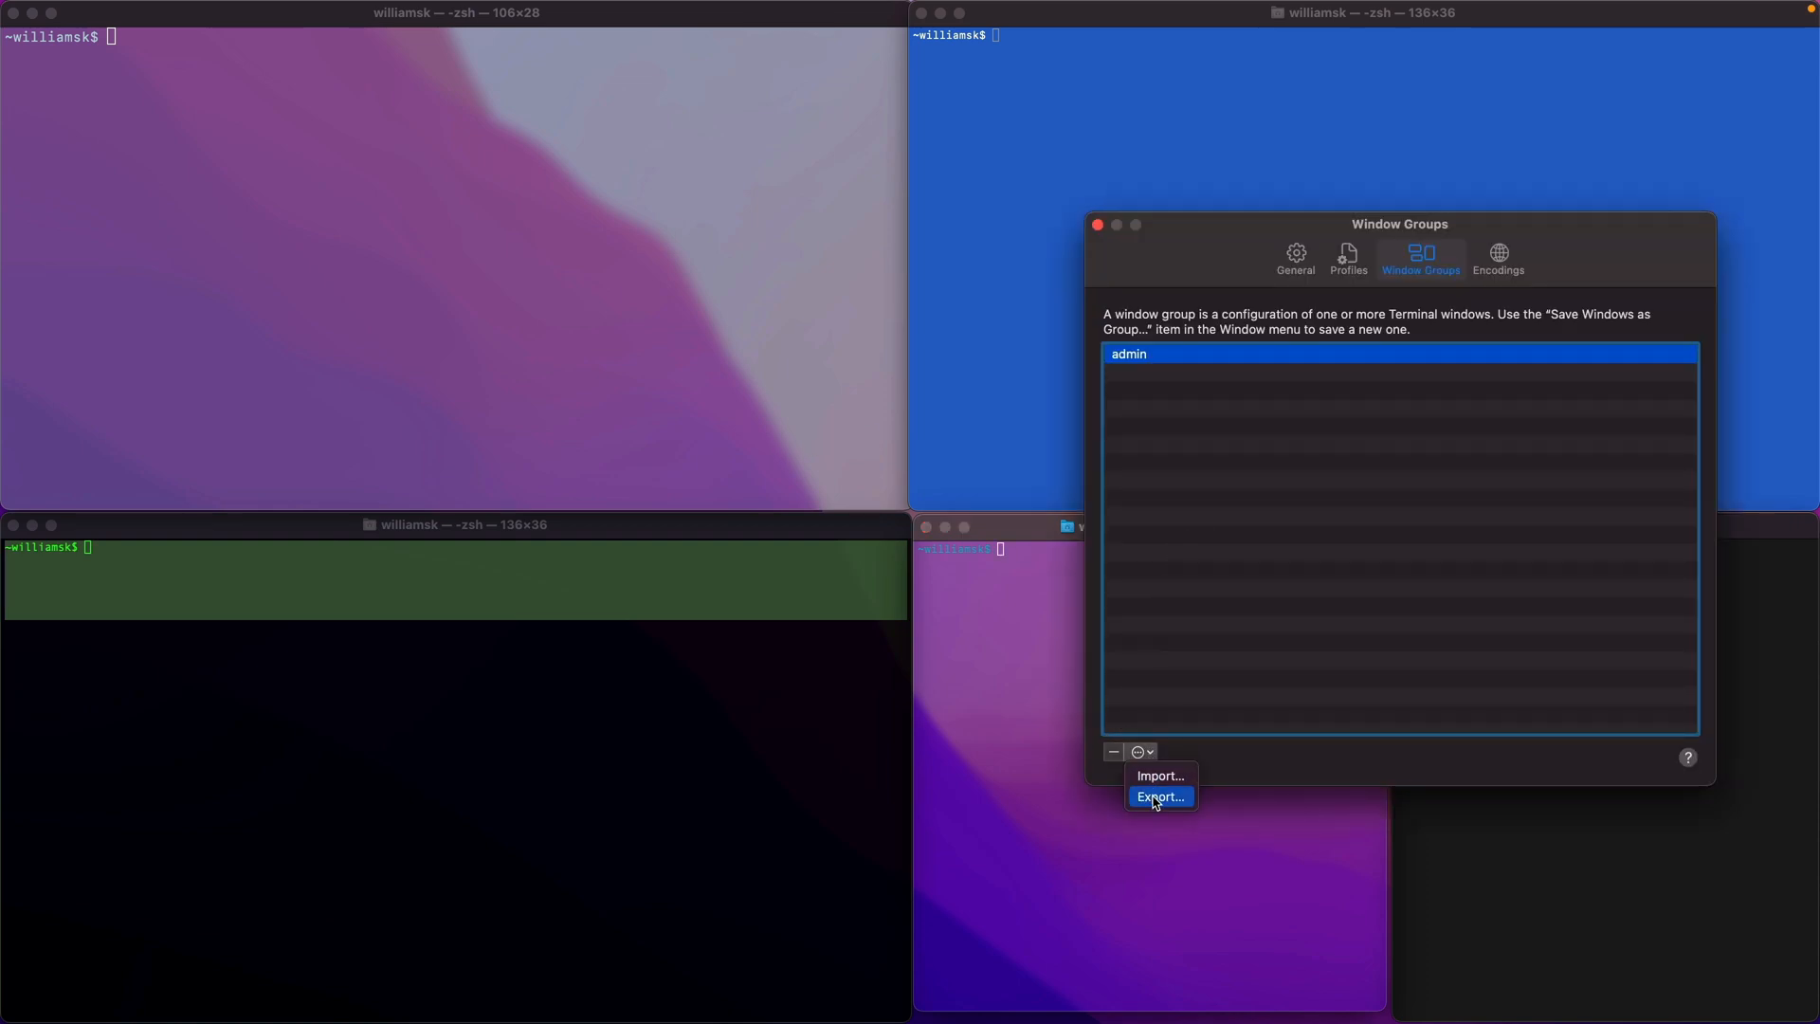
{"action": "left_click", "coordinate": [1160, 796]}
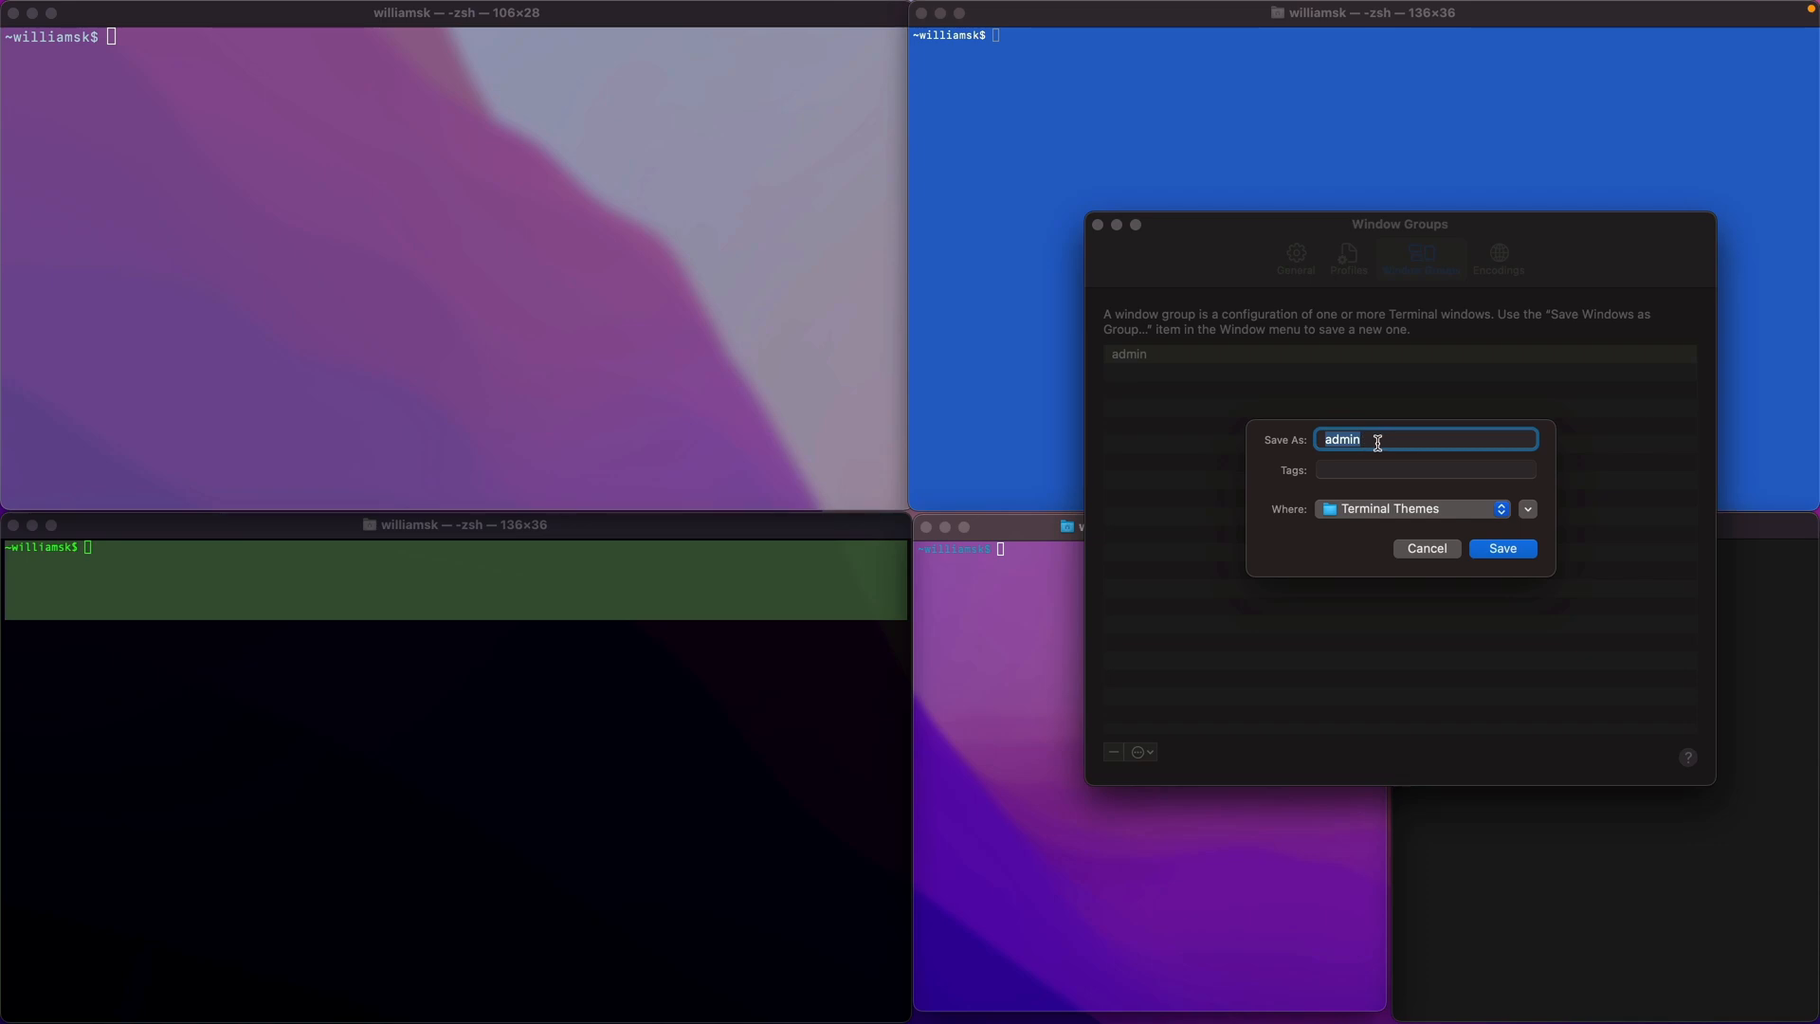
{"action": "mouse_move", "coordinate": [1335, 516]}
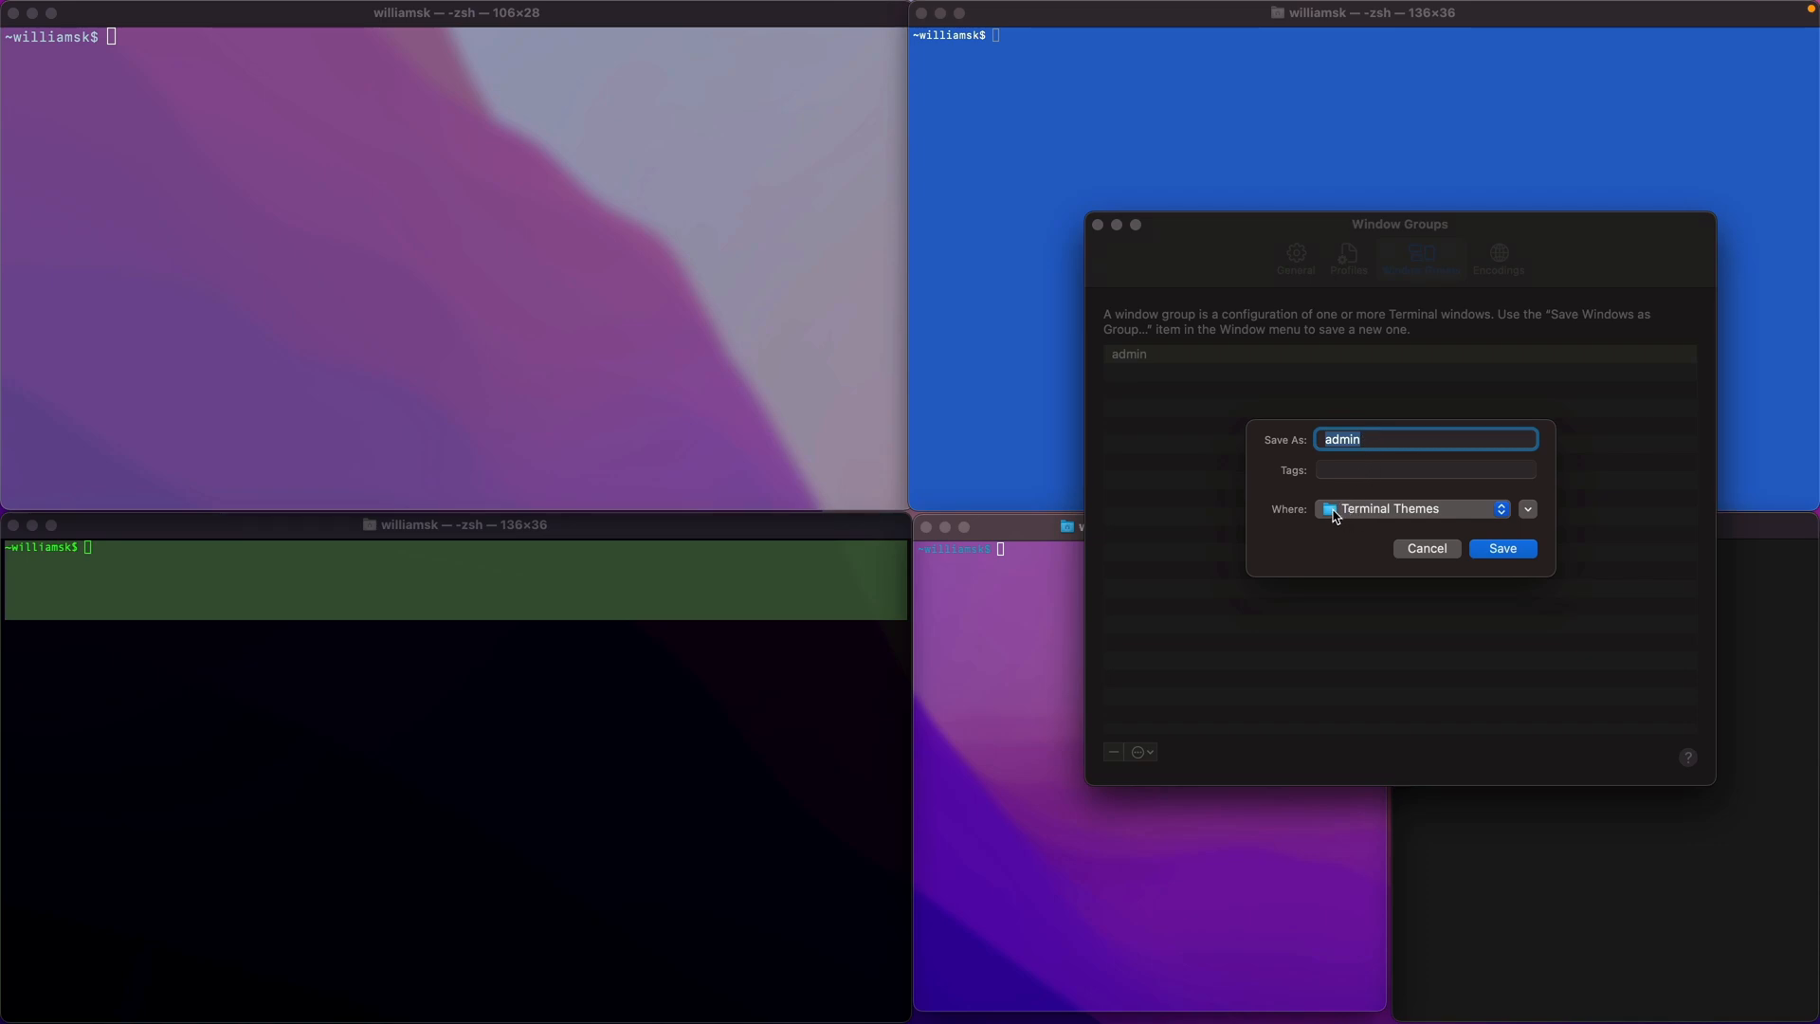
{"action": "mouse_move", "coordinate": [1384, 504]}
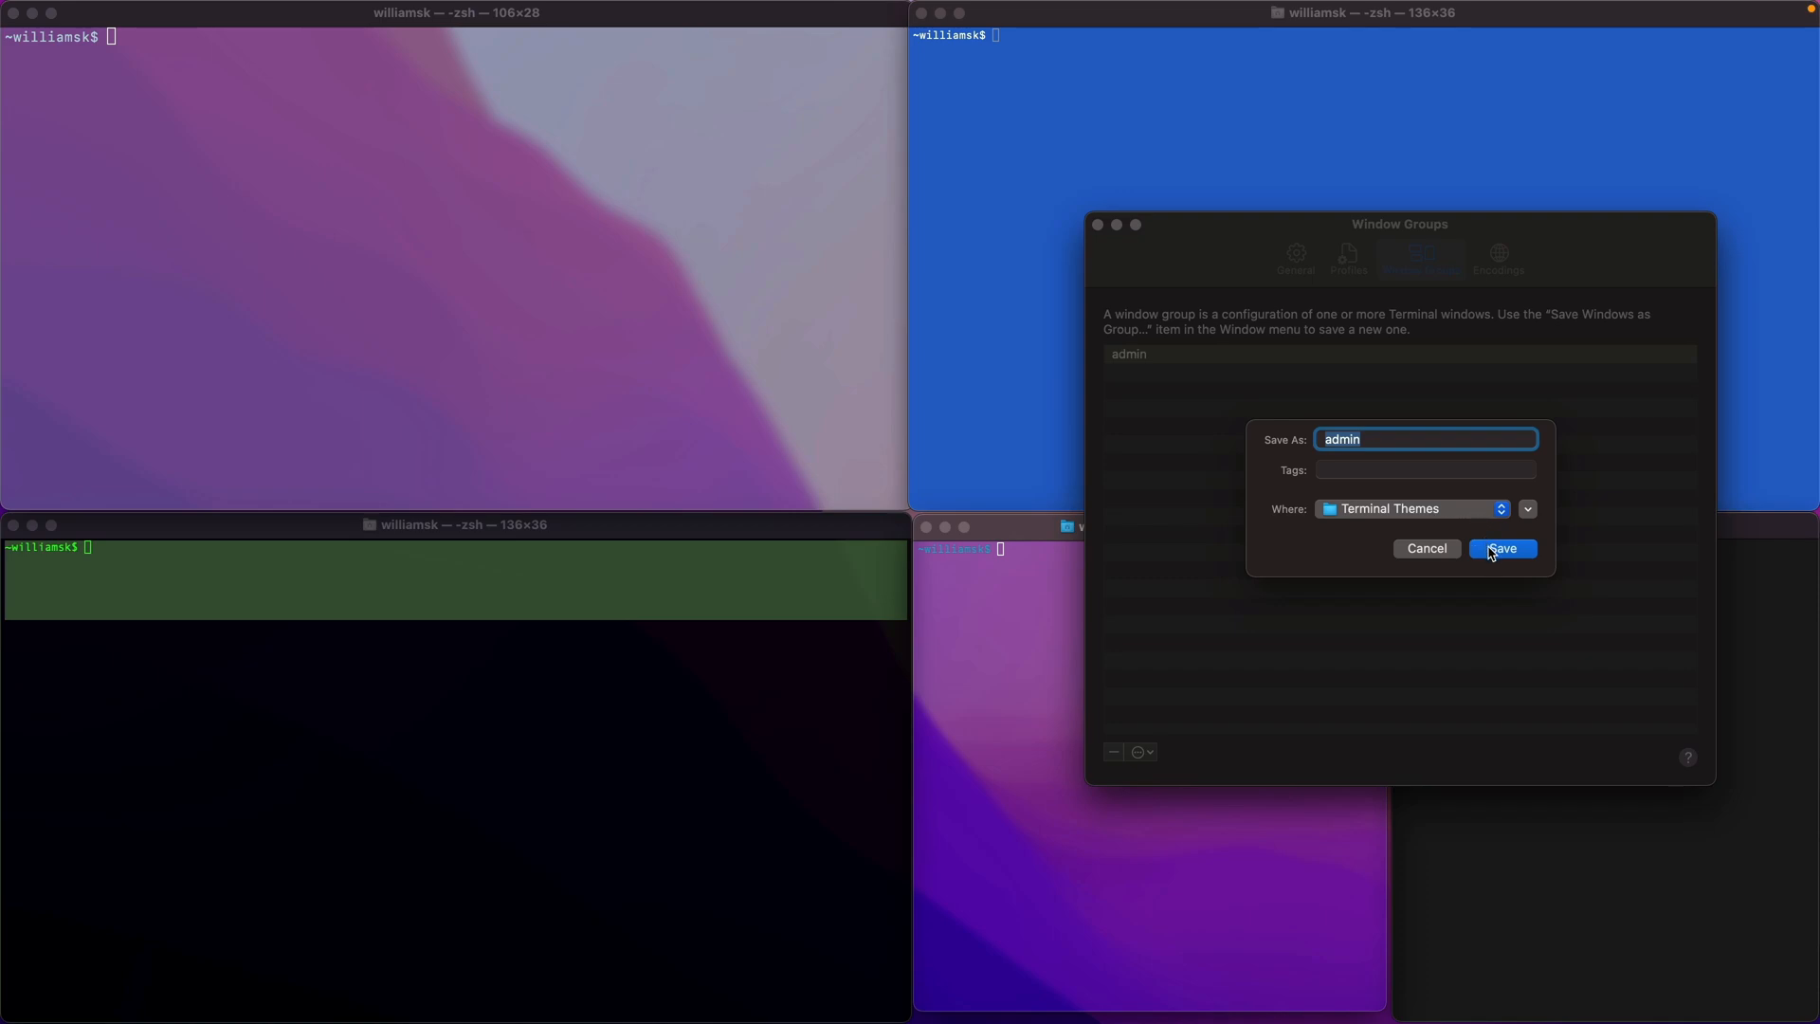
{"action": "left_click", "coordinate": [1501, 548]}
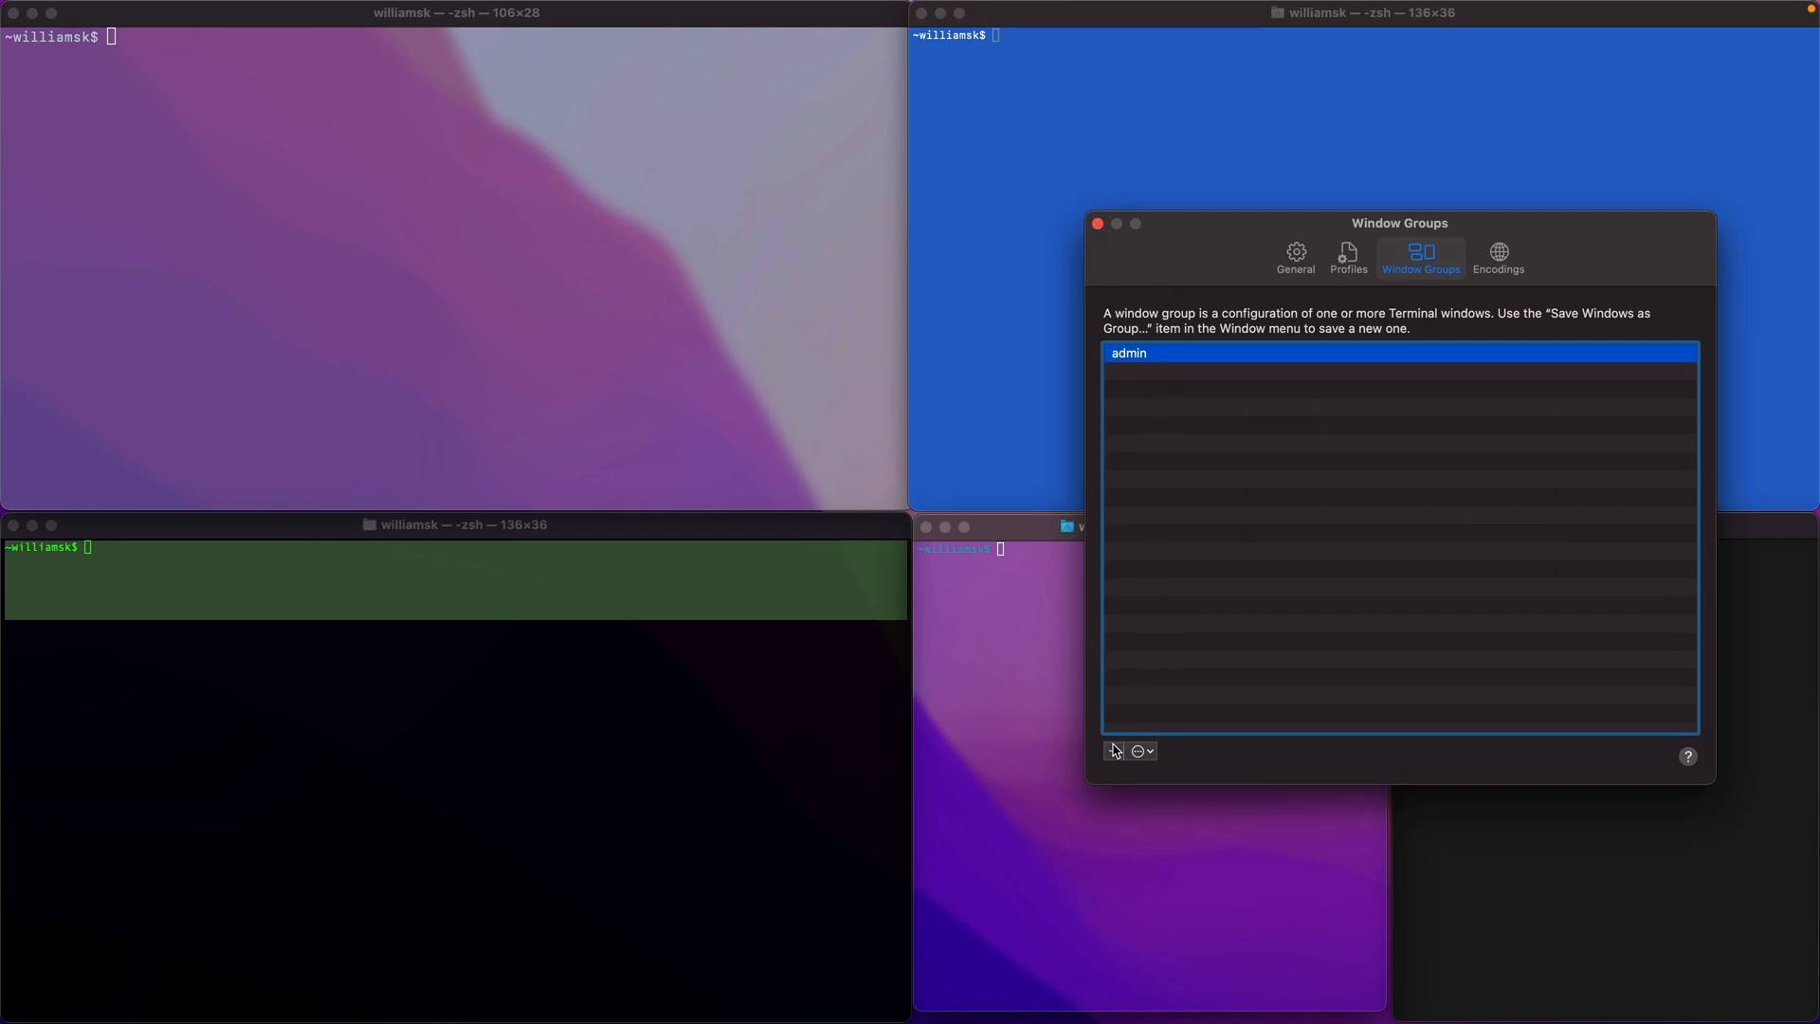
{"action": "left_click", "coordinate": [1112, 750]}
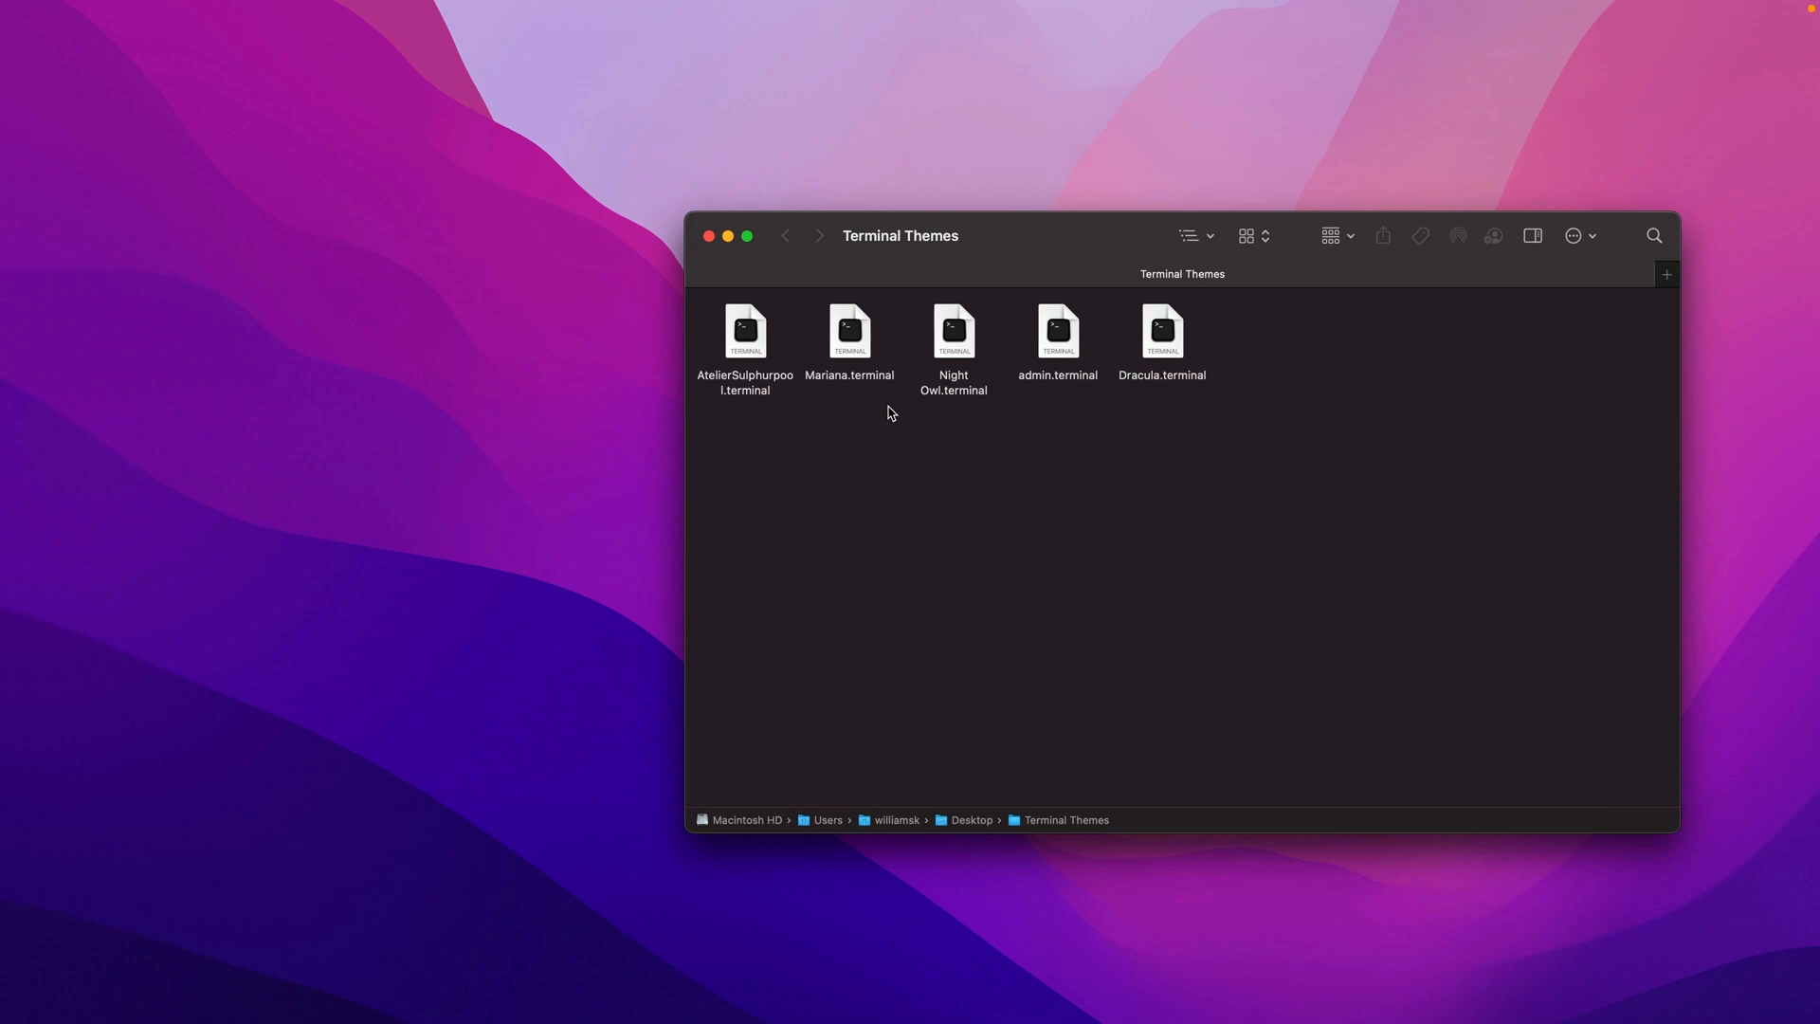
{"action": "mouse_move", "coordinate": [826, 398]}
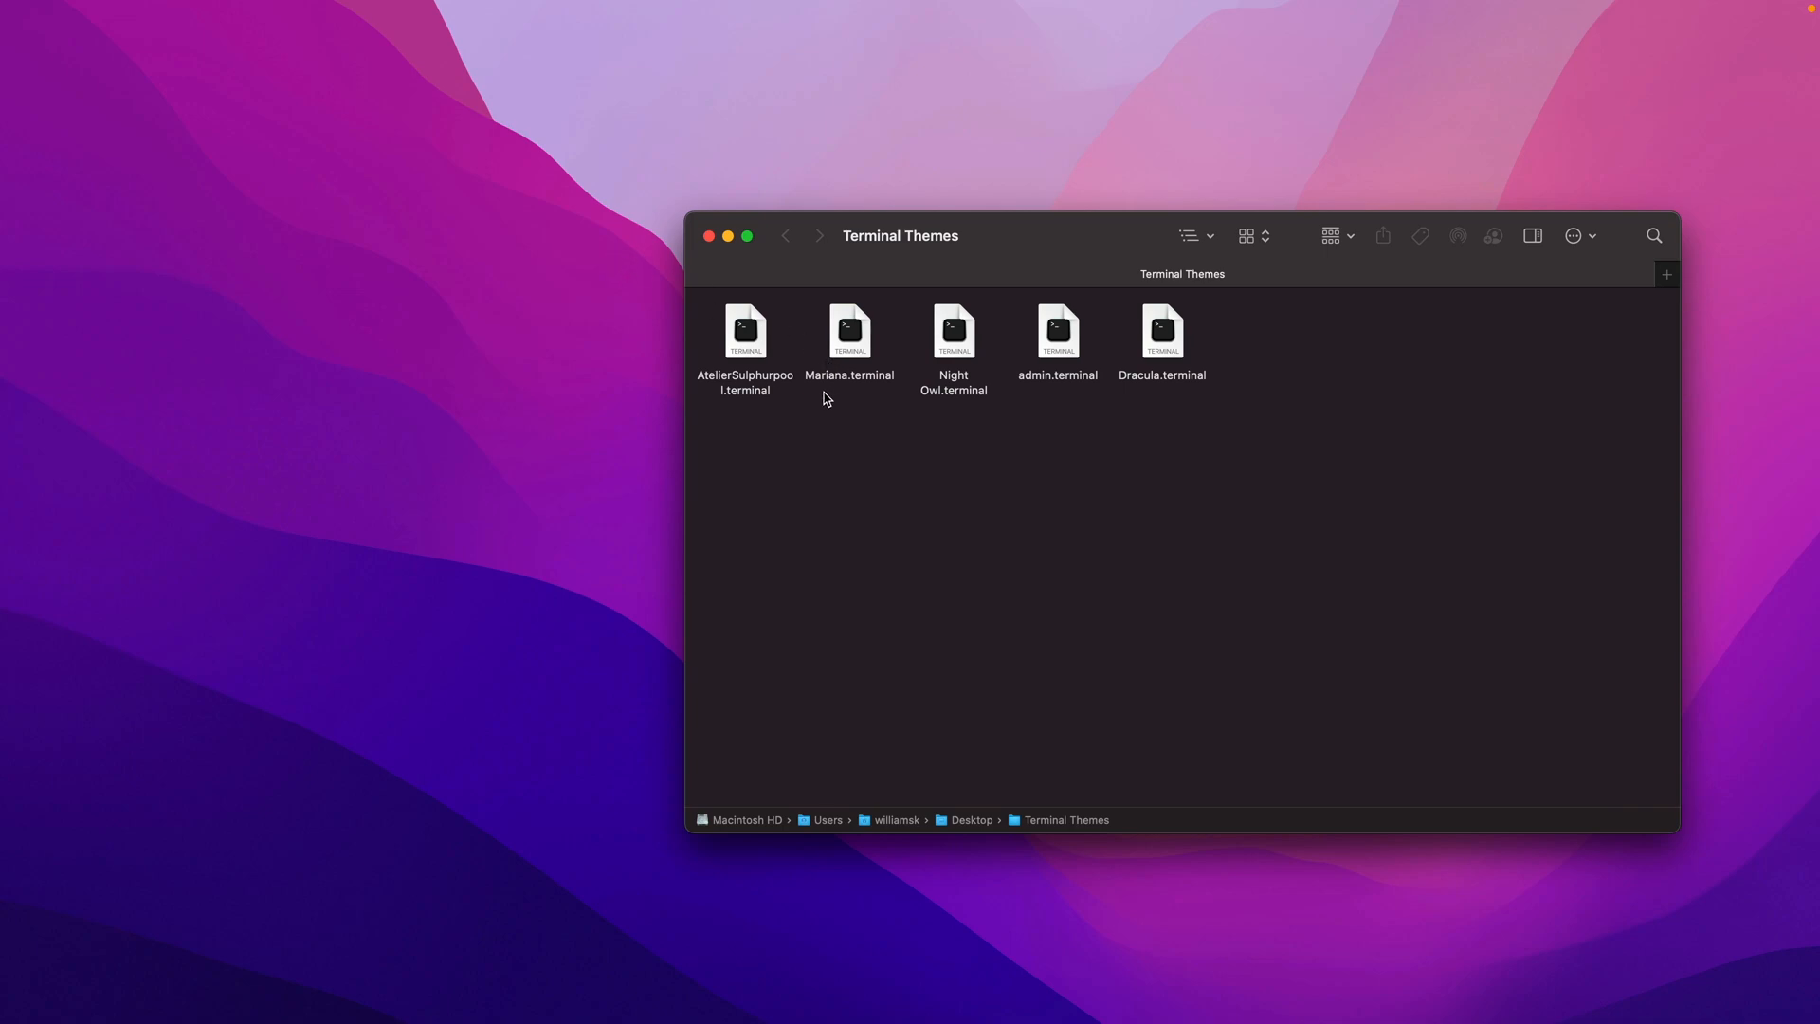
Step: Bring up Spotlight to locate the Terminal Themes folder holding admin.terminal
{"action": "key", "text": "Cmd+Space"}
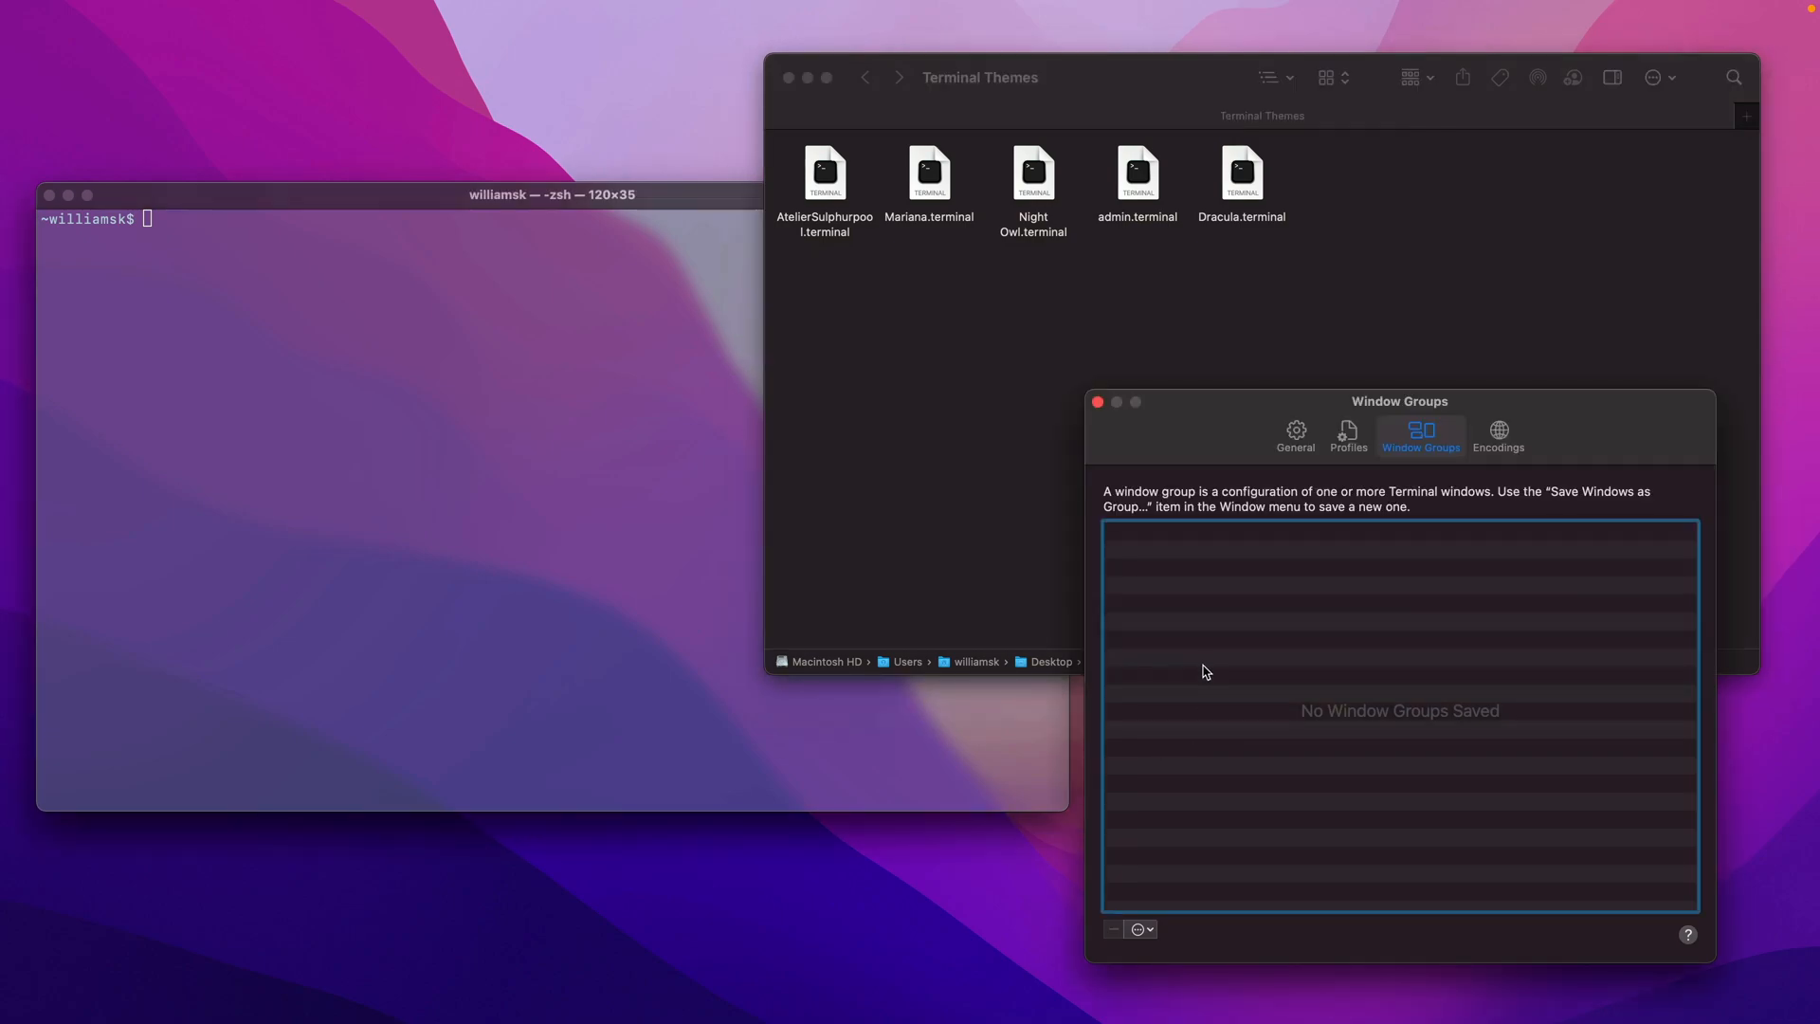
Step: Import admin.terminal back into Window Groups and close the Settings window
{"action": "left_click", "coordinate": [1143, 928]}
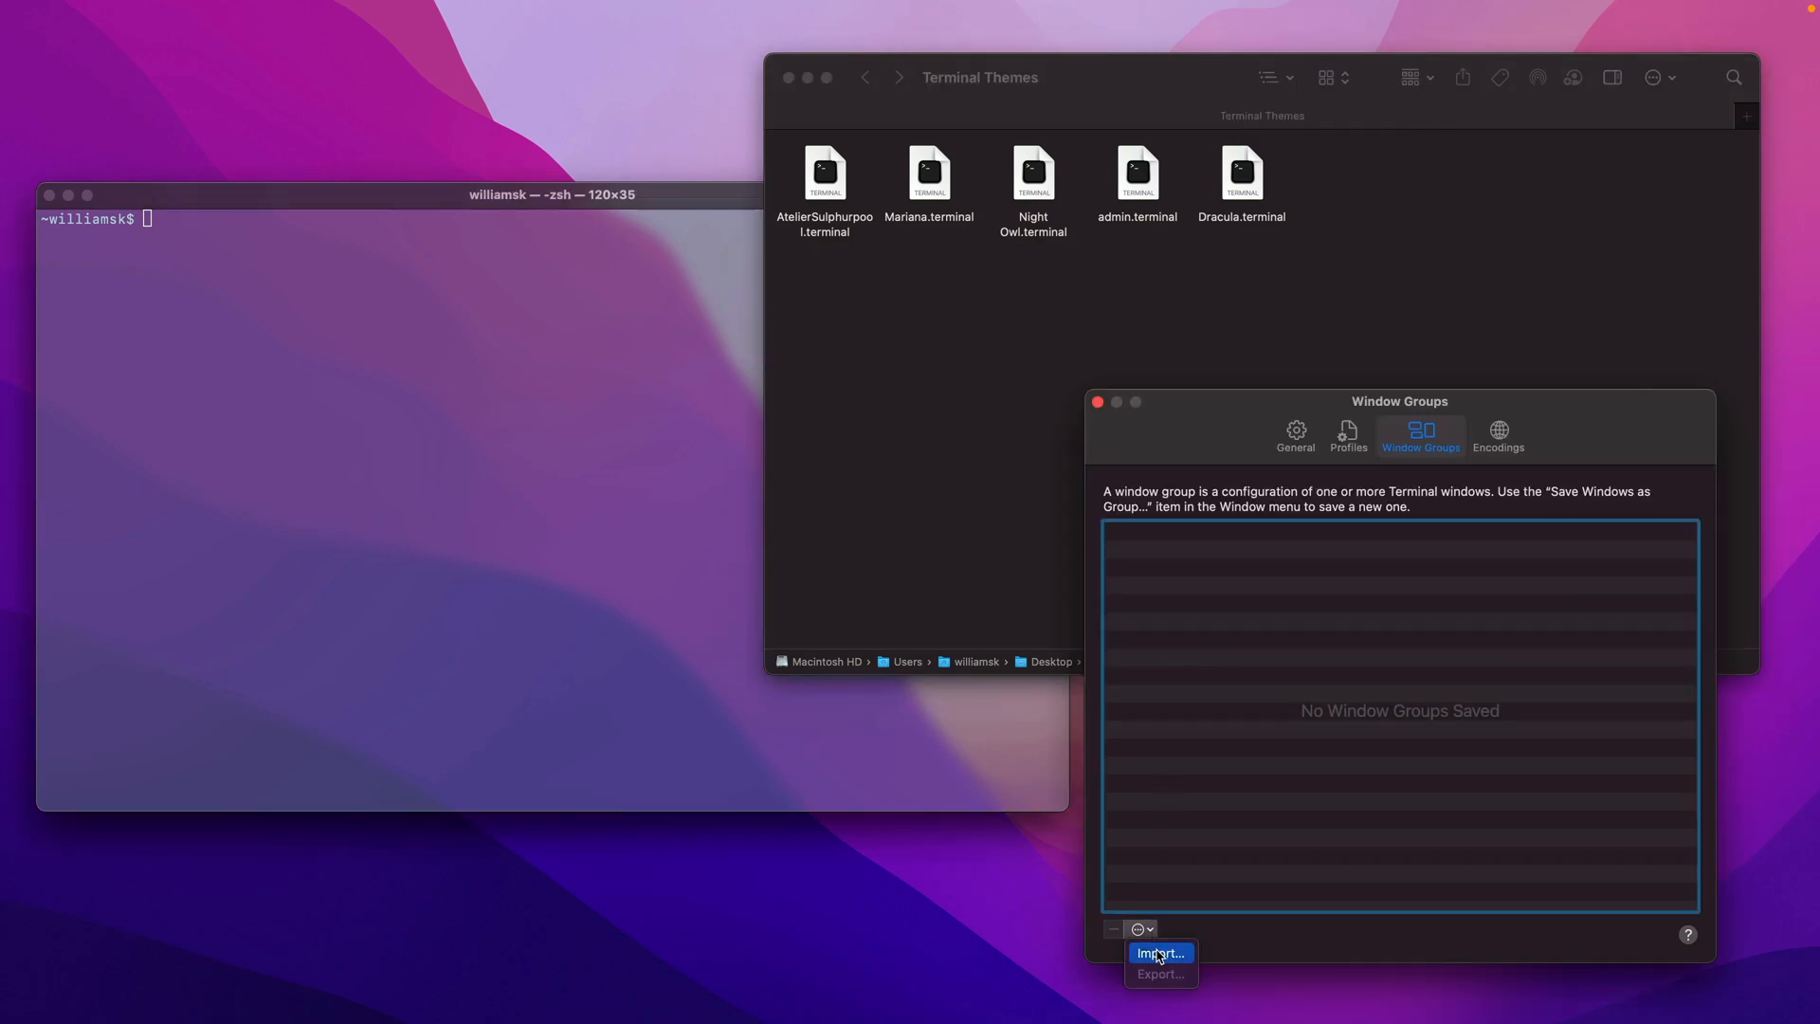
{"action": "left_click", "coordinate": [1160, 951]}
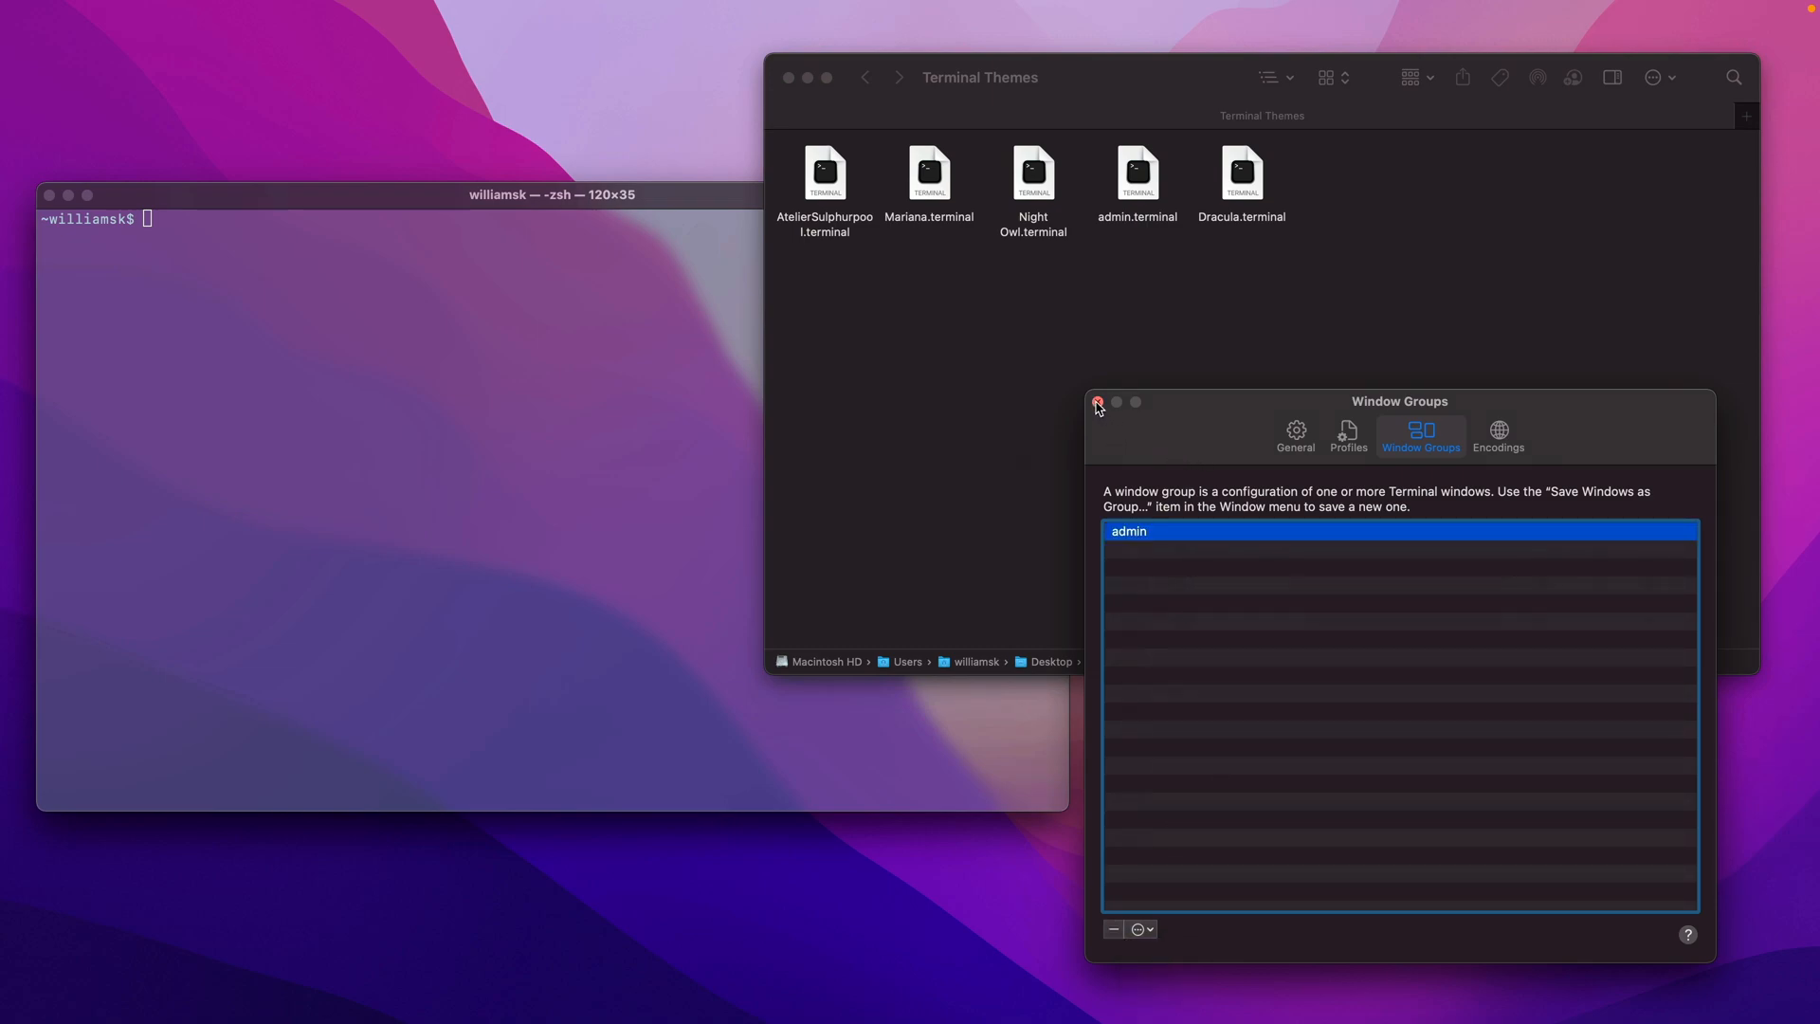
{"action": "left_click", "coordinate": [1096, 402]}
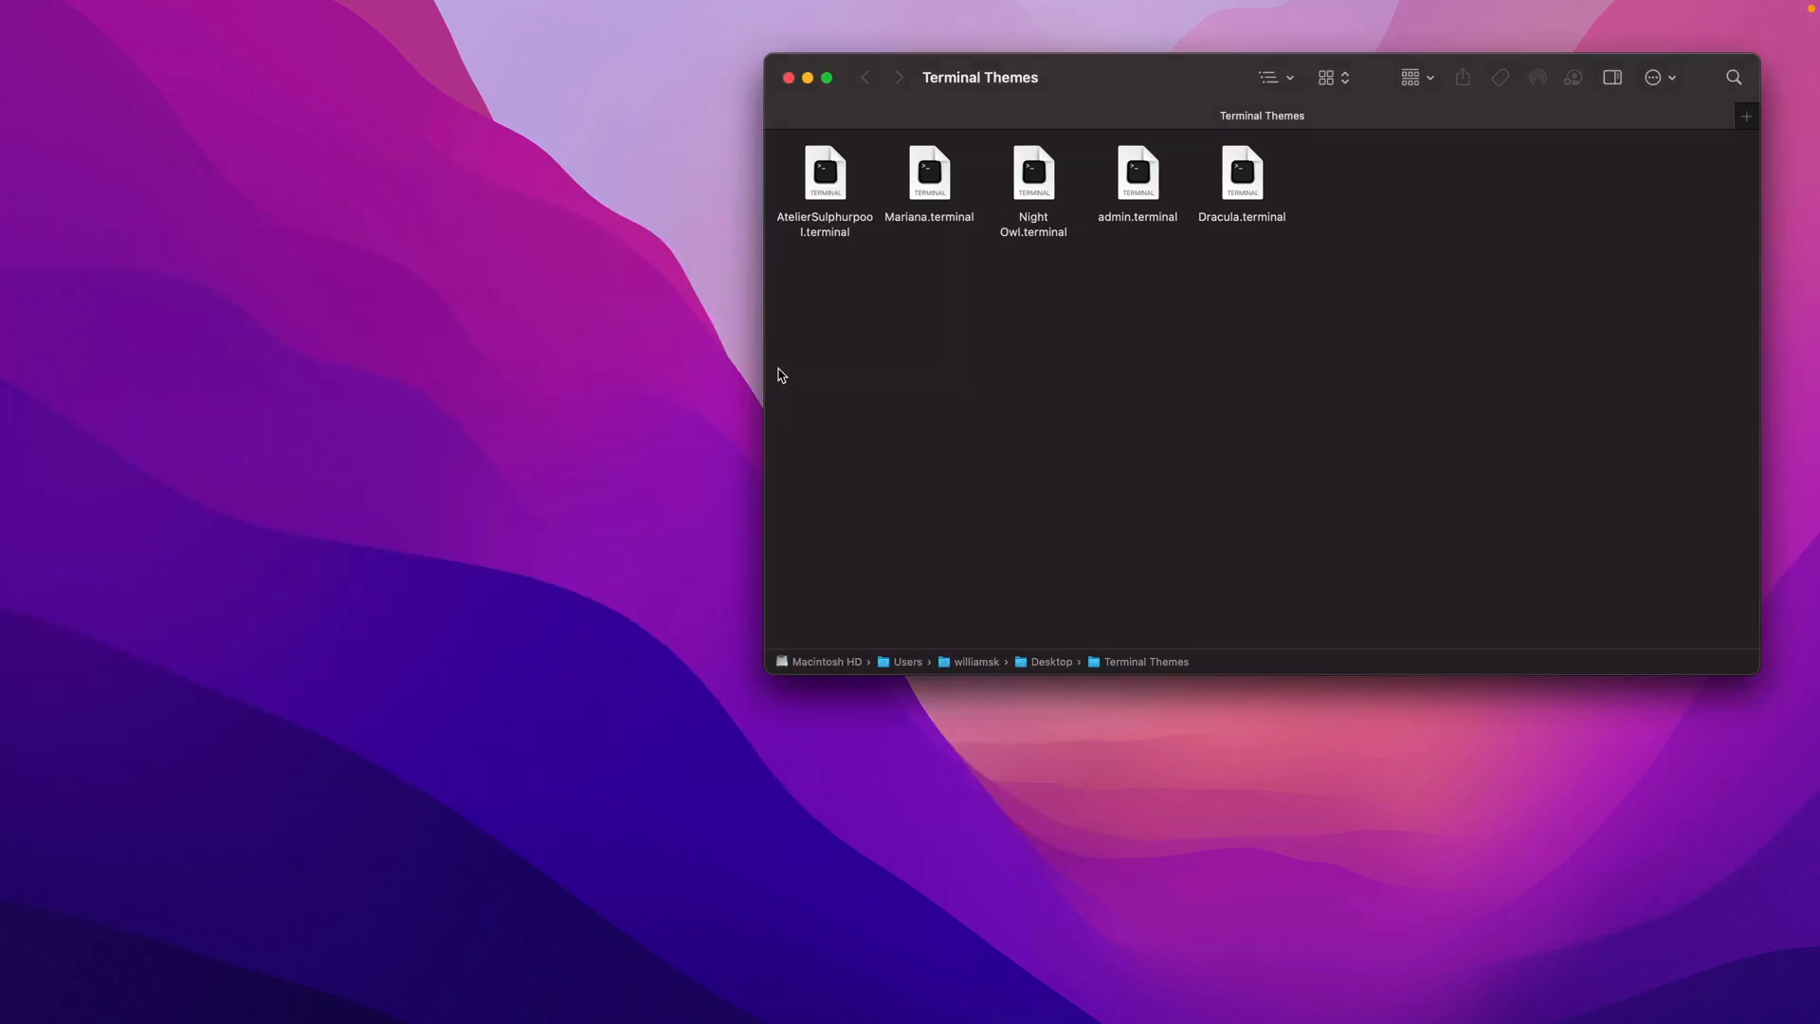
{"action": "type", "text": "terminal"}
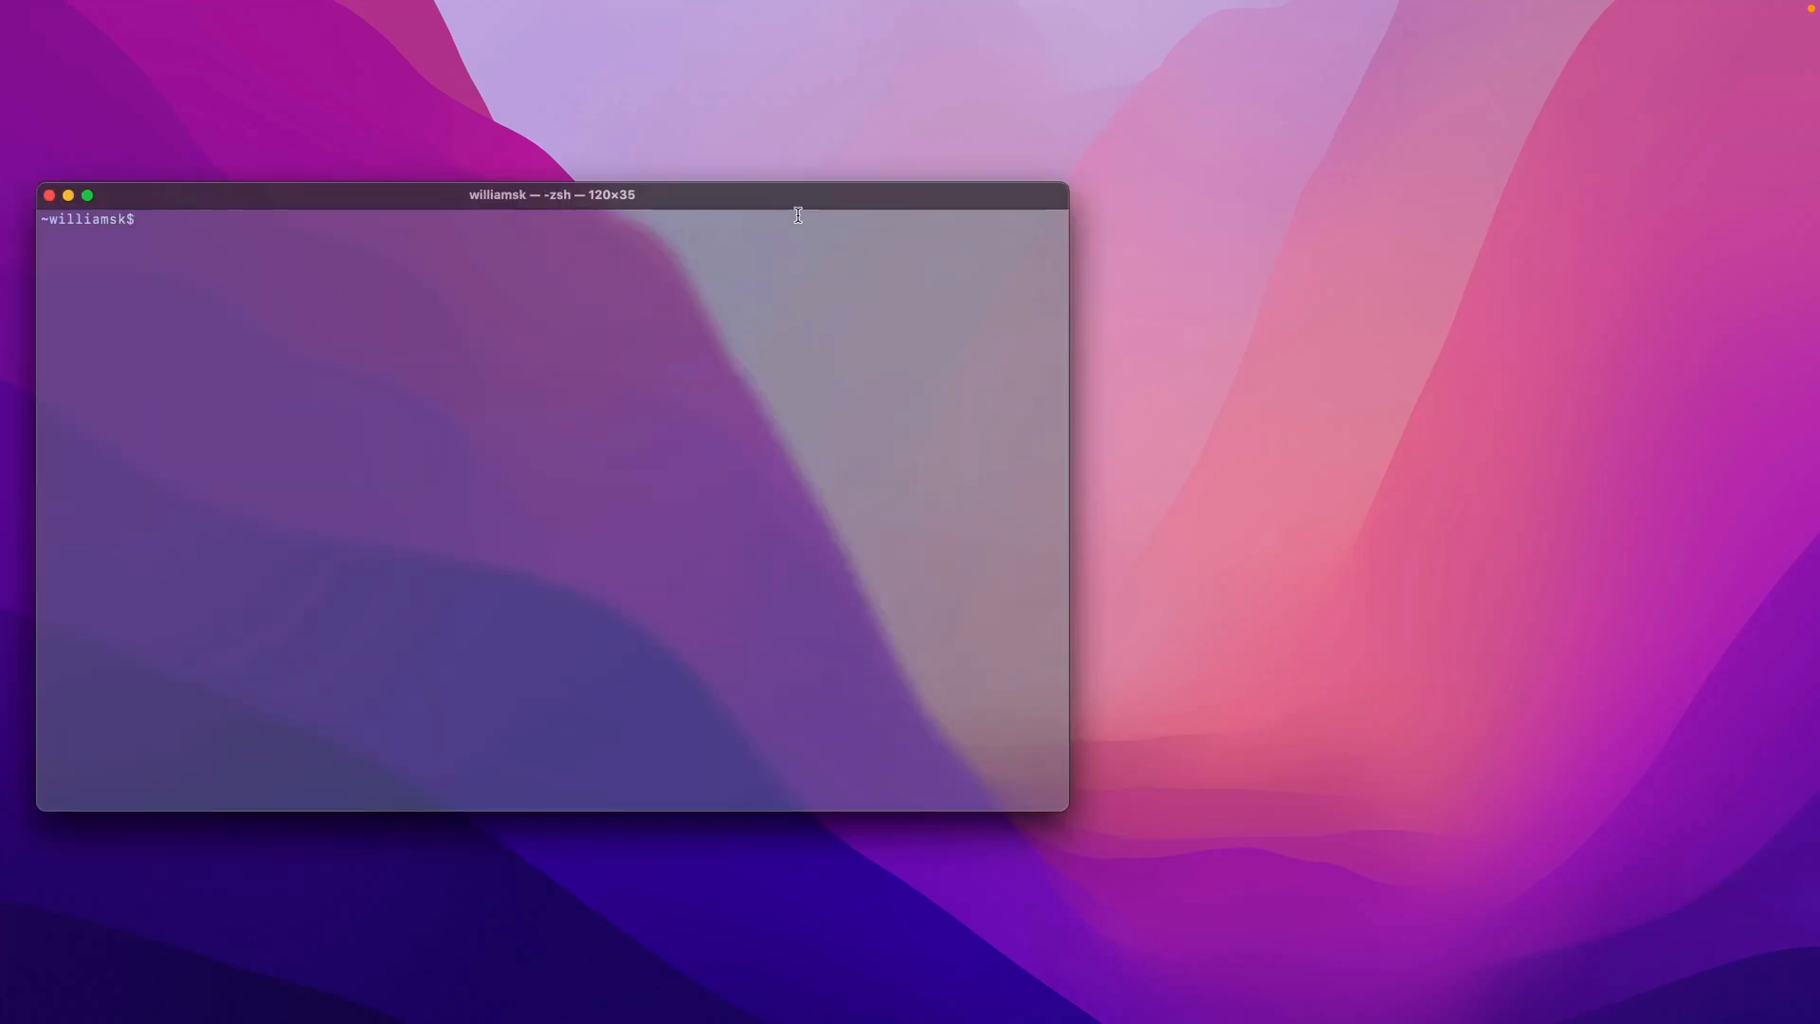
{"action": "mouse_move", "coordinate": [864, 213]}
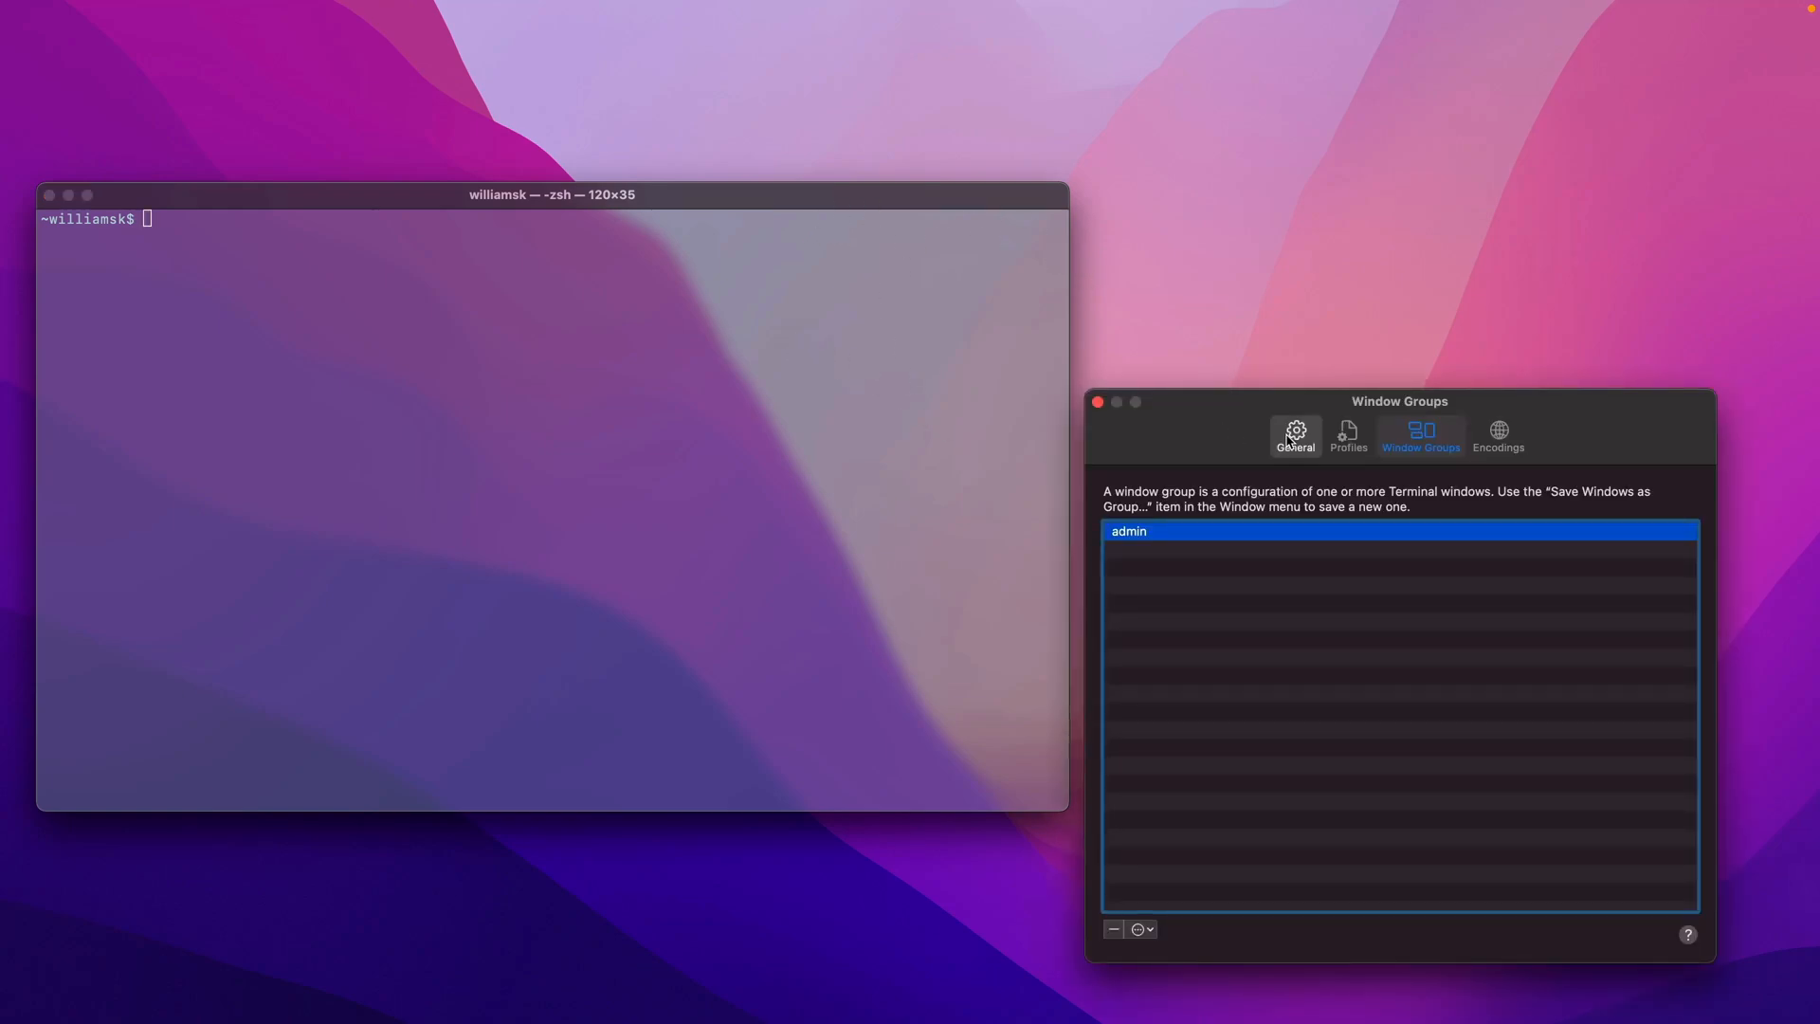
Step: Set Terminal's General 'On startup, open' to the admin window group and dismiss Settings
{"action": "left_click", "coordinate": [1296, 432]}
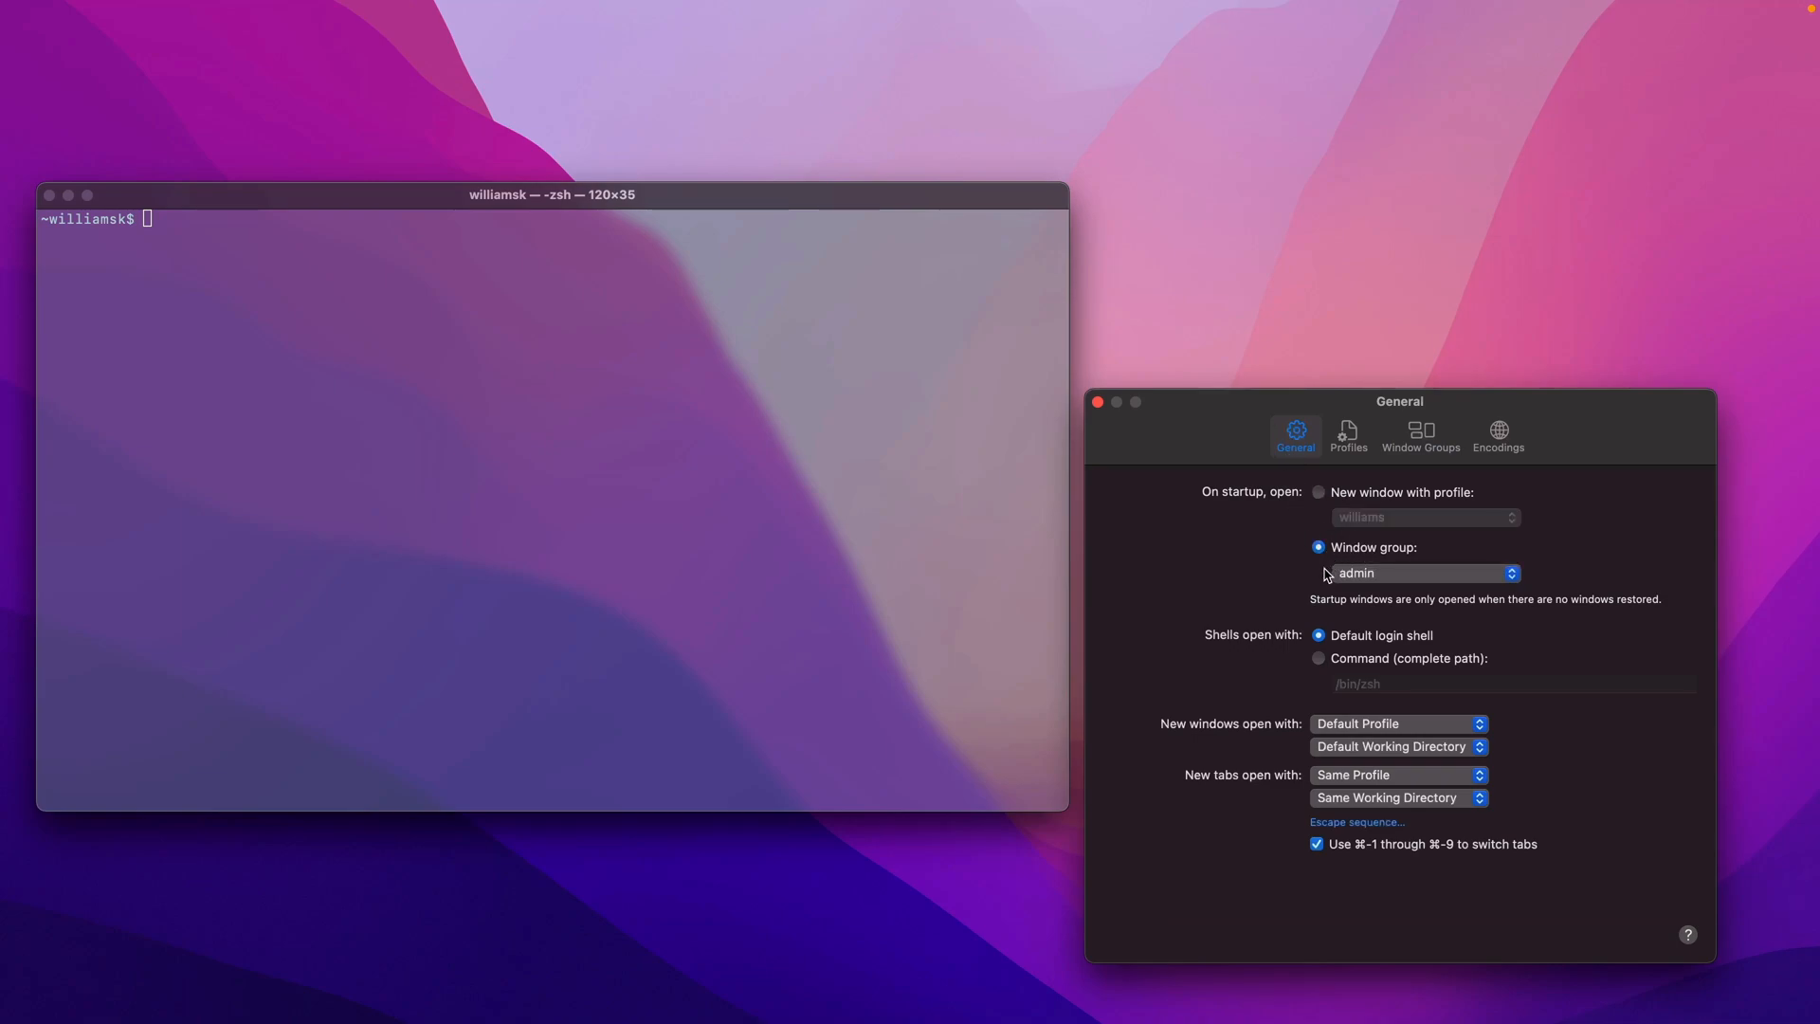
{"action": "mouse_move", "coordinate": [1240, 491]}
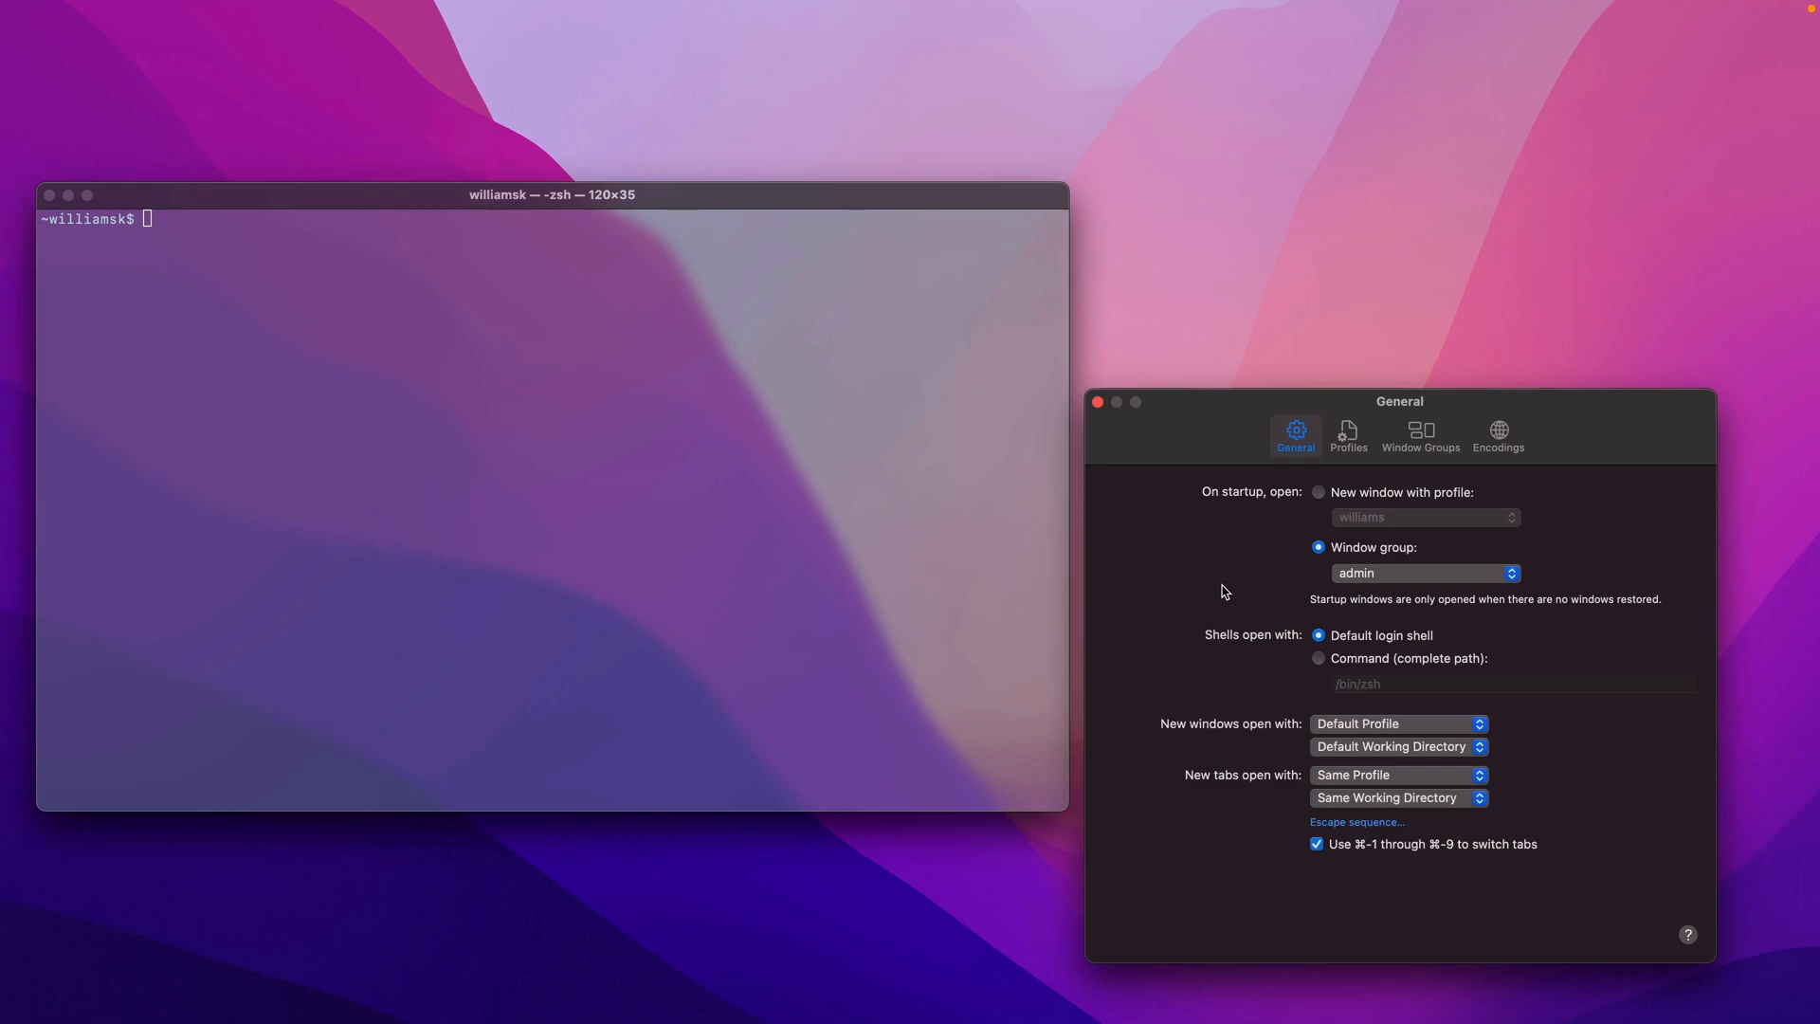
{"action": "left_click", "coordinate": [1421, 436]}
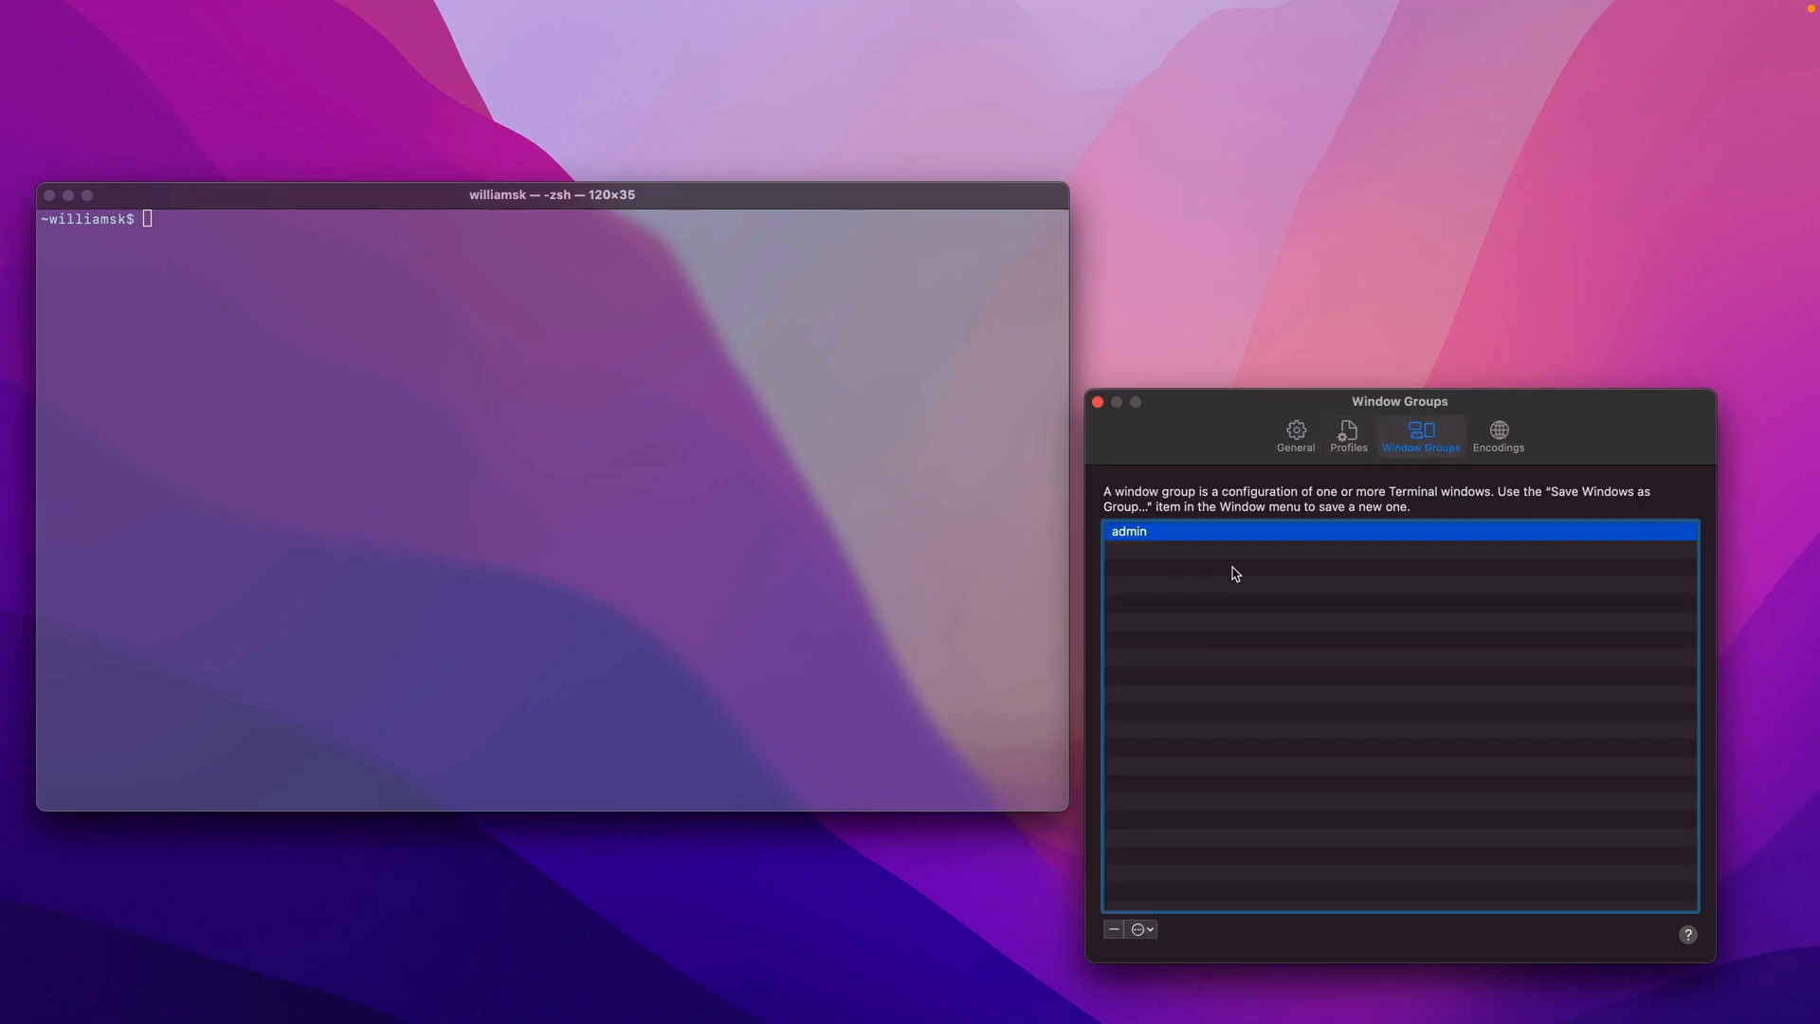
{"action": "mouse_move", "coordinate": [1213, 439]}
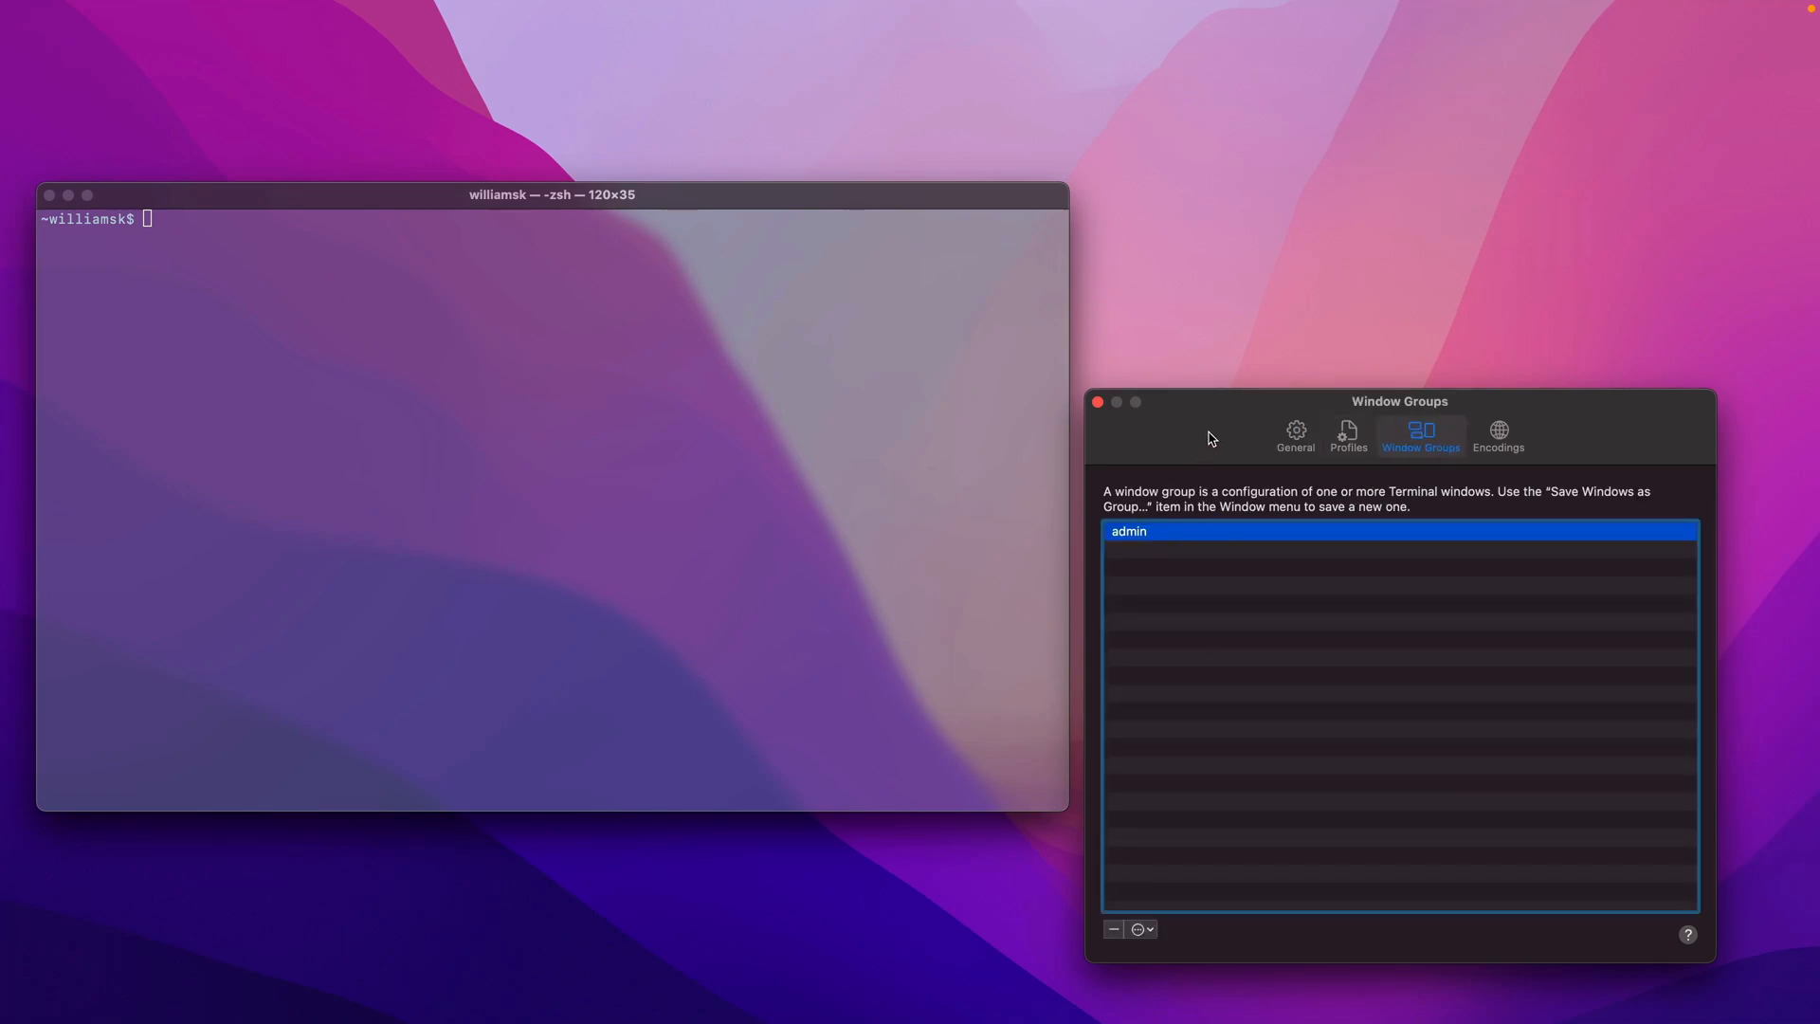
{"action": "mouse_move", "coordinate": [944, 458]}
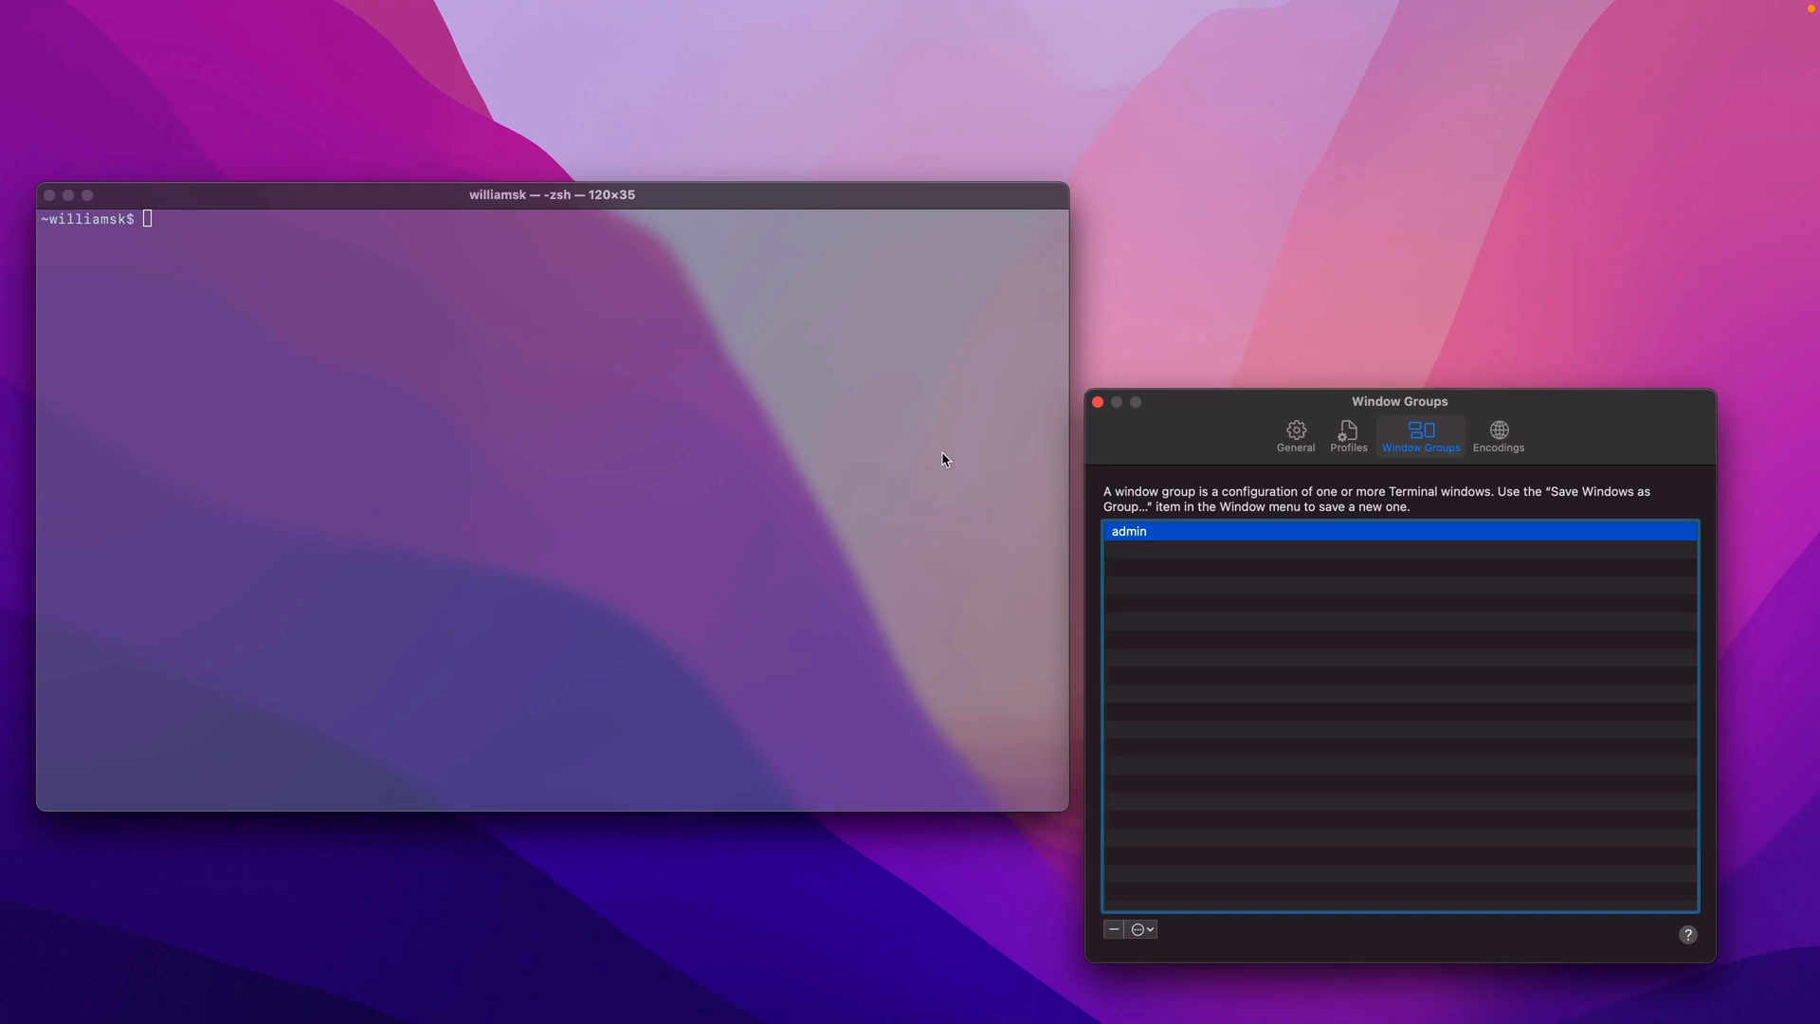
{"action": "mouse_move", "coordinate": [1168, 451]}
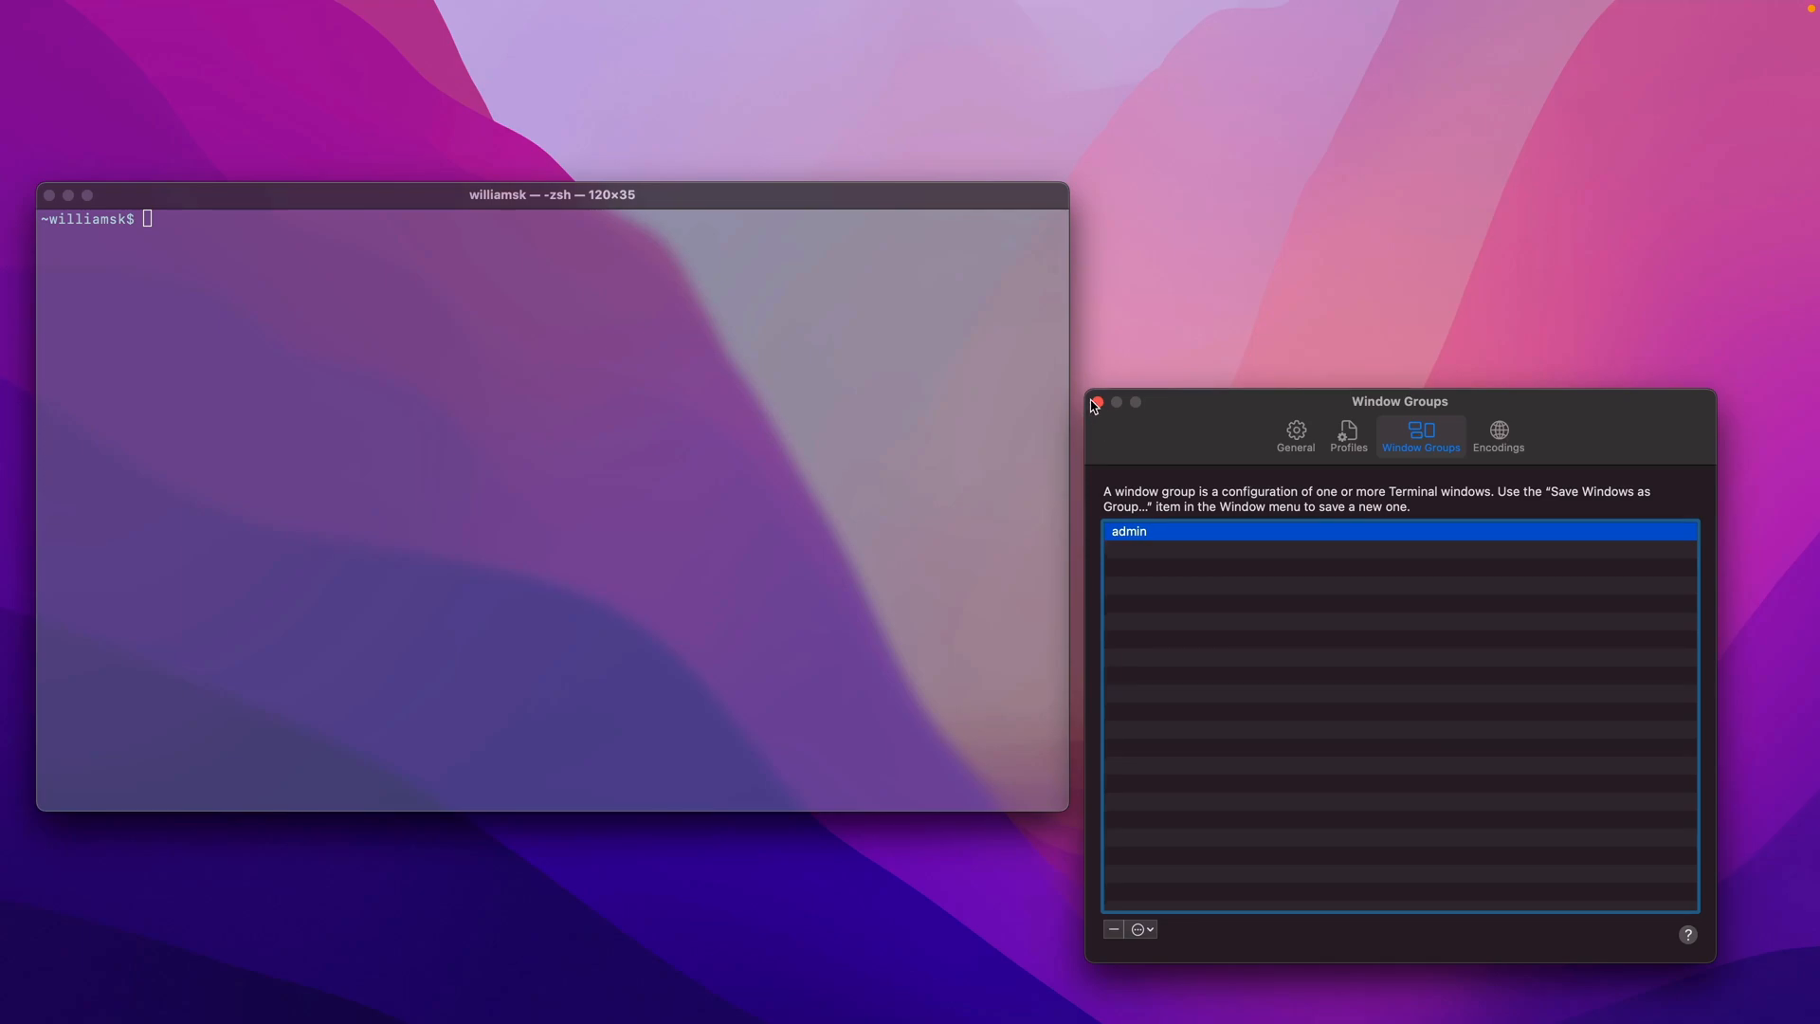
{"action": "left_click", "coordinate": [1096, 401]}
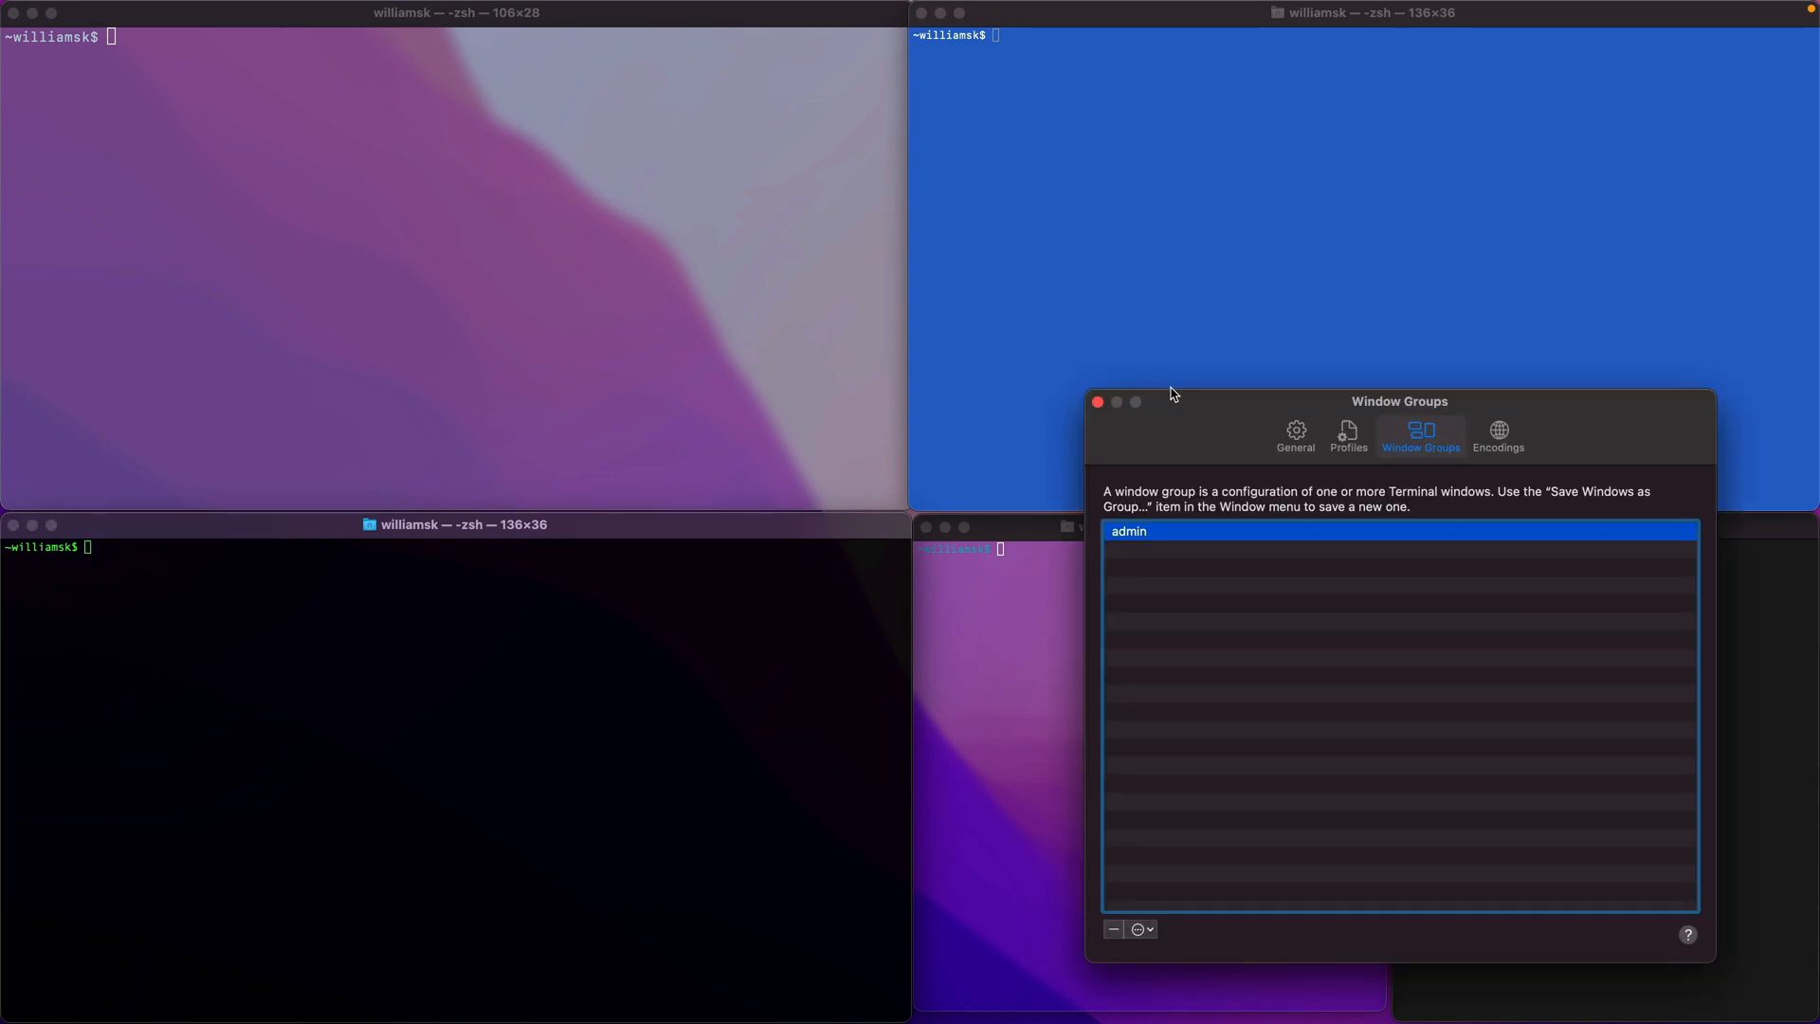
Step: Glance at the Encodings settings and close the Settings window over the tiled admin shells
{"action": "left_click", "coordinate": [1497, 436]}
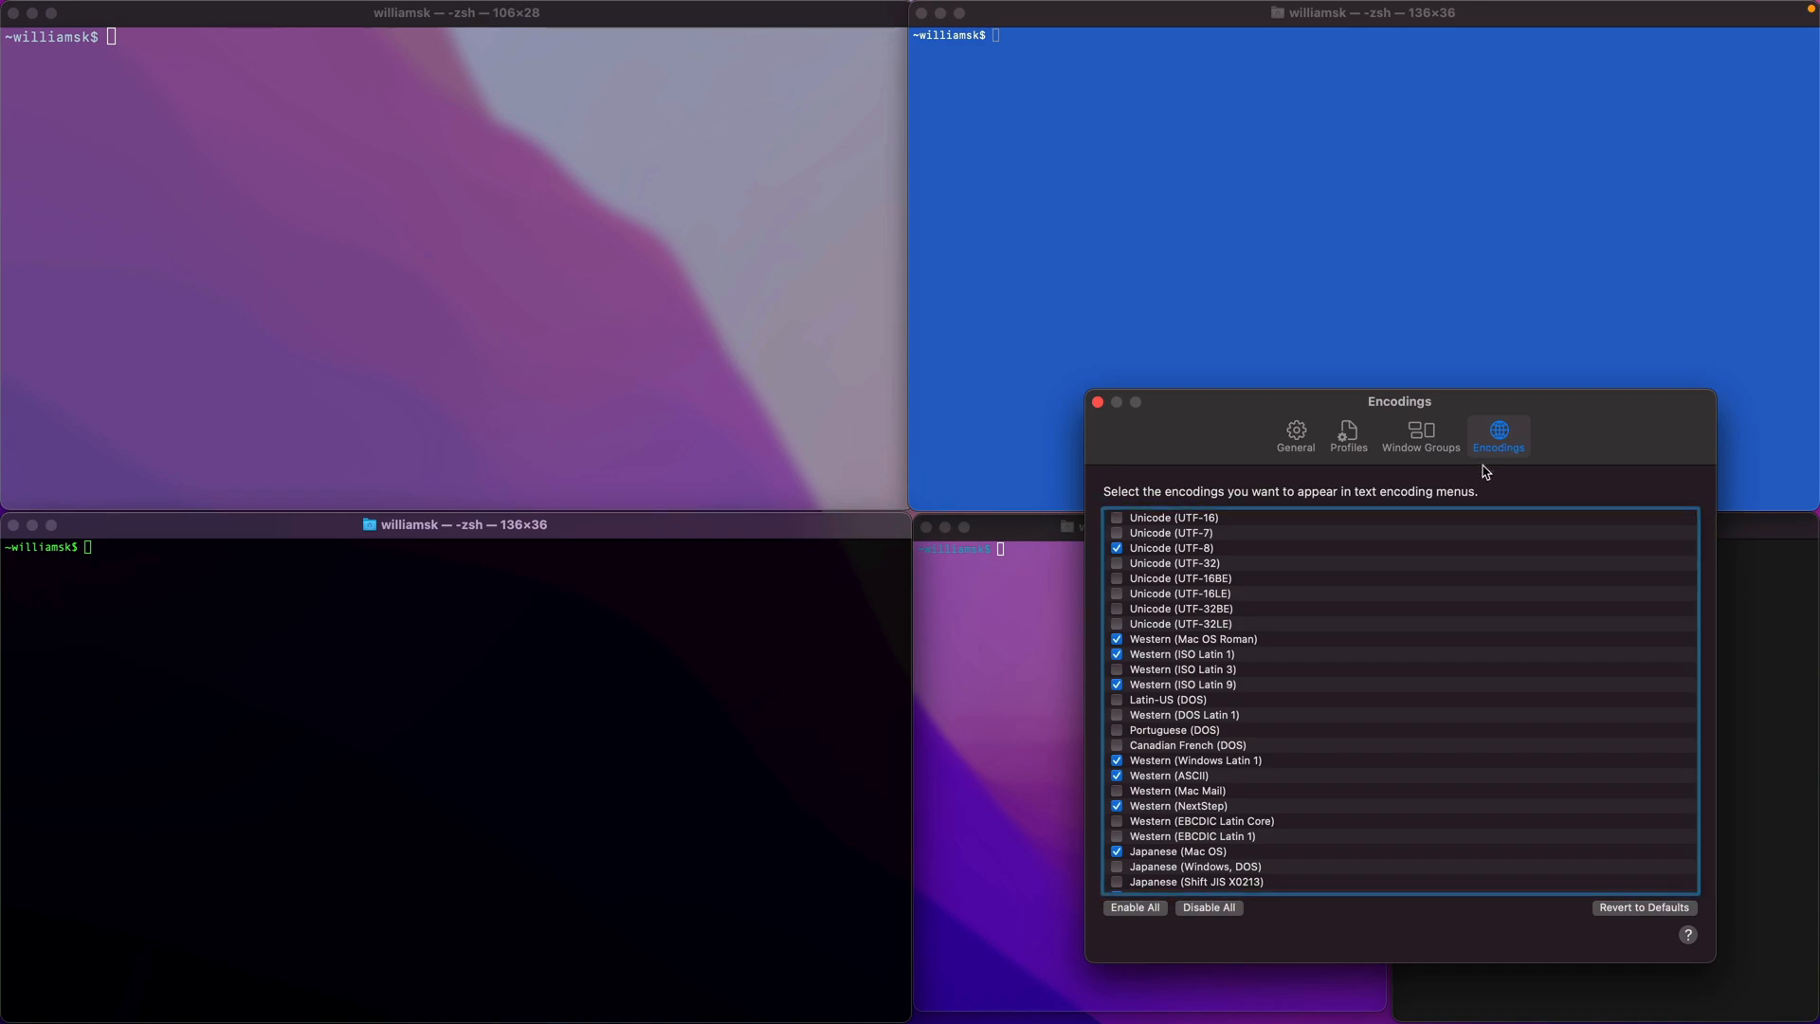
{"action": "mouse_move", "coordinate": [1467, 455]}
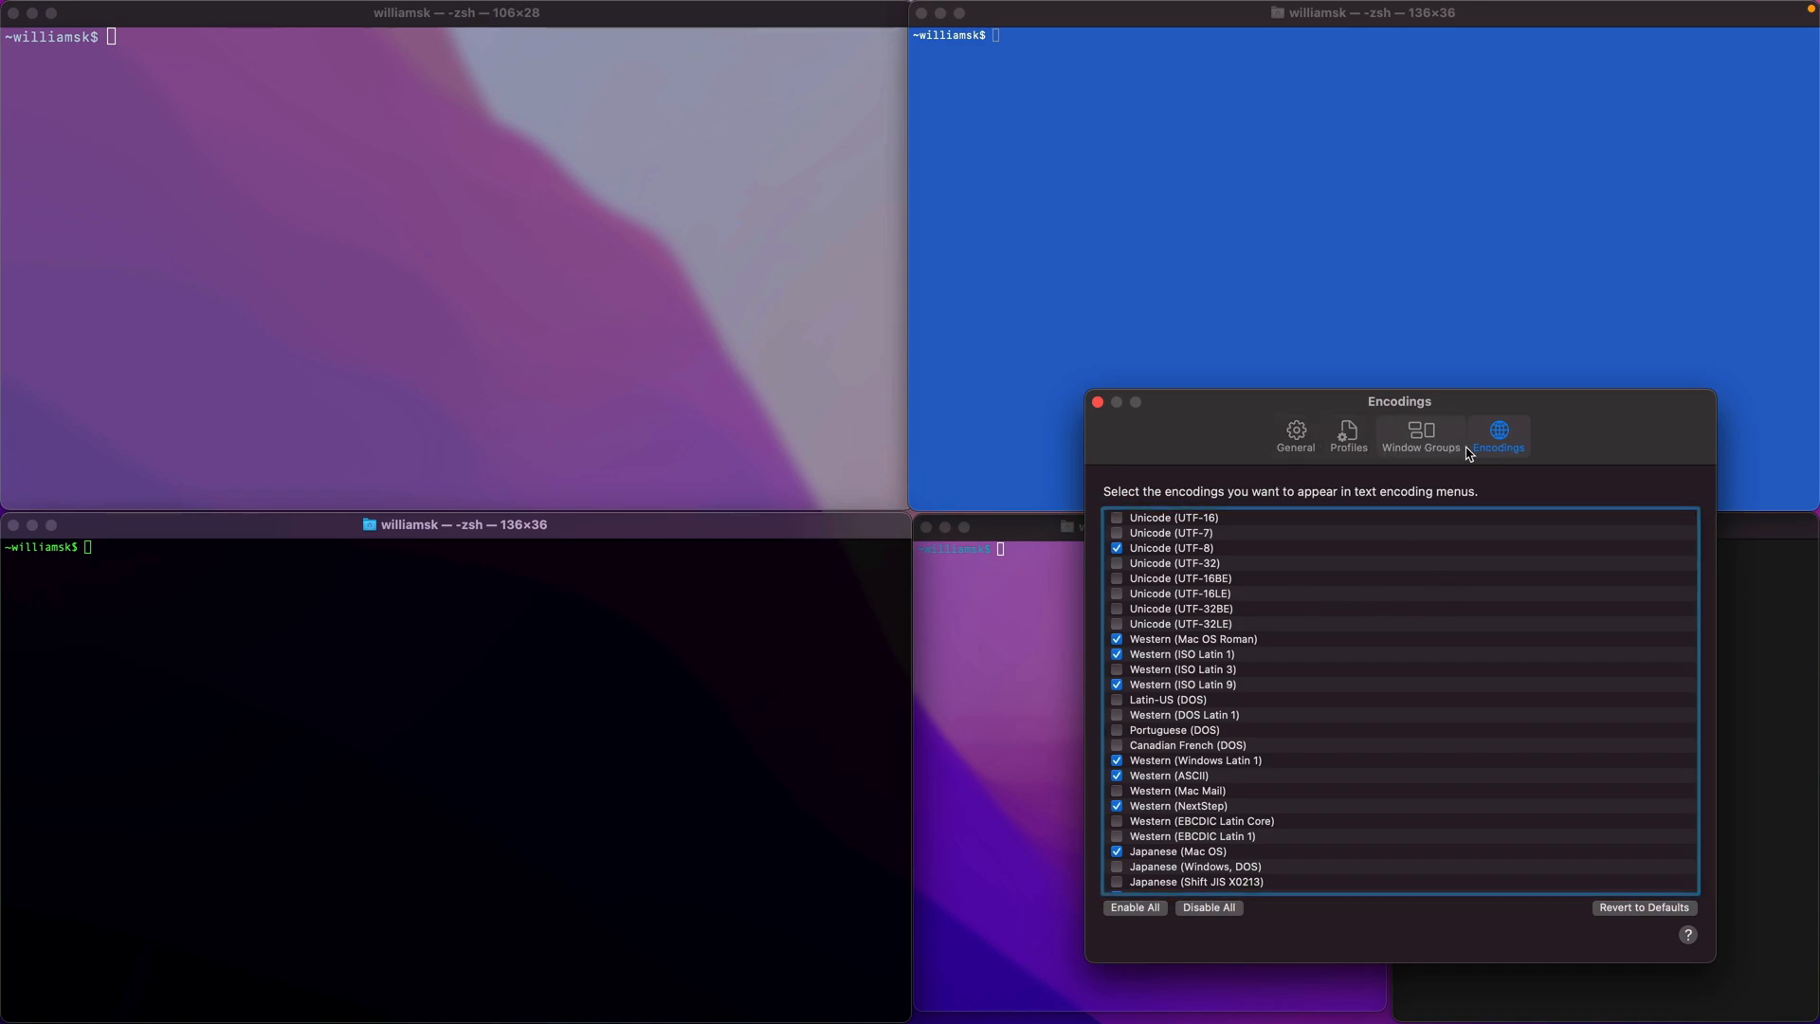
{"action": "mouse_move", "coordinate": [1175, 449]}
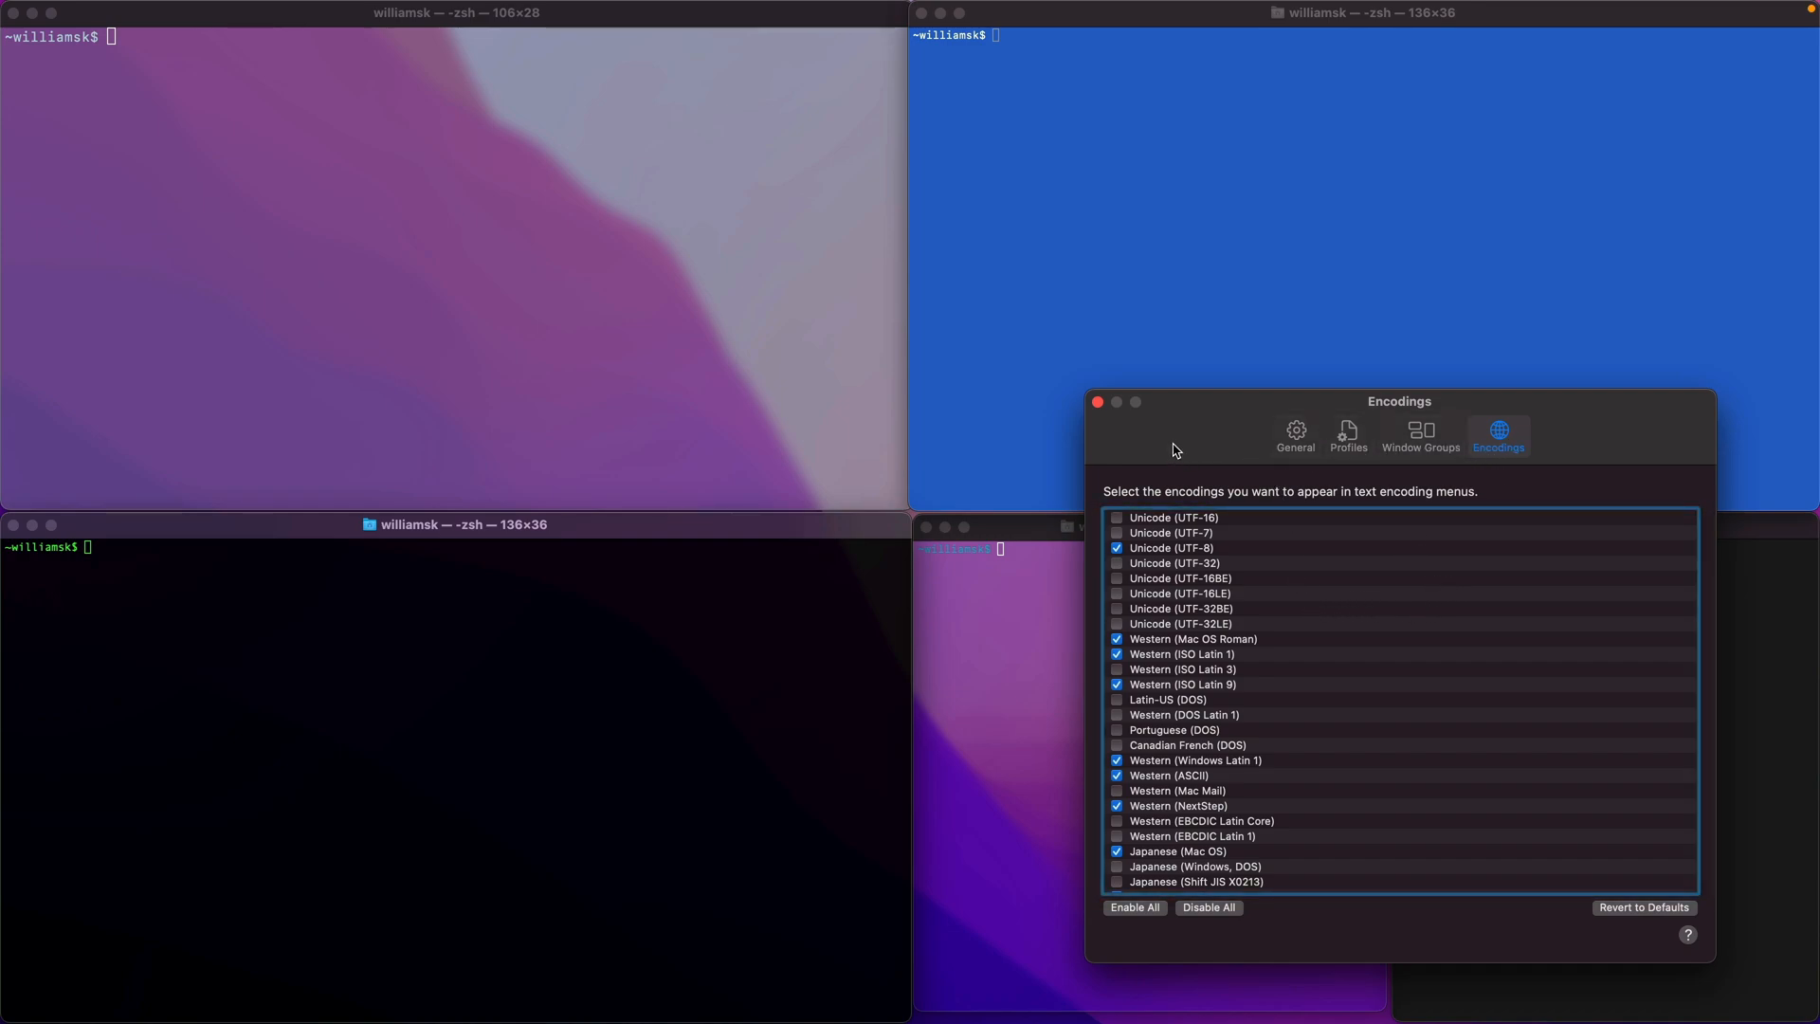
{"action": "left_click", "coordinate": [1098, 401]}
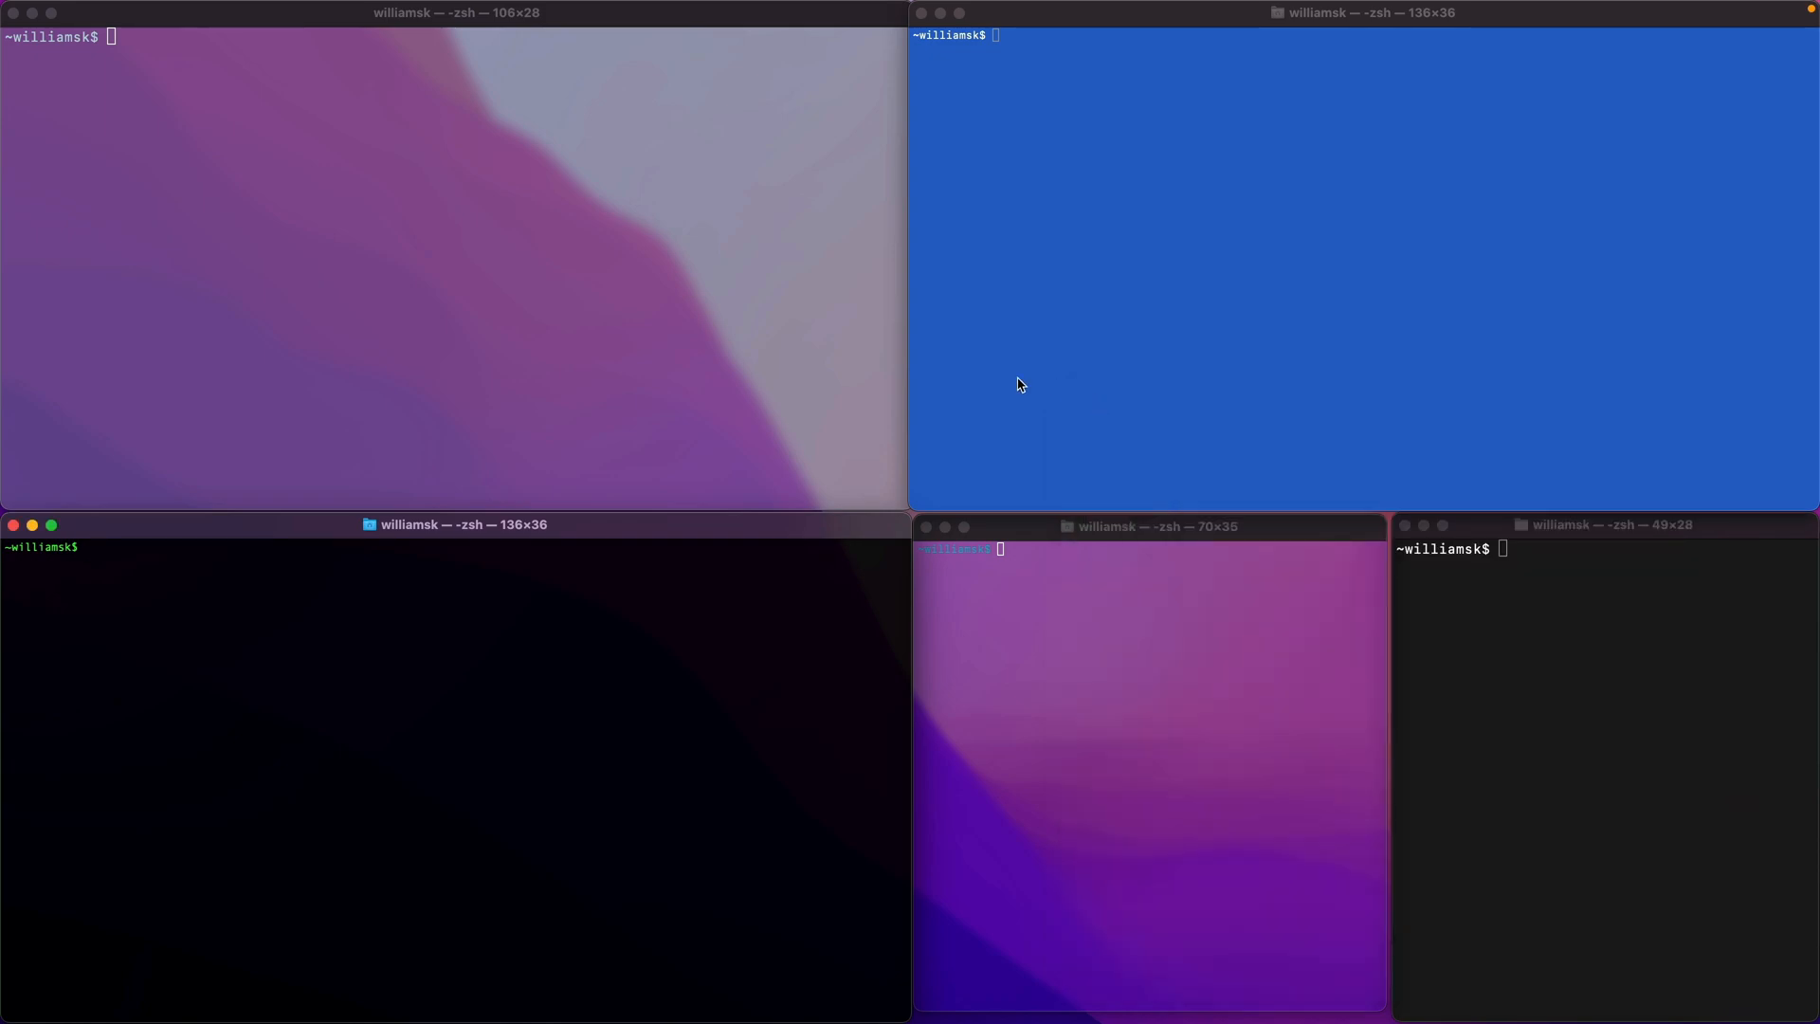